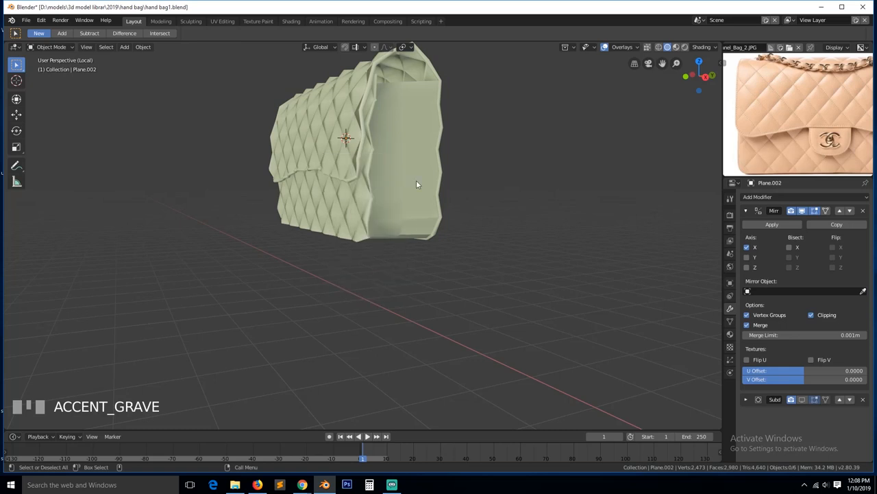
# Step: Add a mesh plane and move it onto the bag's front surface just below the flap
pyautogui.moveTo(417, 183); pyautogui.dragTo(395, 198)
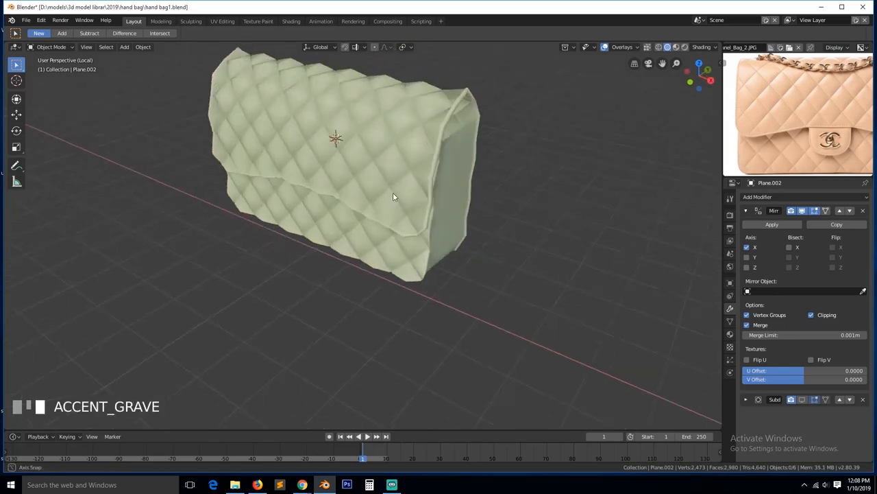
pyautogui.scroll(3)
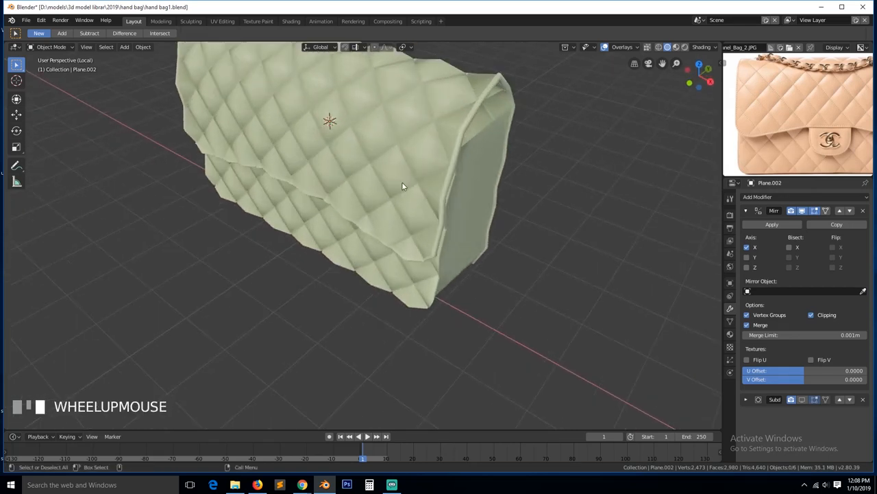
pyautogui.press('grave')
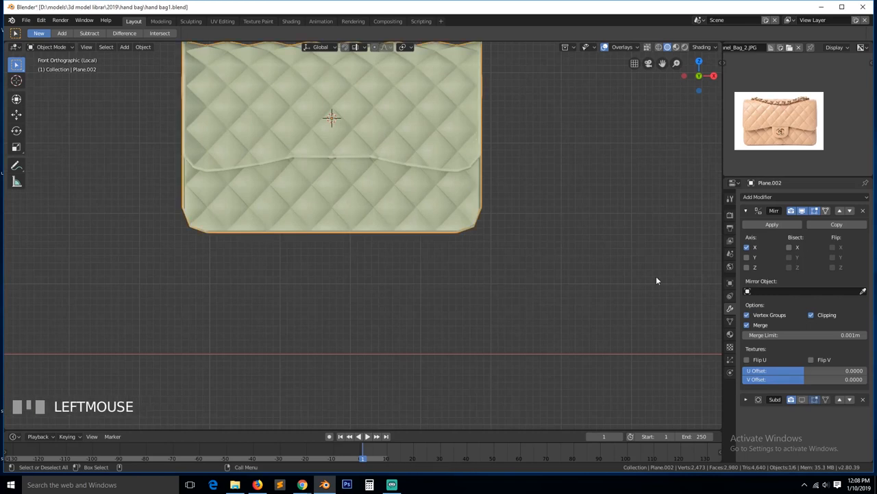
pyautogui.click(746, 212)
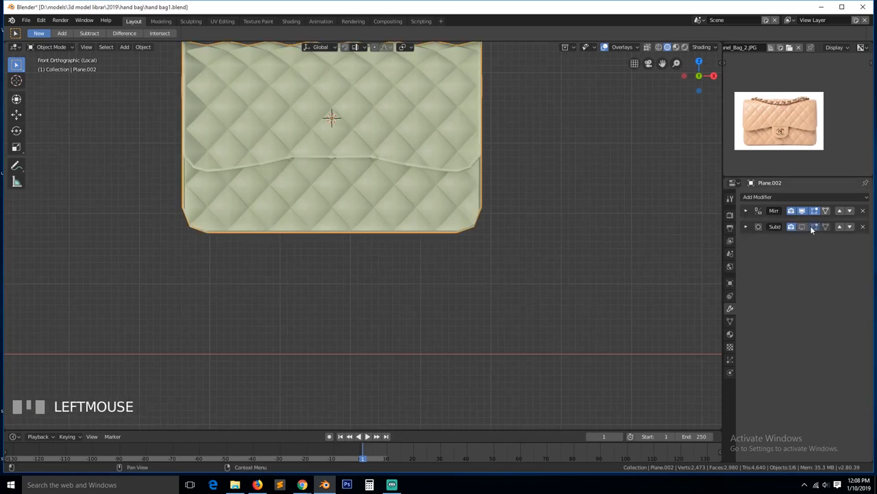
pyautogui.moveTo(645, 208)
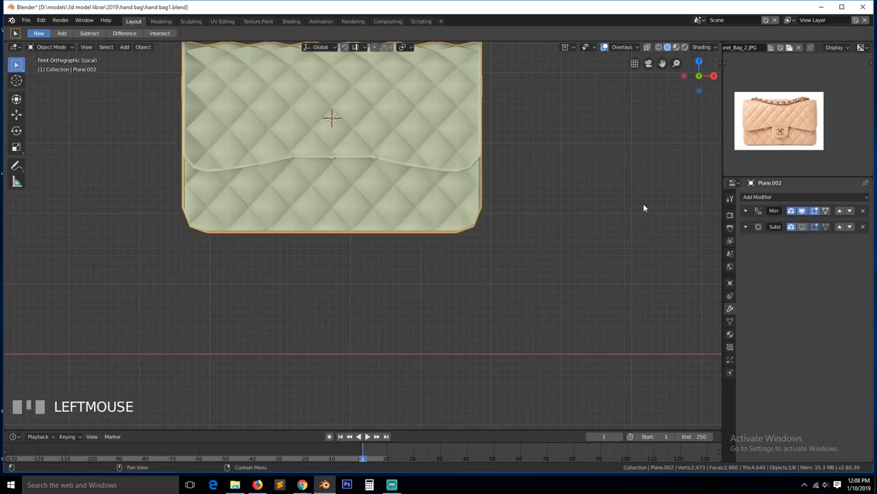
pyautogui.press('a')
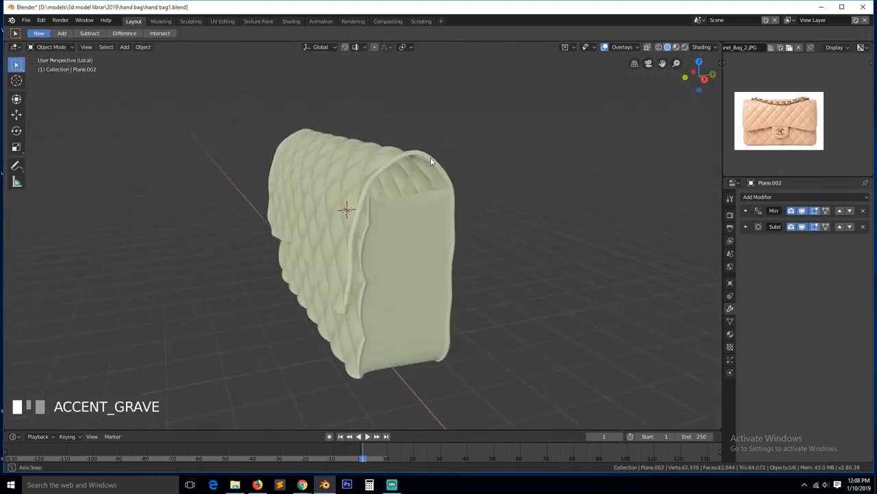
pyautogui.moveTo(432, 162); pyautogui.dragTo(547, 154)
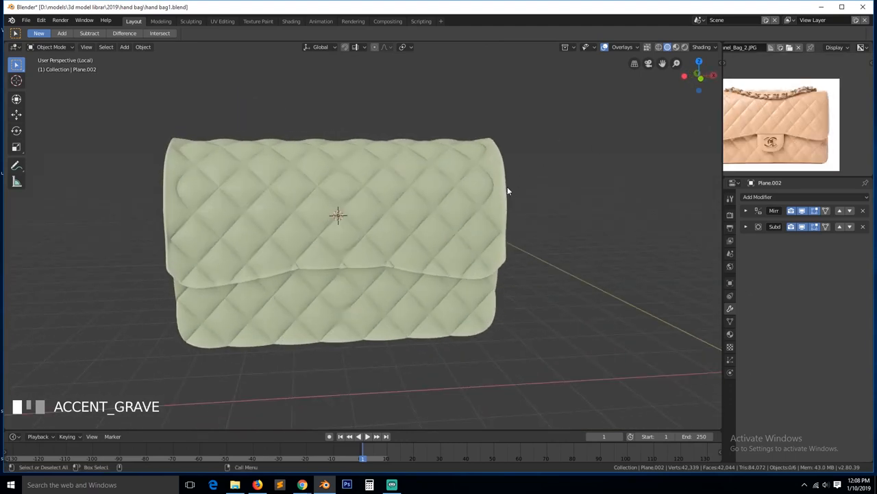
pyautogui.scroll(-3)
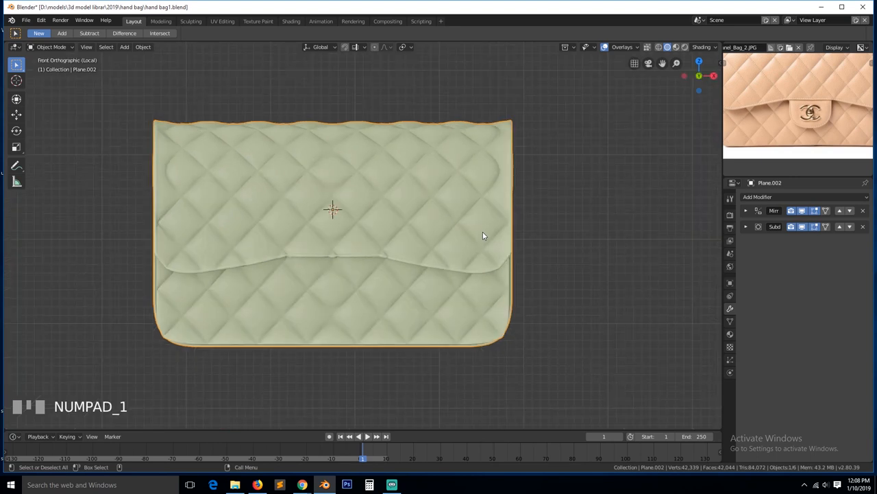
pyautogui.moveTo(628, 241)
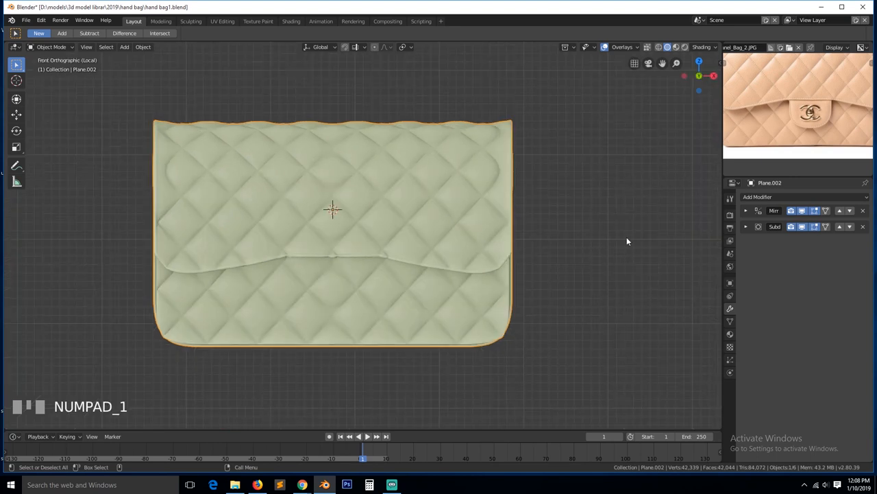
pyautogui.press('a')
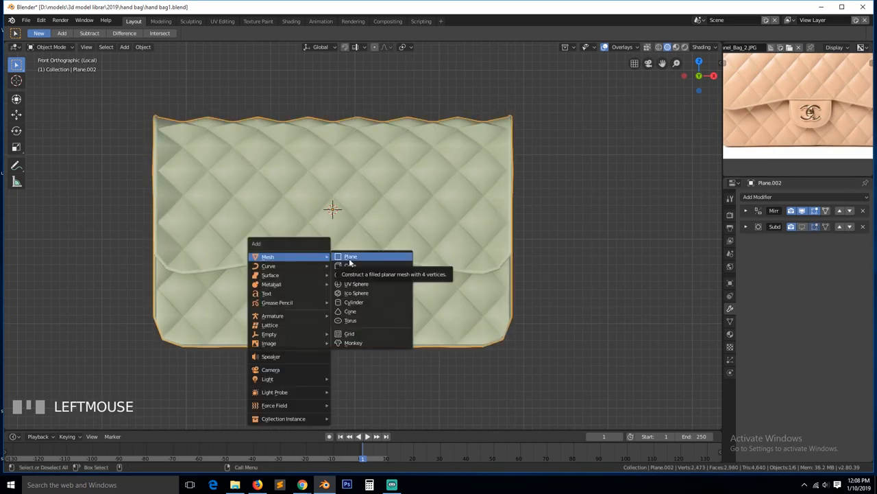
pyautogui.click(351, 256)
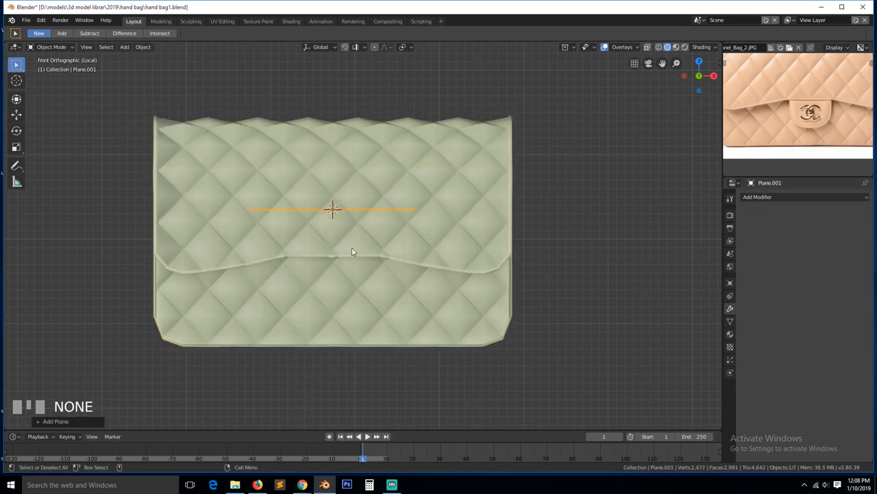
pyautogui.press('g')
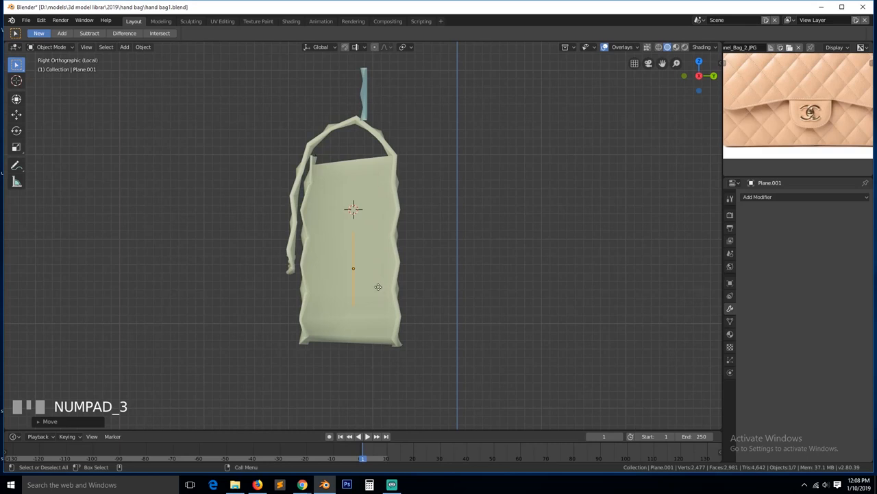
pyautogui.press('g')
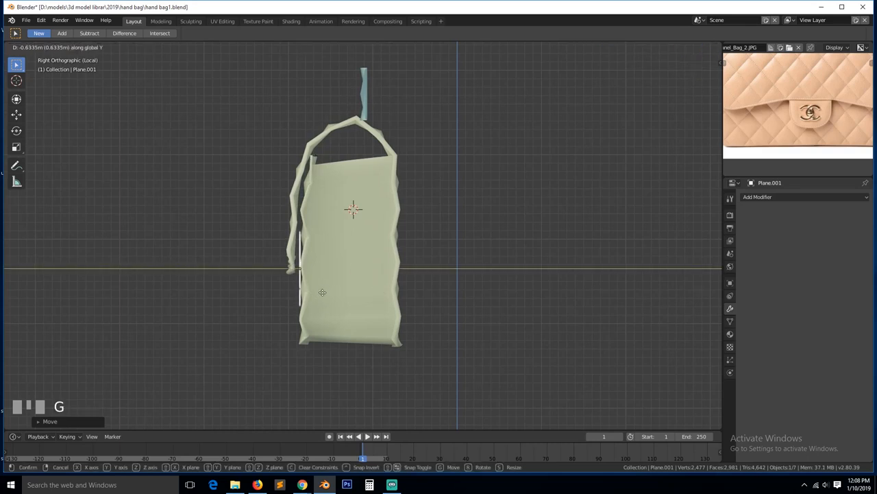
pyautogui.scroll(3)
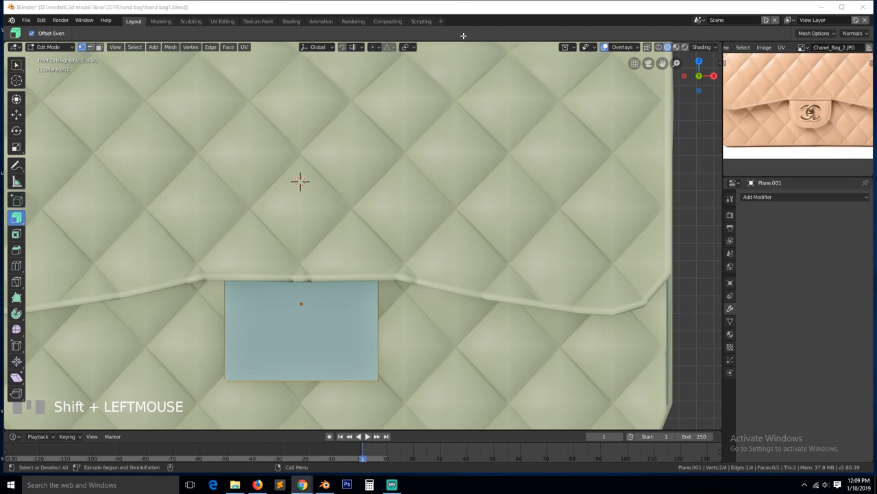
# Step: Bevel the pocket panel's two bottom corner vertices to round them off
pyautogui.press('shift+ctrl+b')
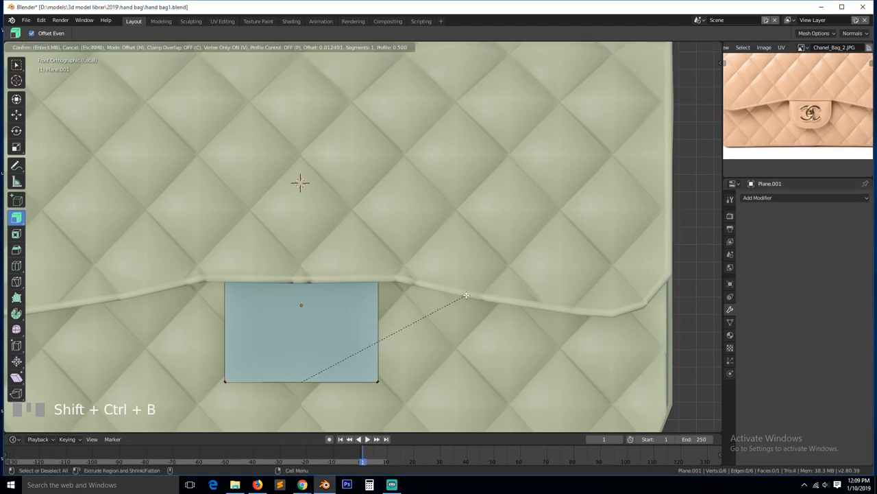
pyautogui.moveTo(559, 236)
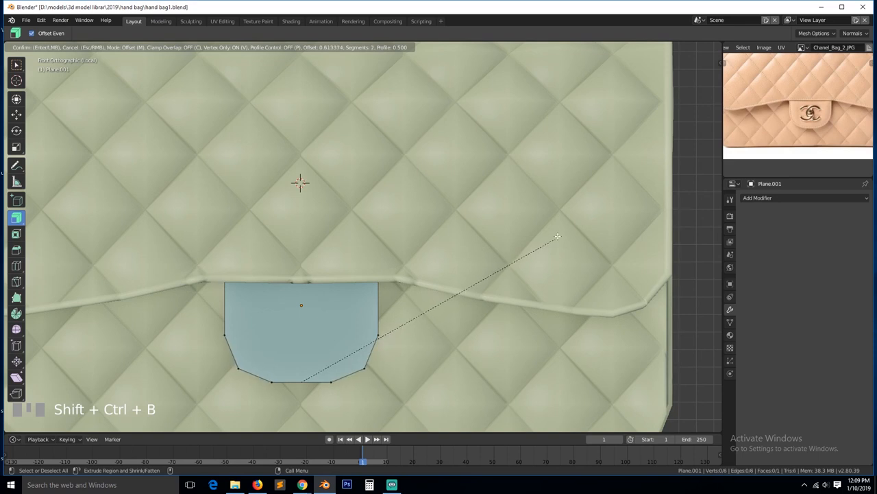
pyautogui.moveTo(579, 210)
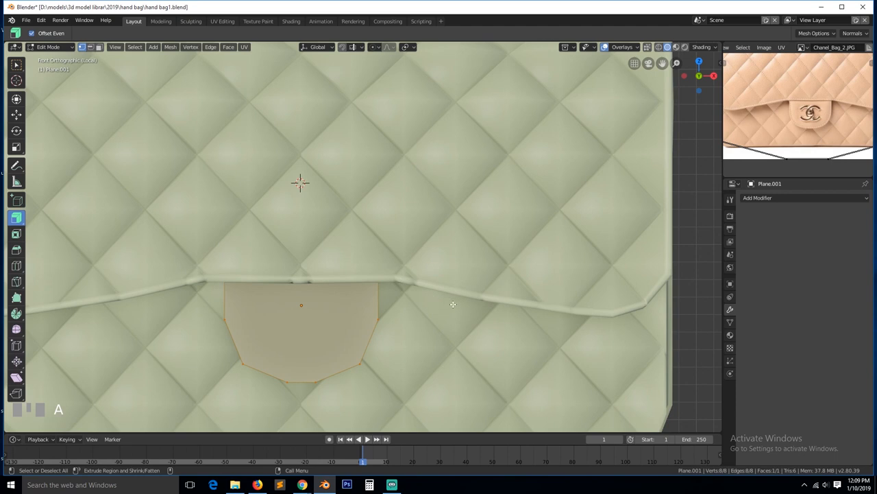
pyautogui.scroll(3)
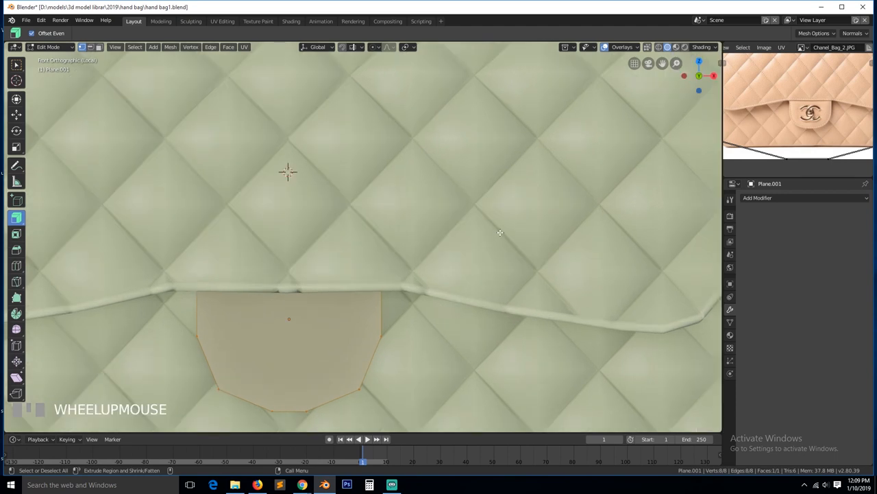
pyautogui.click(498, 240)
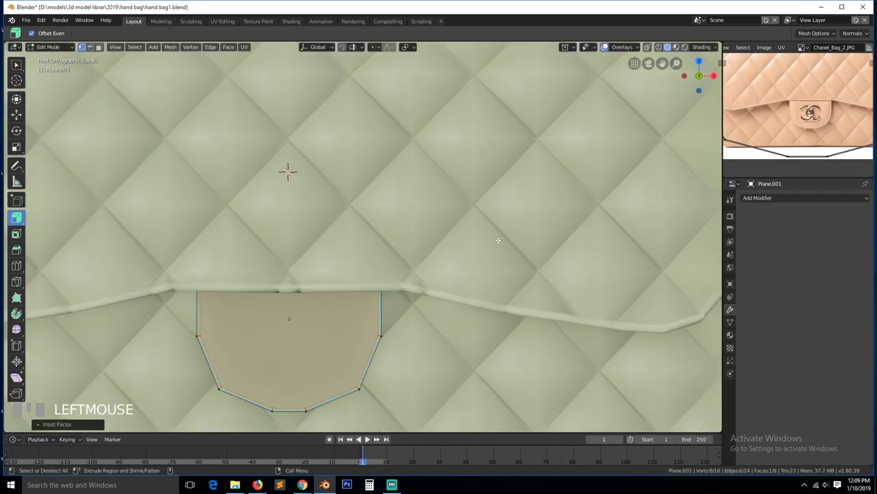
# Step: Extrude the clasp tab from the side view and add an edge loop around its rim
pyautogui.press('tab')
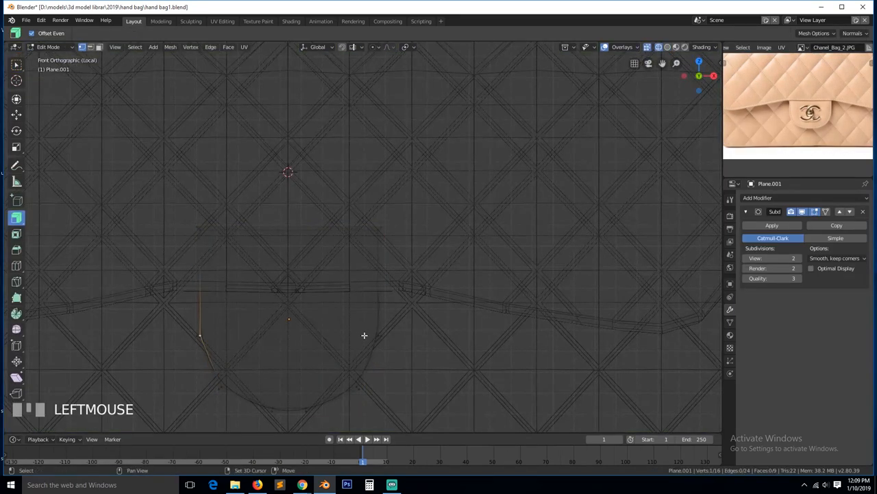
pyautogui.press('alt+a')
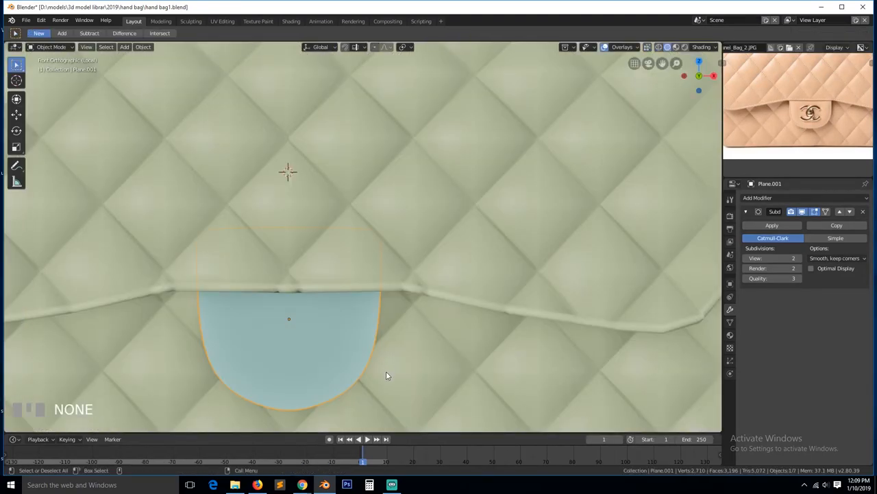
pyautogui.press('grave')
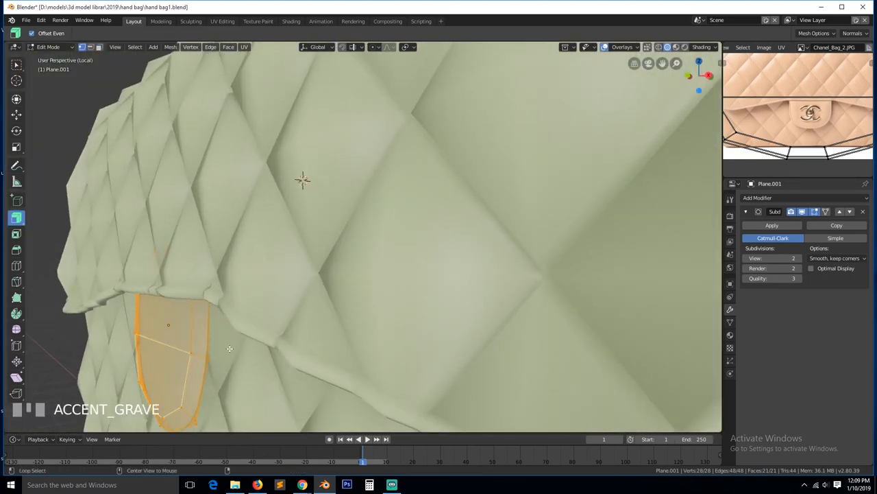
pyautogui.press('NUMPAD_3')
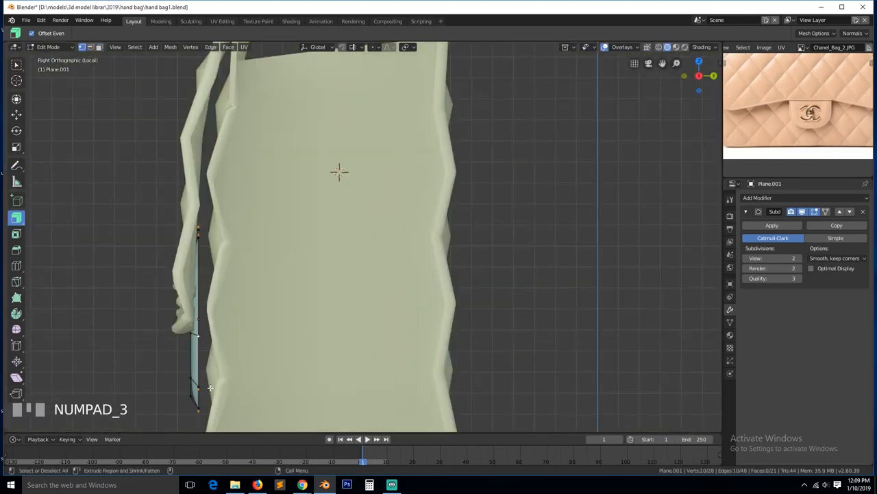
pyautogui.press('e')
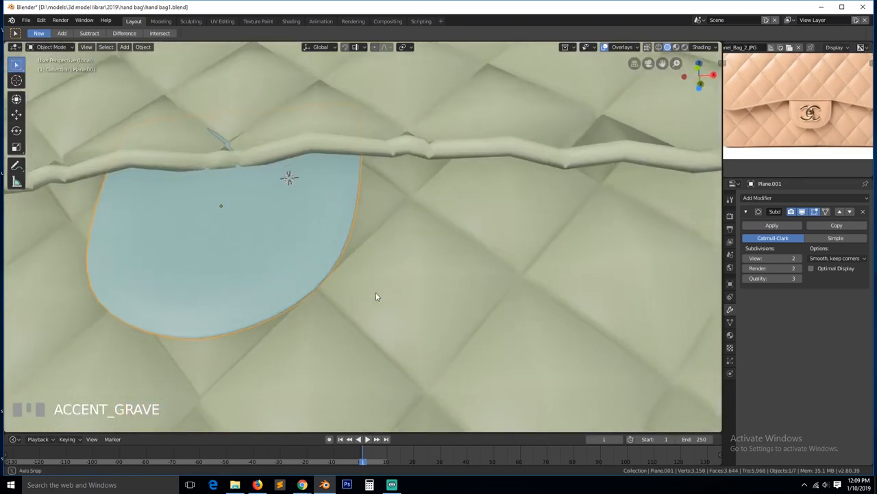
pyautogui.press('Tab')
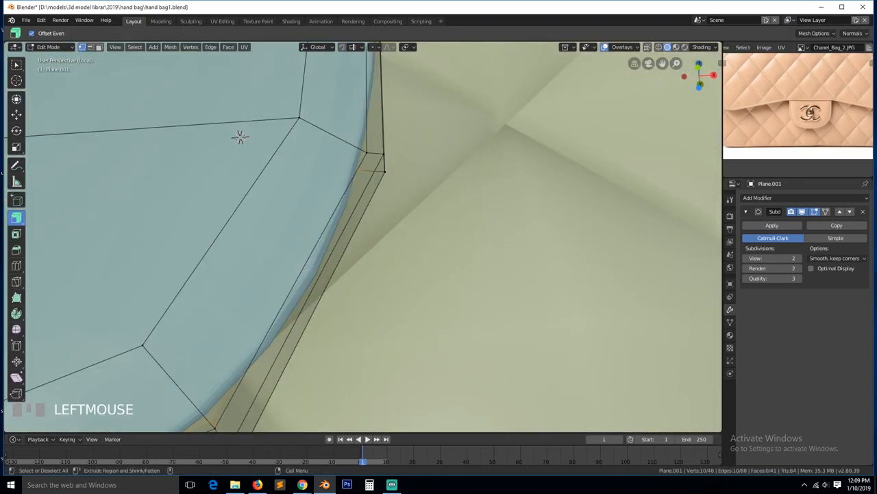
pyautogui.moveTo(312, 154)
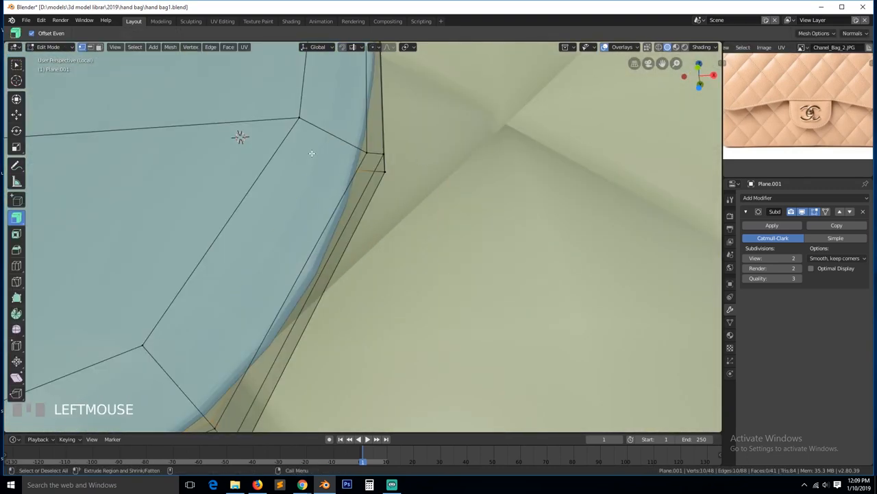
pyautogui.press('ctrl+r')
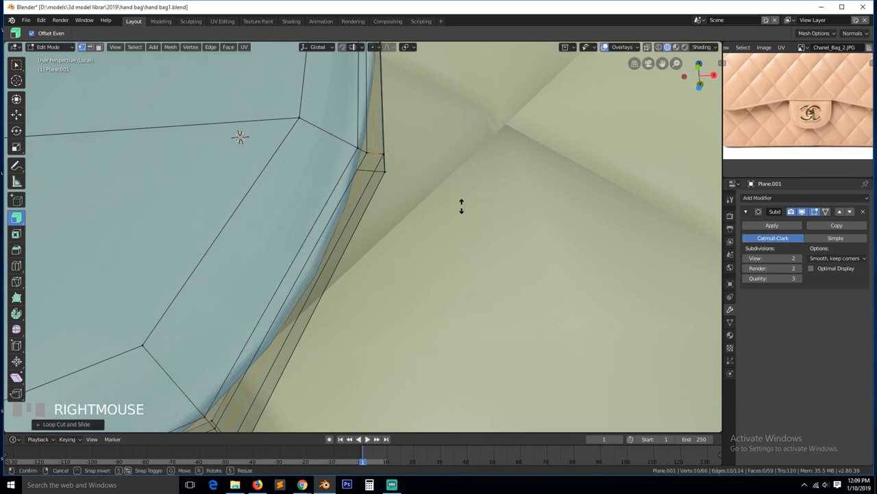
pyautogui.press('Tab')
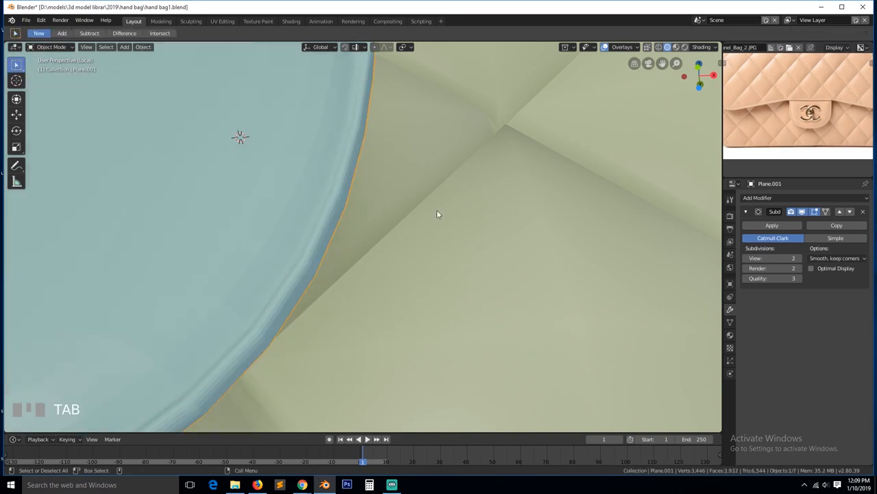
# Step: Save the file, add an edge loop across the clasp tab and check it in wireframe
pyautogui.press('grave')
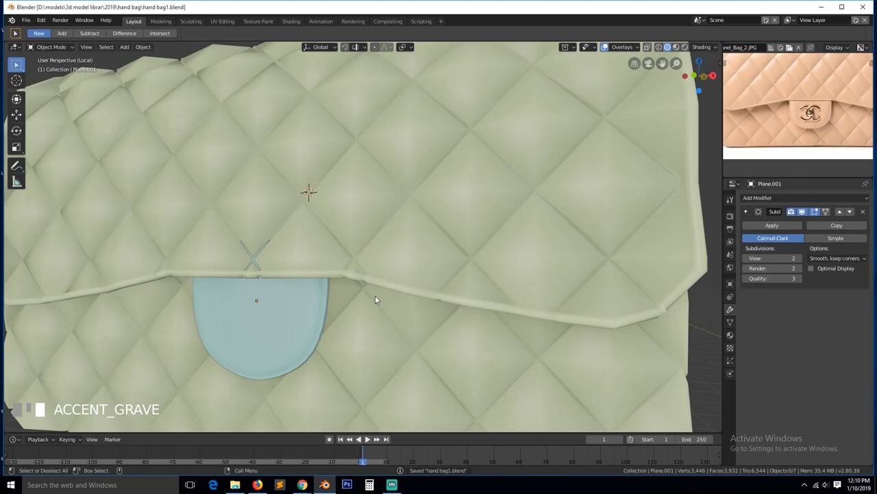
pyautogui.press('ctrl+r')
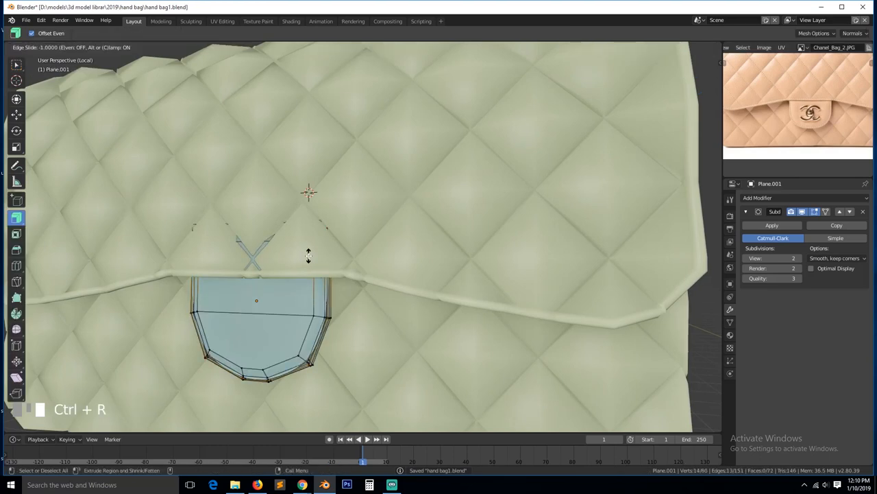
pyautogui.scroll(3)
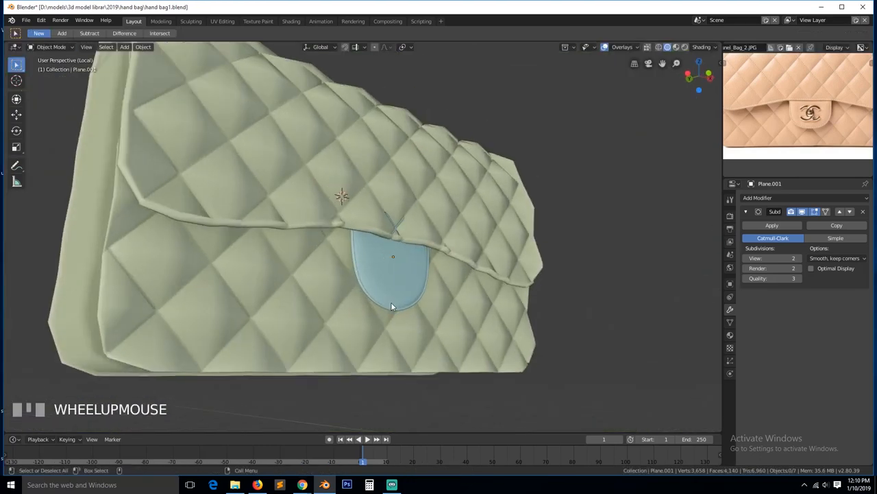
pyautogui.press('Tab')
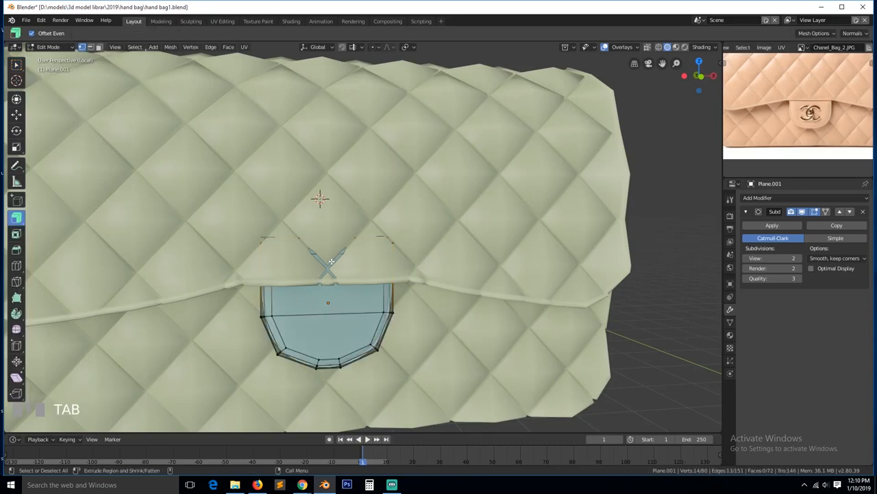
pyautogui.press('grave')
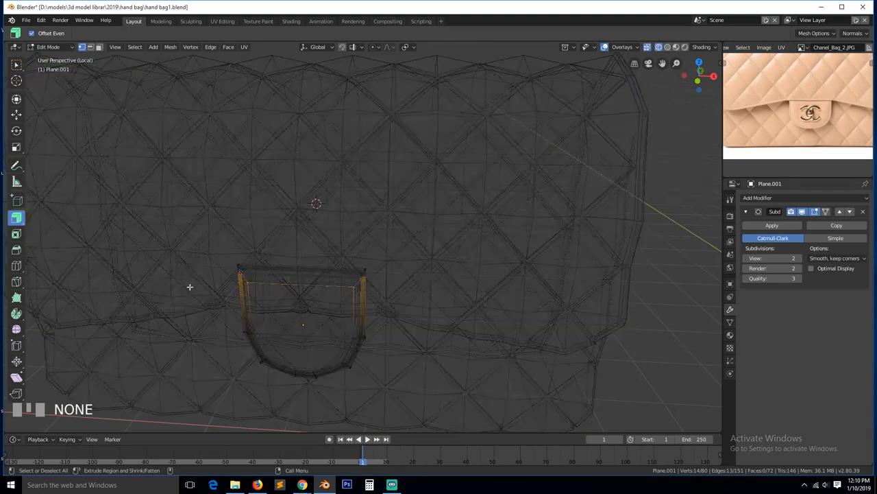
pyautogui.moveTo(212, 248); pyautogui.dragTo(395, 295)
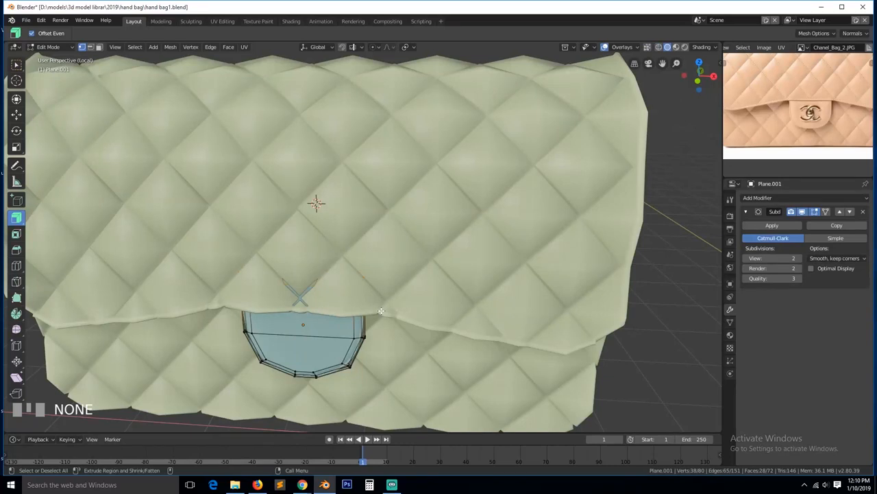
pyautogui.press('Tab')
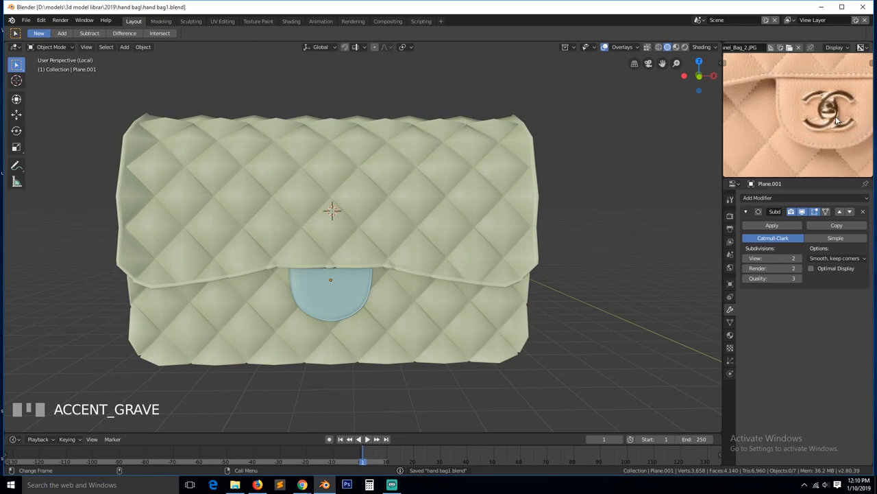
# Step: Add a mesh circle in front view for the CC logo and adjust its creation settings
pyautogui.press('alt+a')
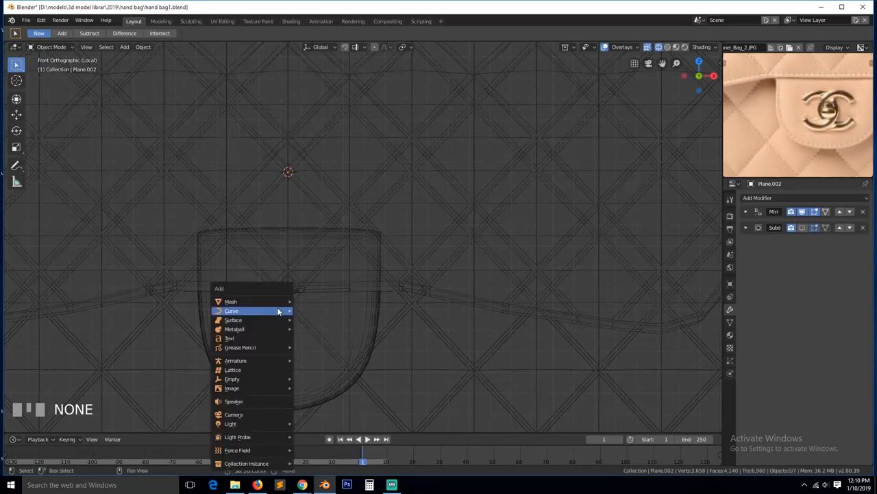
pyautogui.click(232, 310)
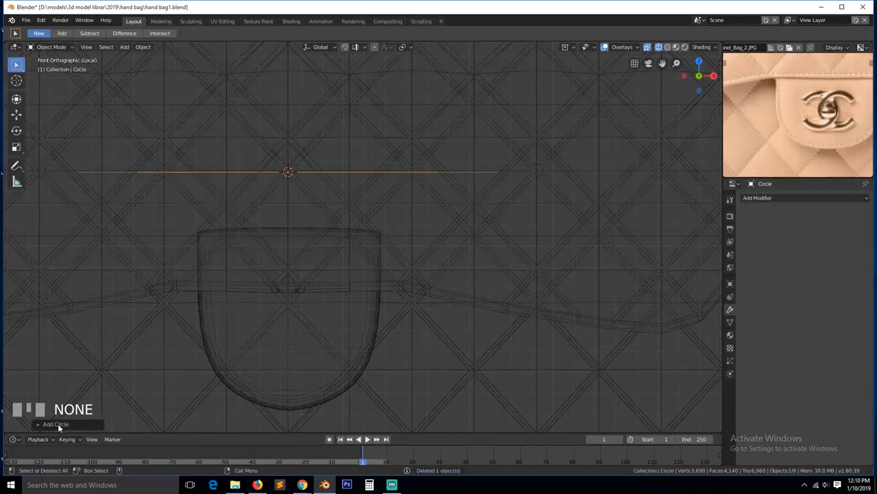
pyautogui.click(55, 424)
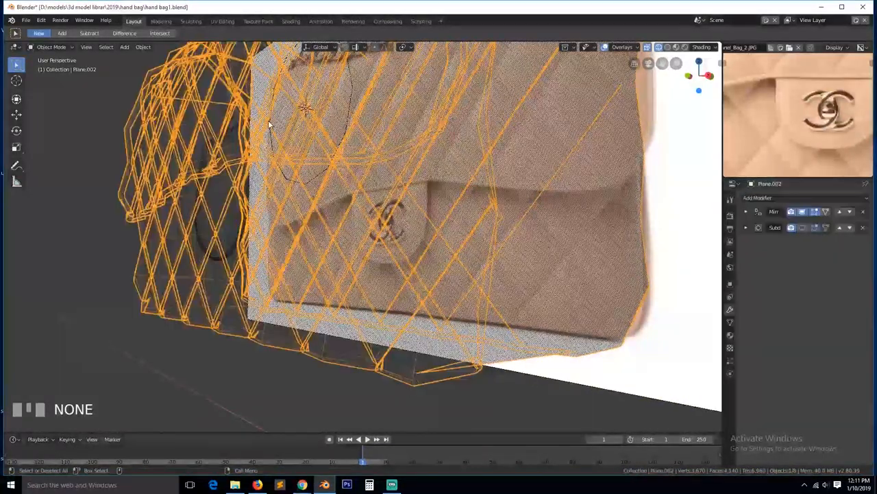
# Step: Isolate the circle, extrude it inward into a ring and delete a section to open it into a C
pyautogui.press('numpad_slash')
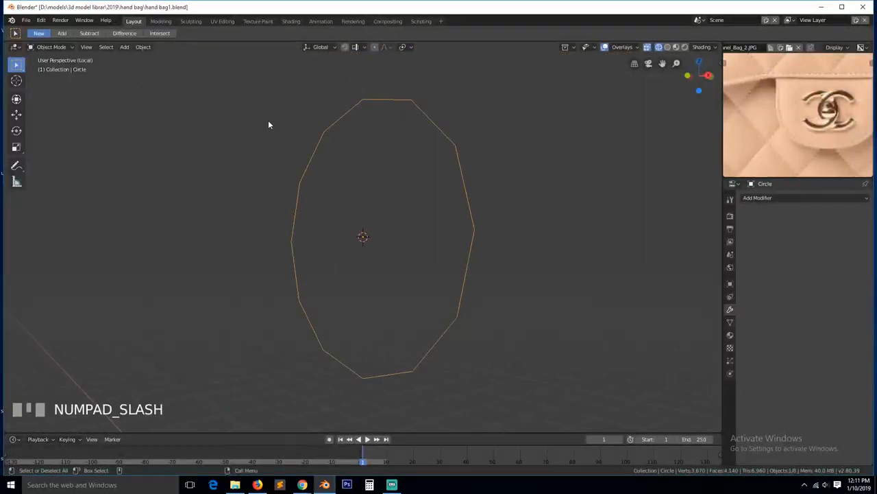
pyautogui.press('Tab')
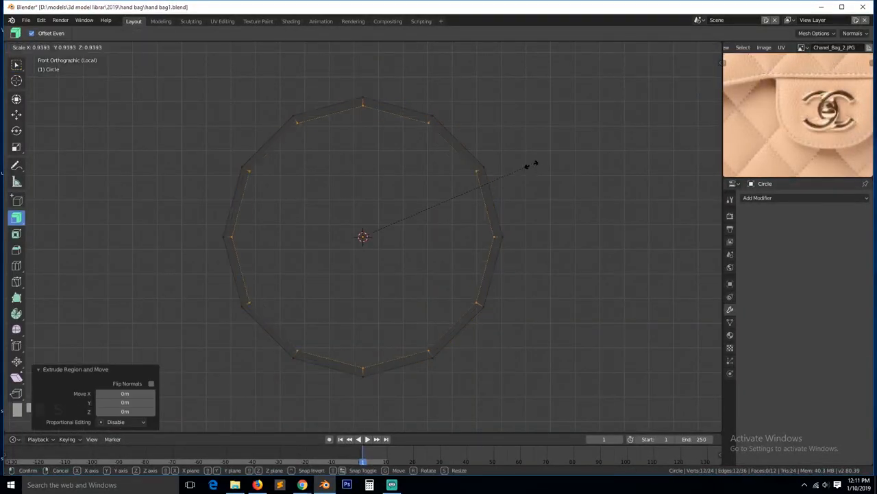
pyautogui.press('alt+a')
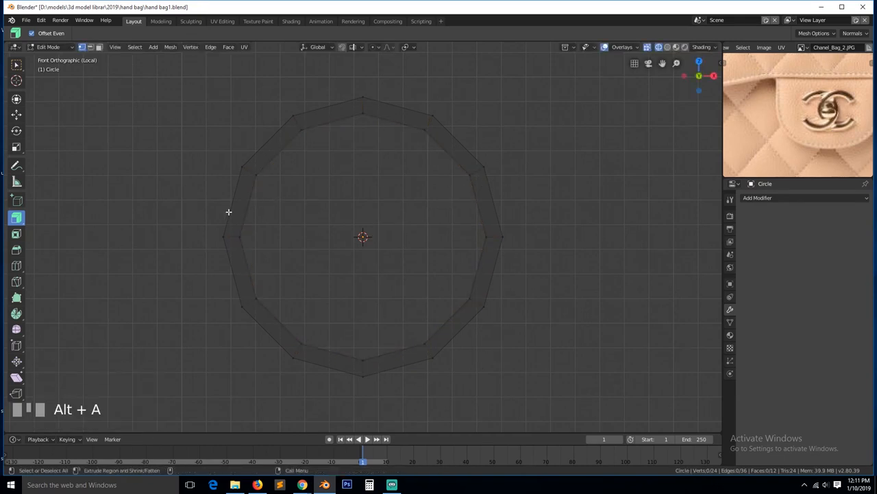
pyautogui.press('x')
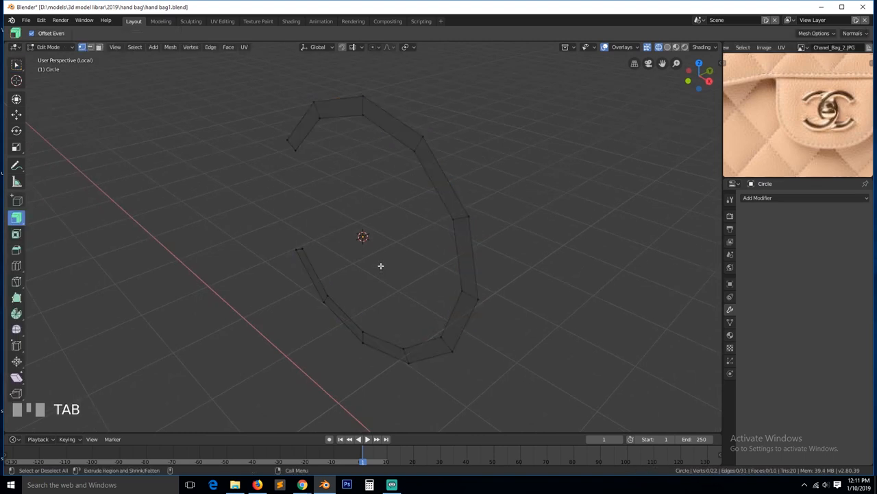
pyautogui.press('e')
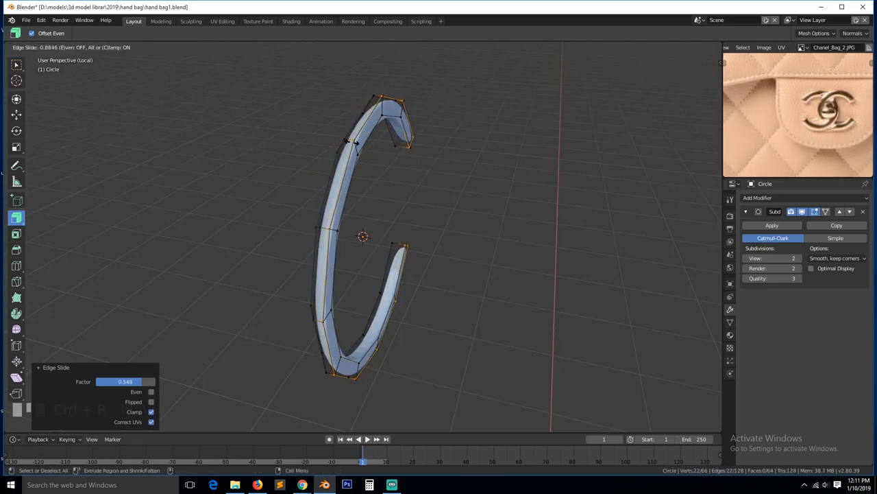
# Step: Add edge loops at the C's two tips and rotate the tip loops to square off the ends
pyautogui.press('Tab')
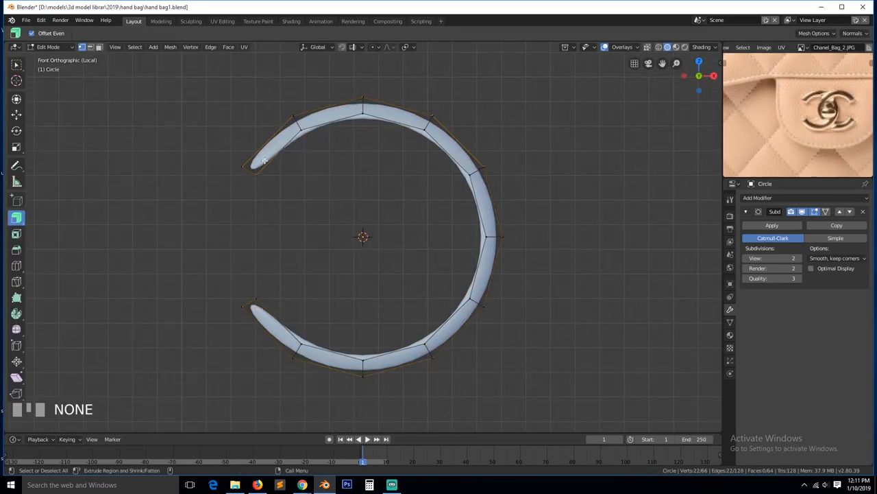
pyautogui.press('ctrl+r')
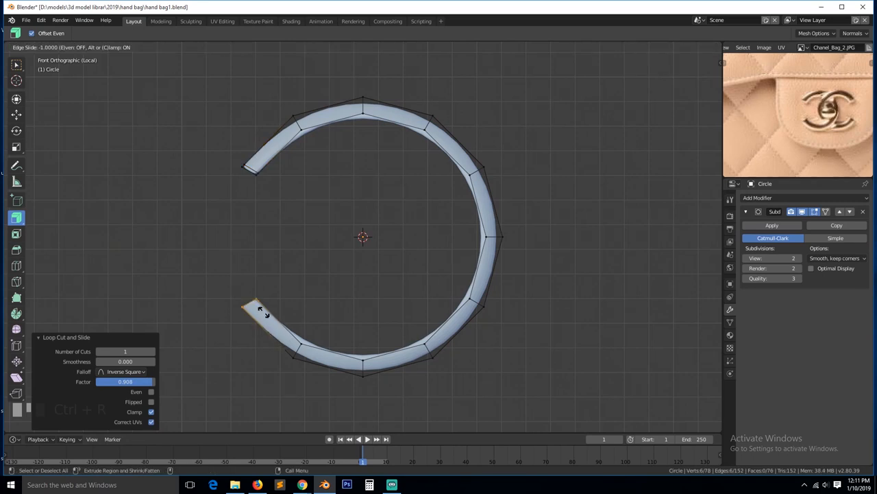
pyautogui.press('Tab')
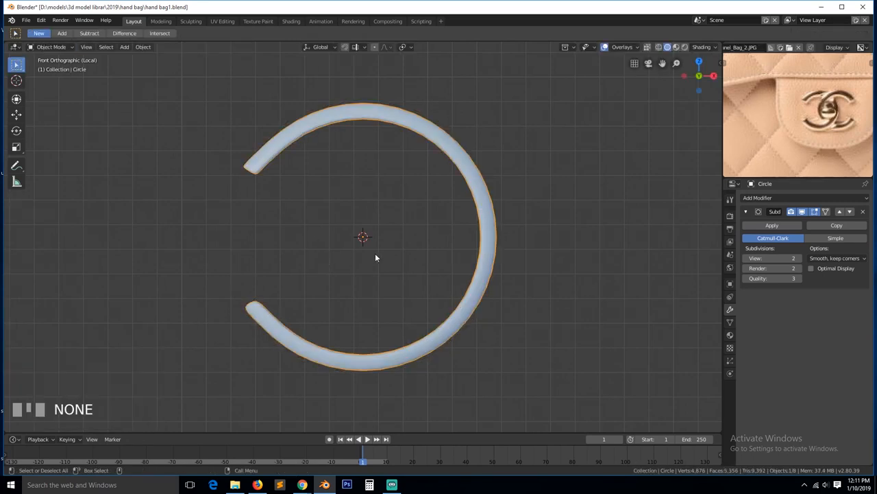
pyautogui.press('Tab')
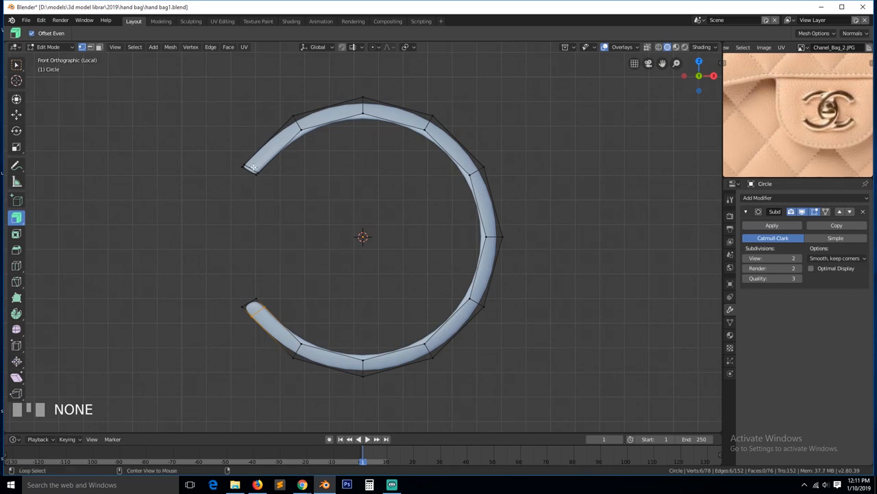
pyautogui.press('g')
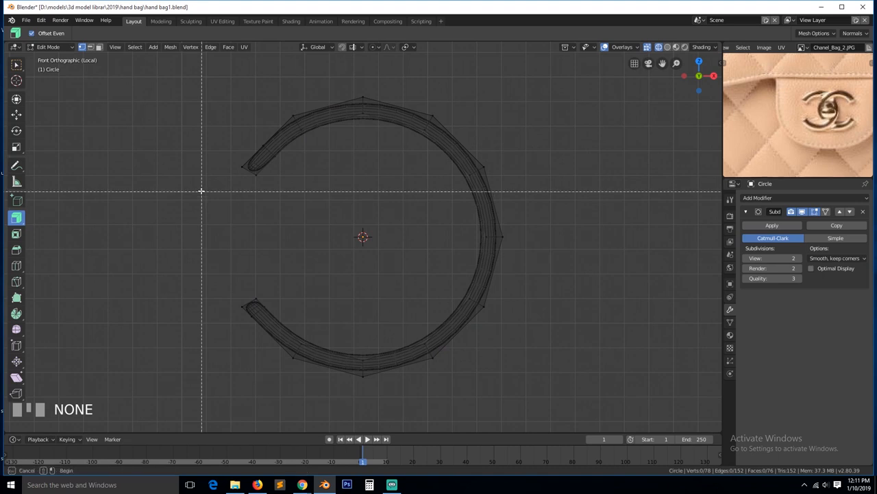
pyautogui.press('b')
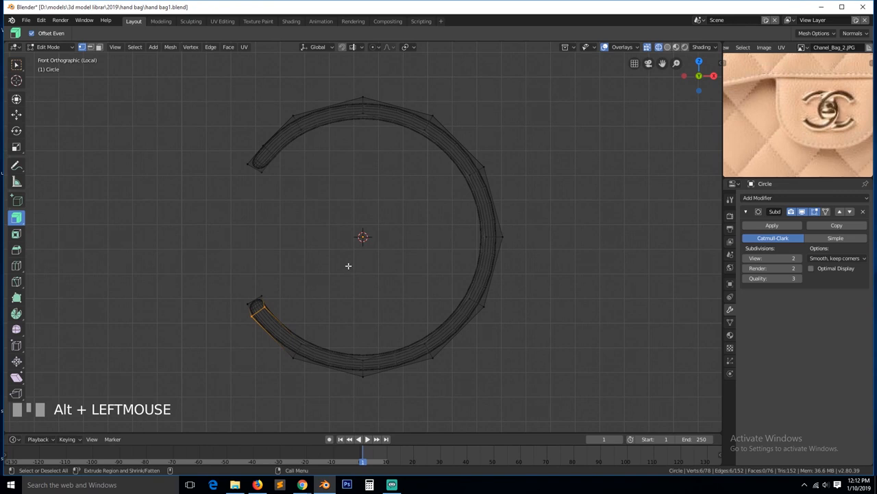
pyautogui.moveTo(576, 310)
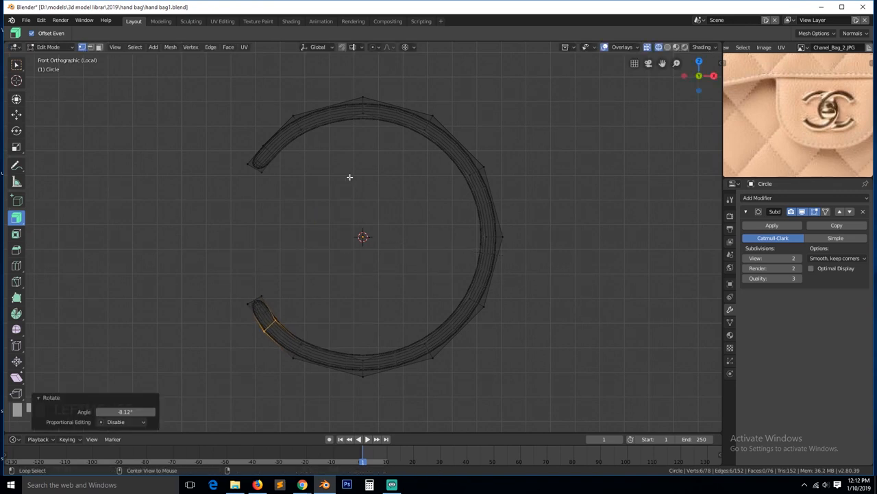
pyautogui.click(263, 148)
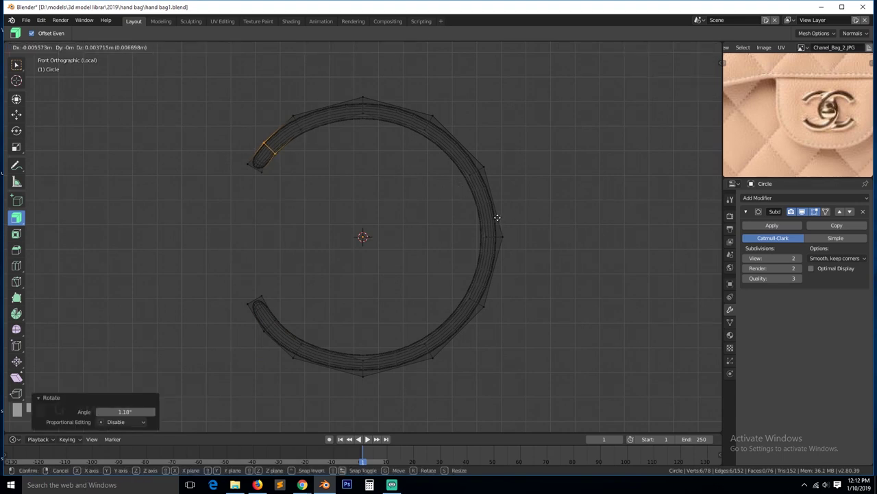
pyautogui.press('Tab')
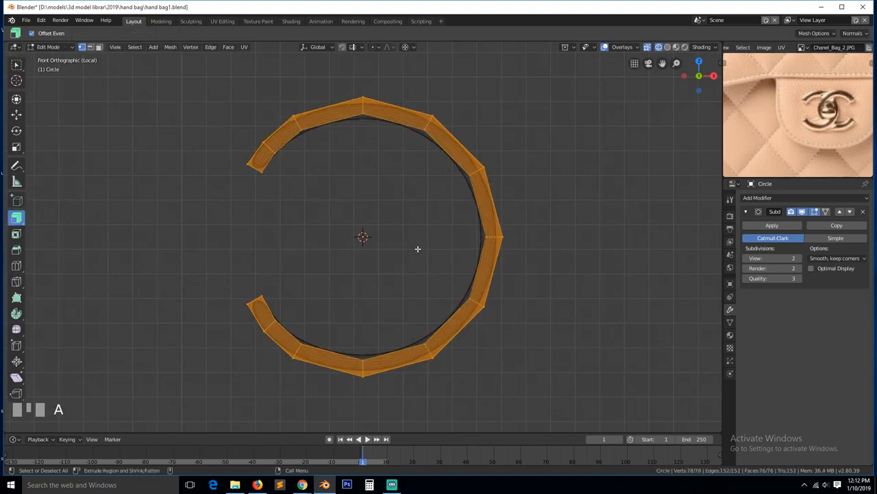
# Step: Duplicate the C and, with projected proportional editing, move part of it so the two interlock
pyautogui.press('shift+d')
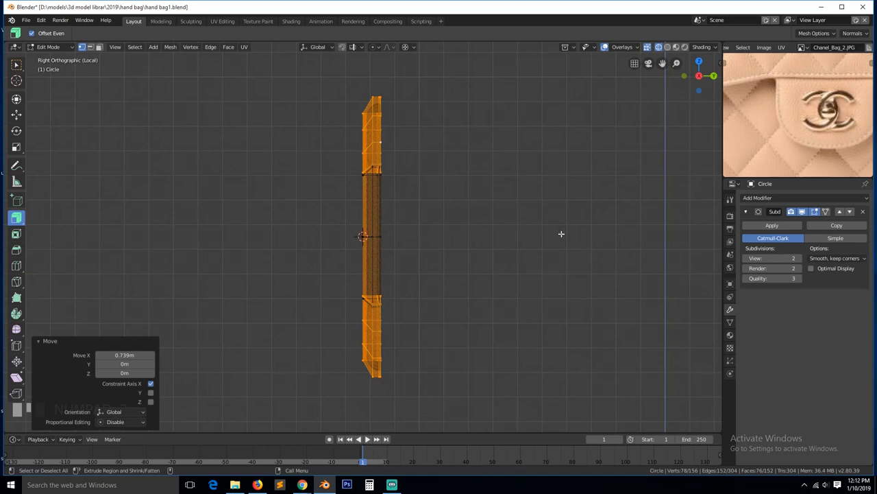
pyautogui.moveTo(341, 201)
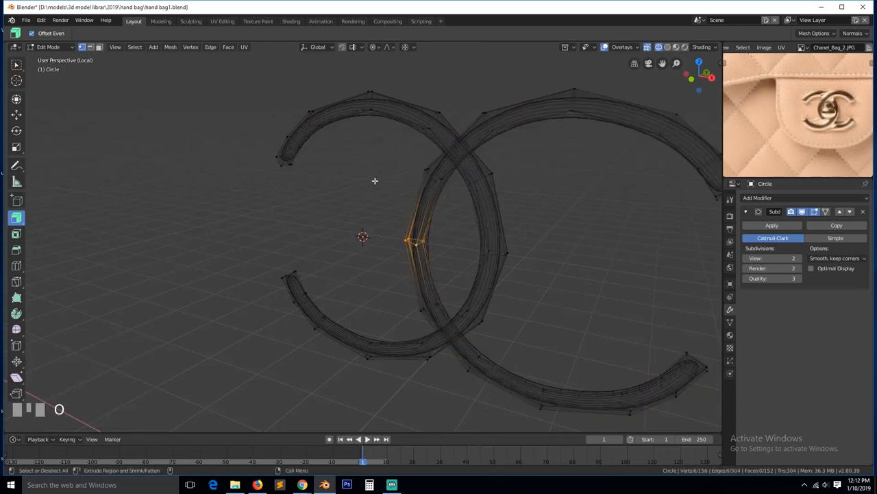
pyautogui.click(389, 47)
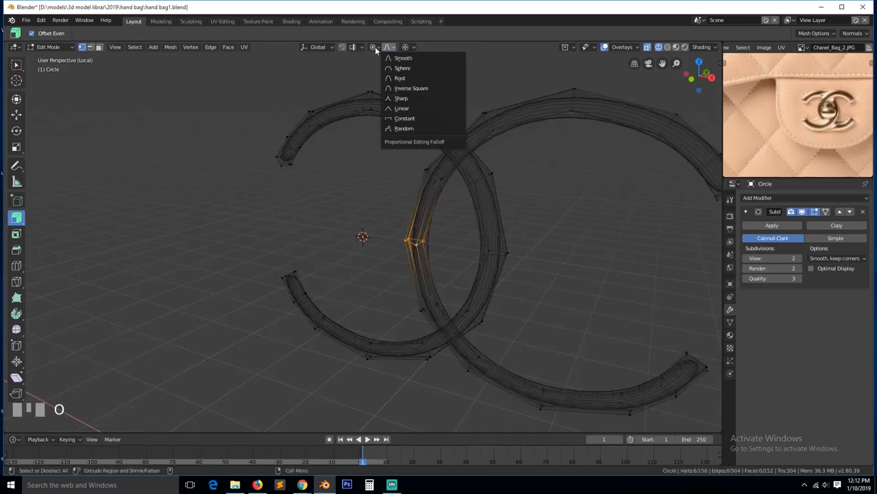
pyautogui.click(373, 46)
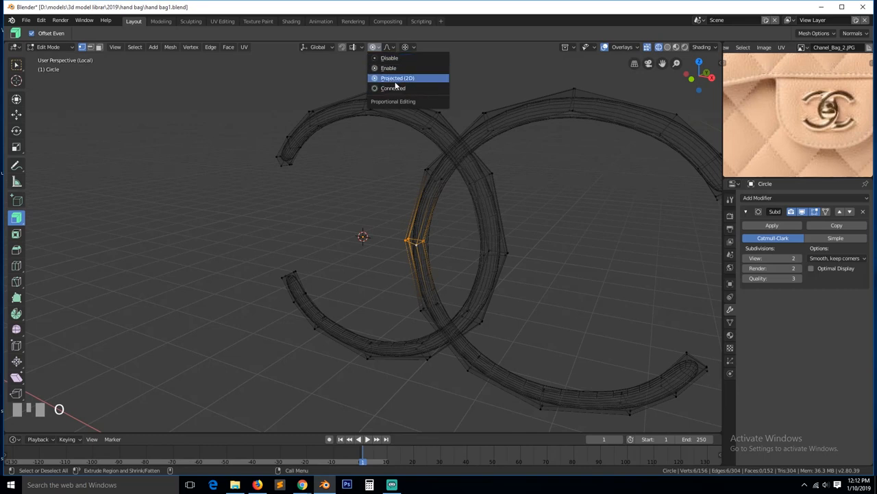
pyautogui.press('NUMPAD_3')
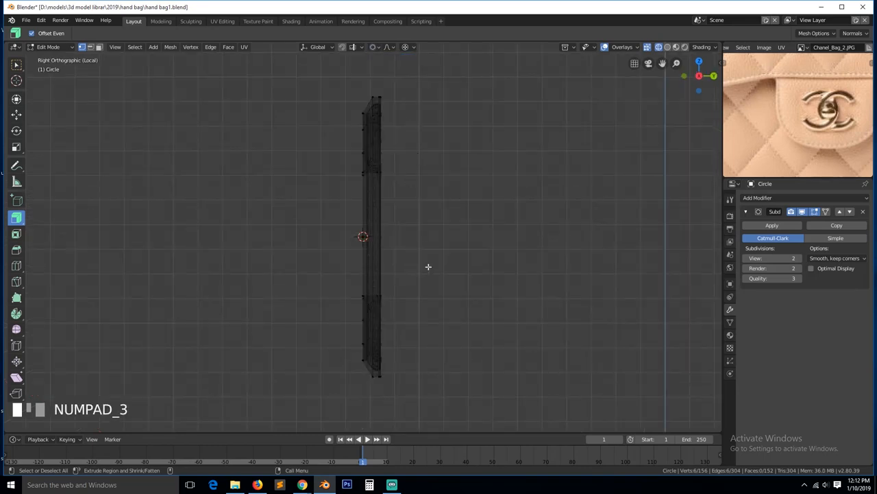
pyautogui.press('g')
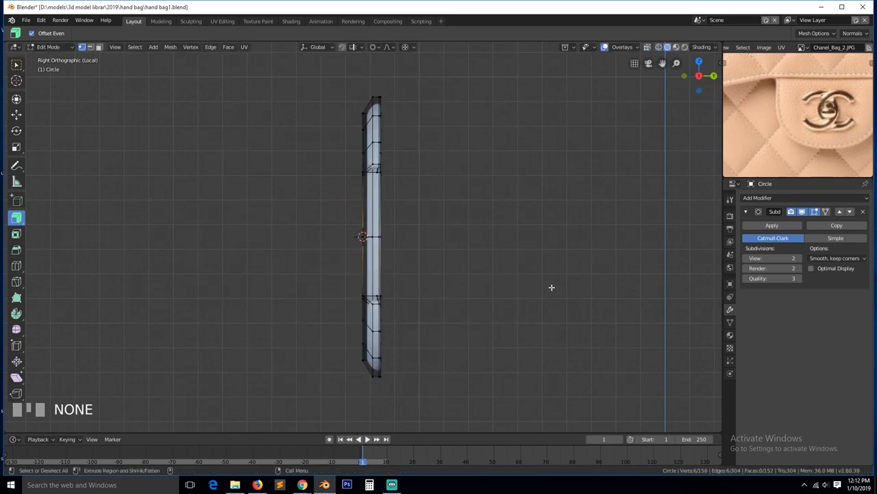
pyautogui.press('g')
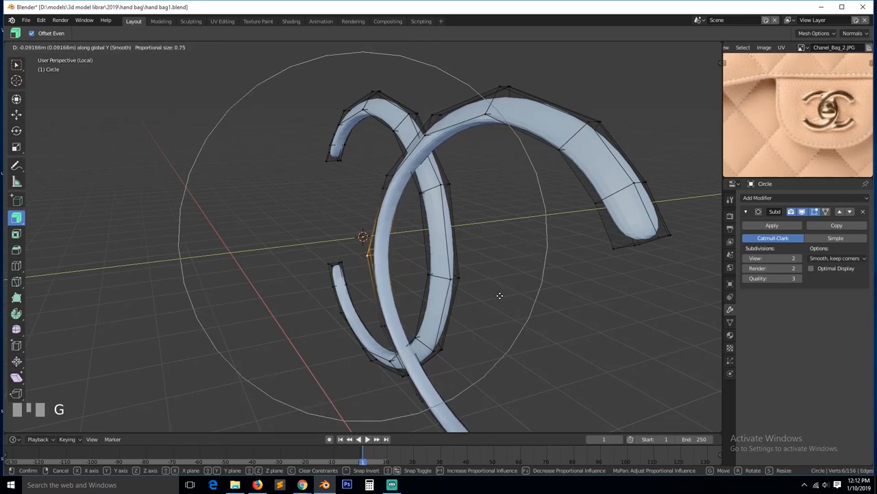
pyautogui.scroll(-3)
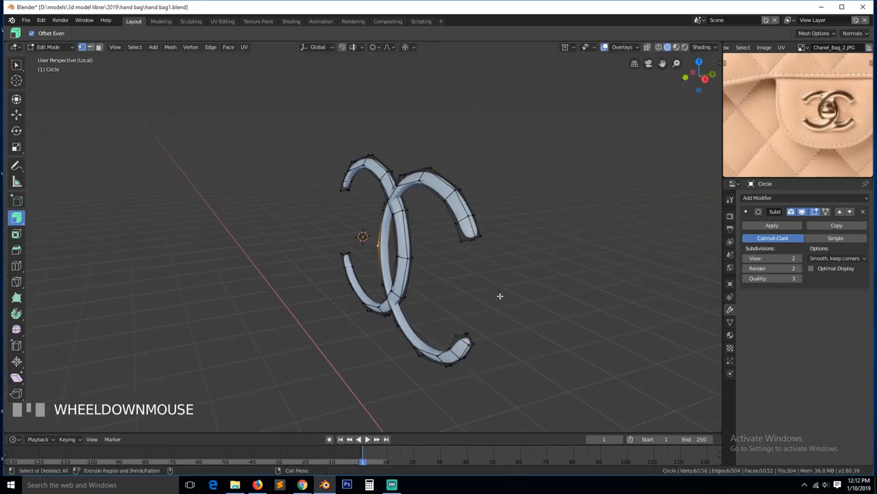
pyautogui.scroll(3)
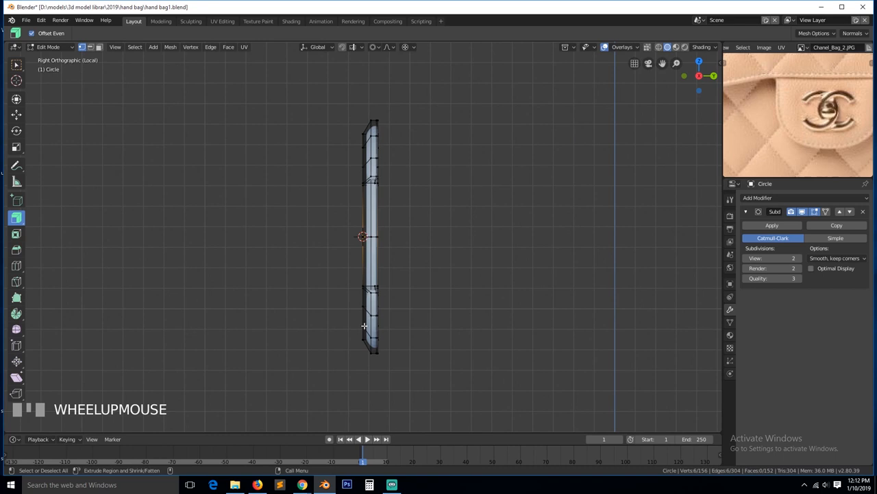
pyautogui.press('grave')
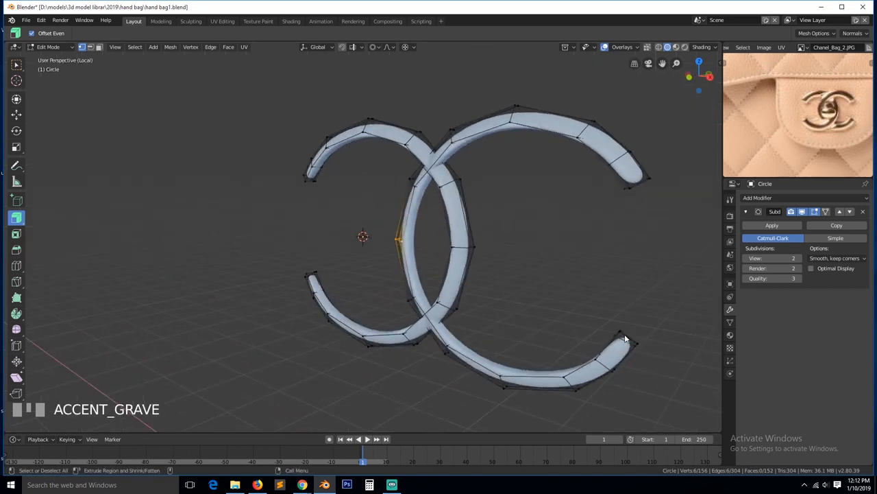
# Step: Rotate and shift the second C, then move the right C's lower-arm loop in depth to stagger the overlap
pyautogui.press('c')
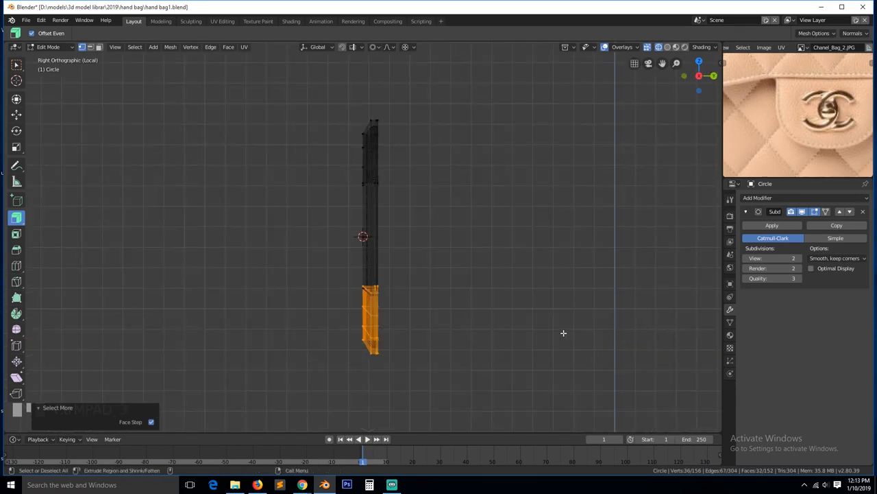
pyautogui.press('r')
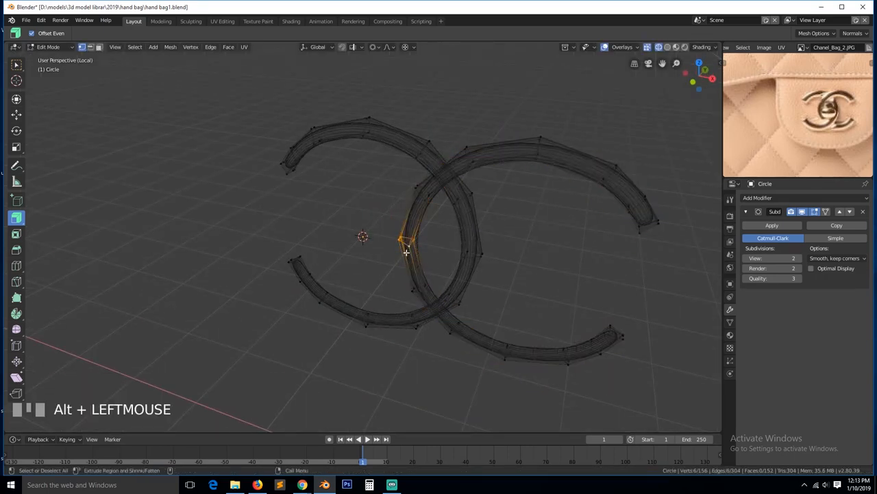
pyautogui.press('g')
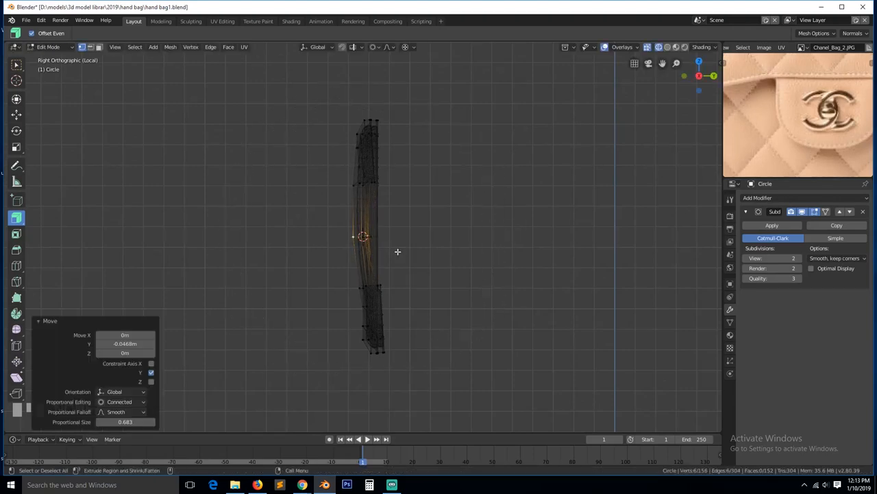
pyautogui.press('grave')
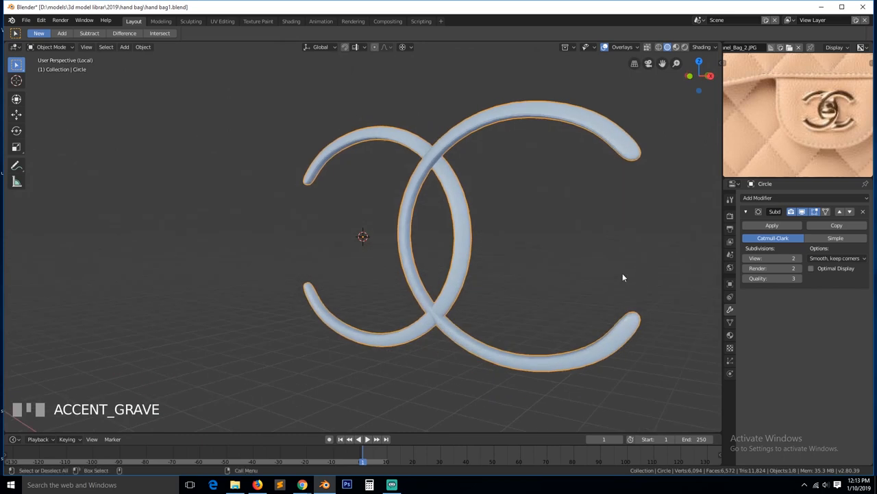
pyautogui.press('Tab')
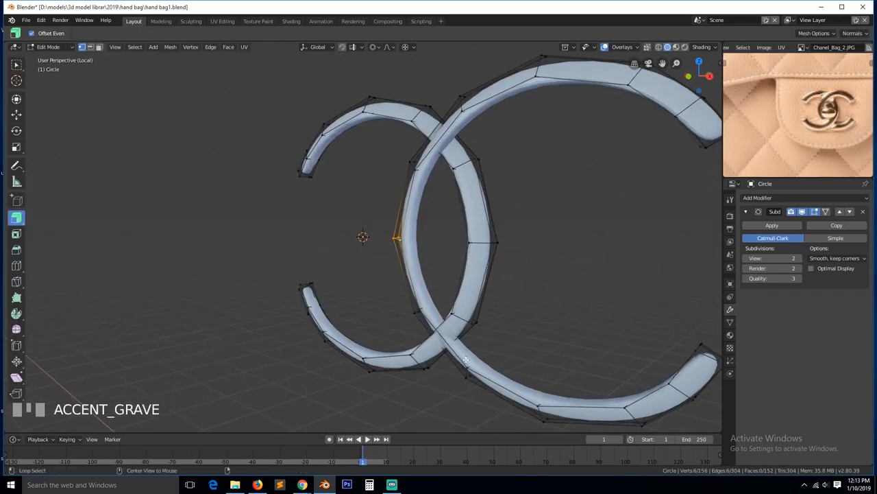
pyautogui.click(466, 359)
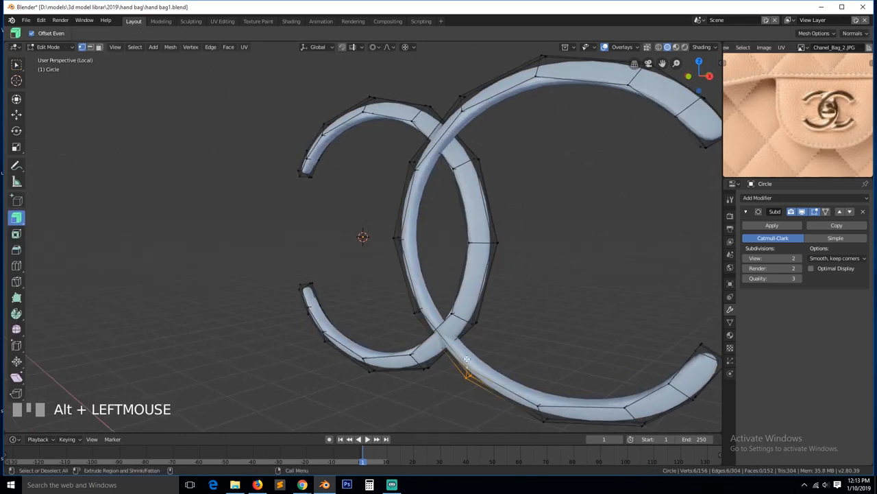
pyautogui.press('g')
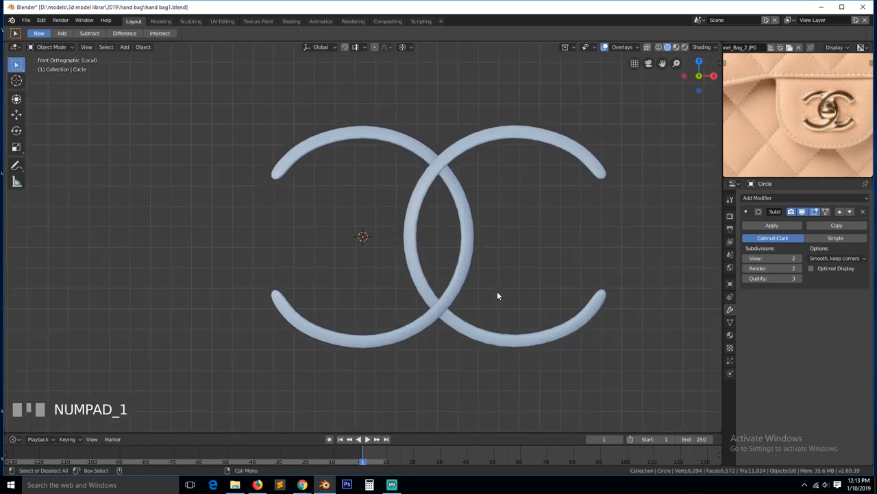
pyautogui.press('Tab')
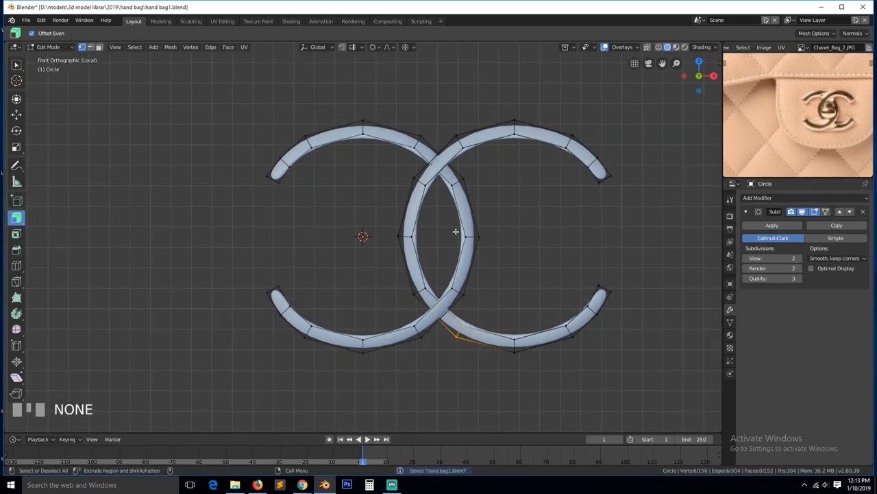
# Step: Fill the logo's centre ring, round it with To Sphere and extrude it forward as the lock knob
pyautogui.click(425, 242)
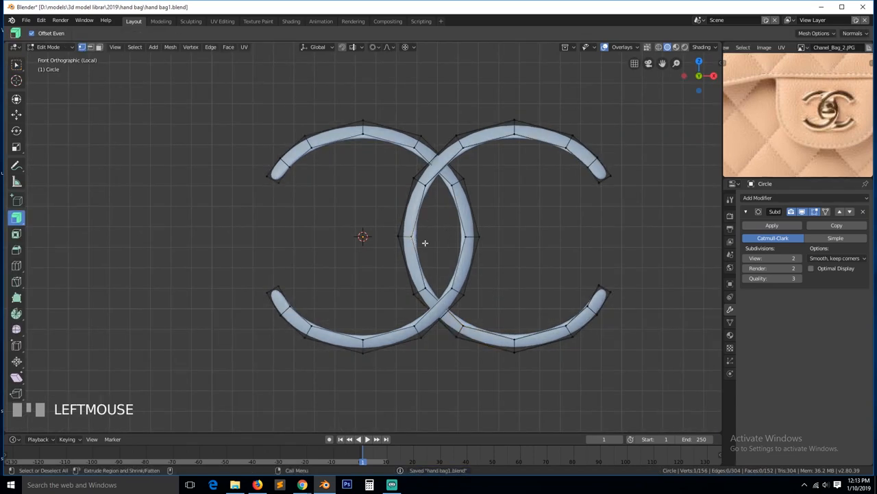
pyautogui.press('shift+d')
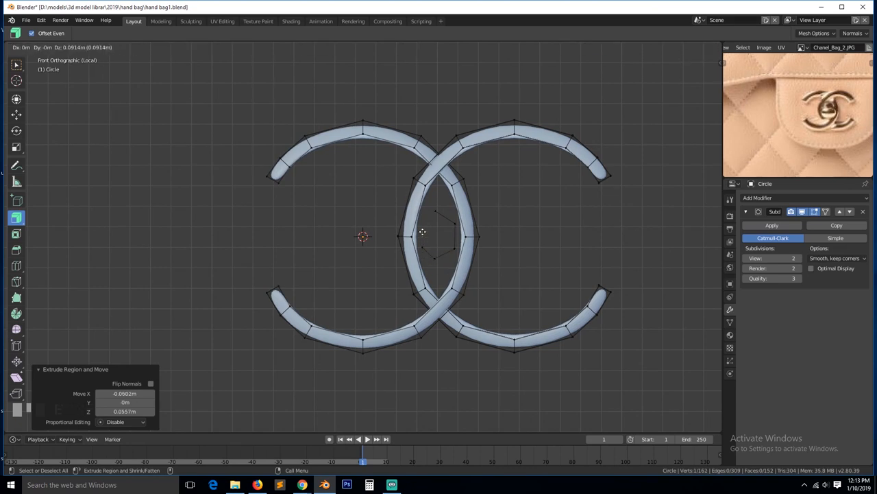
pyautogui.press('f')
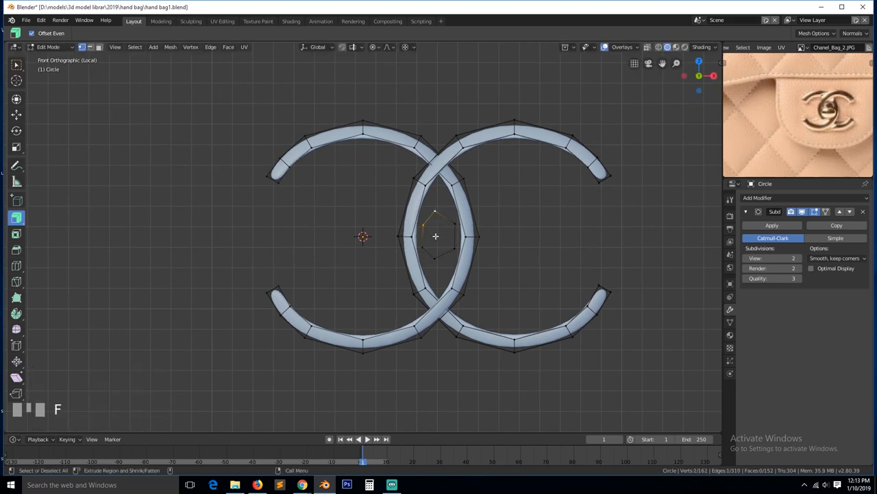
pyautogui.press('shift+alt+s')
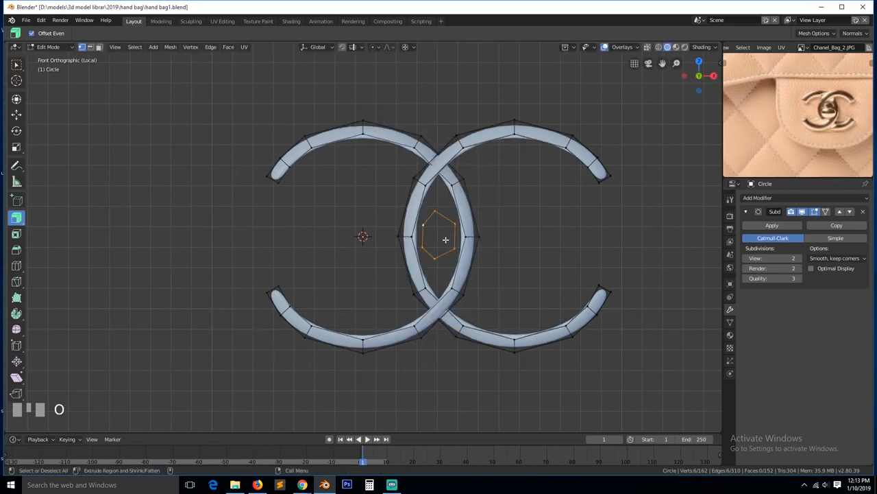
pyautogui.rightClick(445, 240)
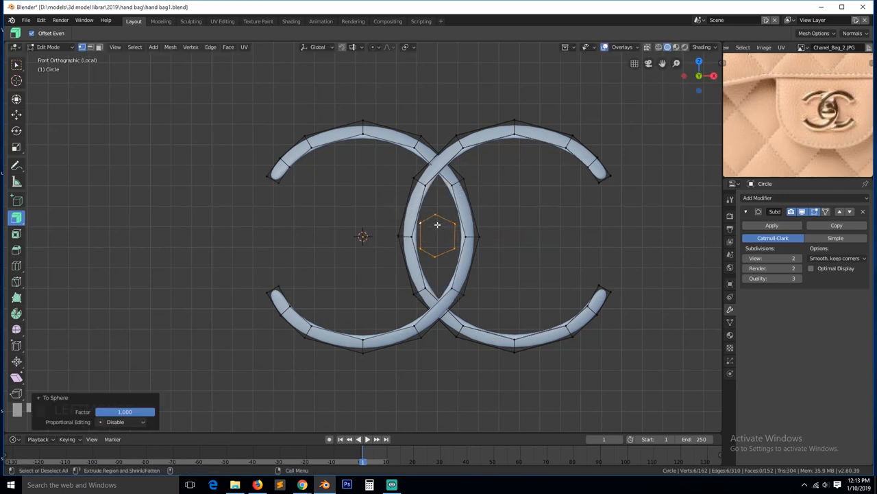
pyautogui.click(444, 241)
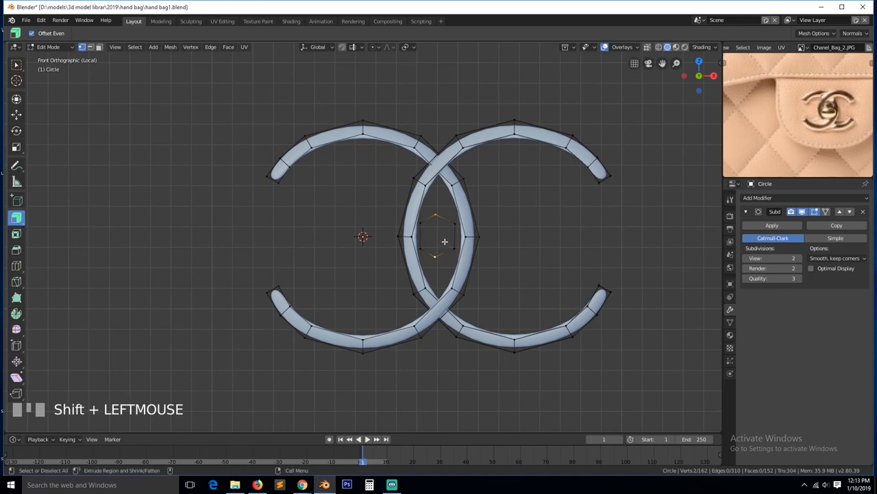
pyautogui.click(446, 226)
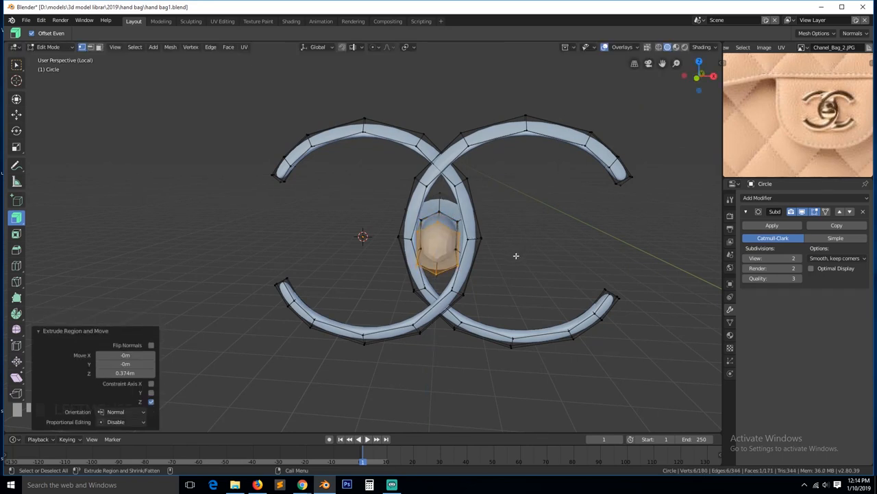
pyautogui.press('s')
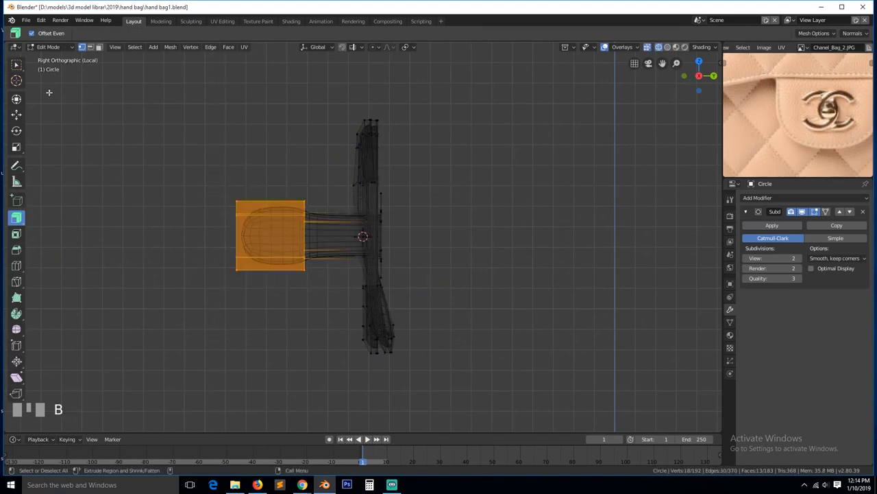
pyautogui.press('g')
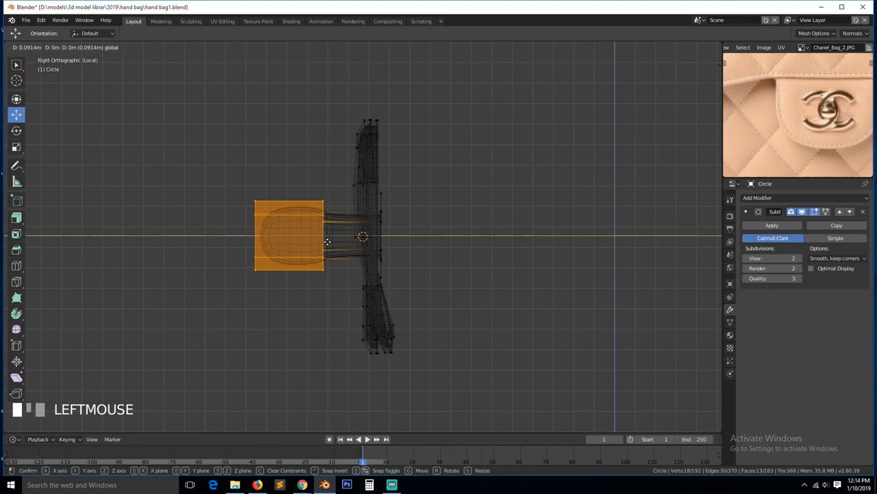
pyautogui.rightClick(326, 236)
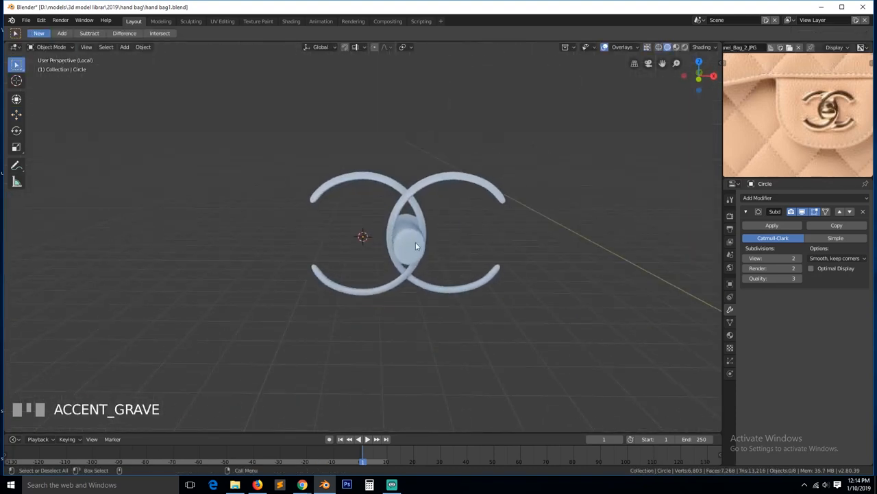
# Step: Nudge the CC logo so it sits centred on the clasp plate beneath the flap
pyautogui.click(417, 244)
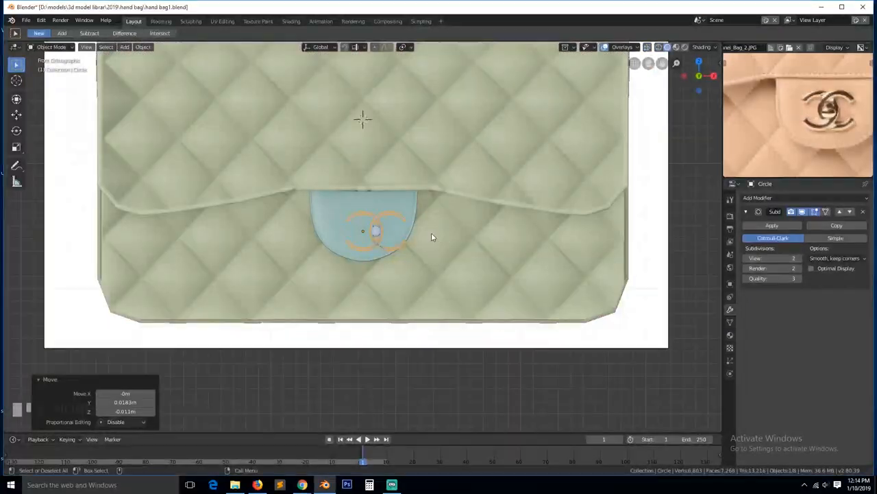
pyautogui.scroll(3)
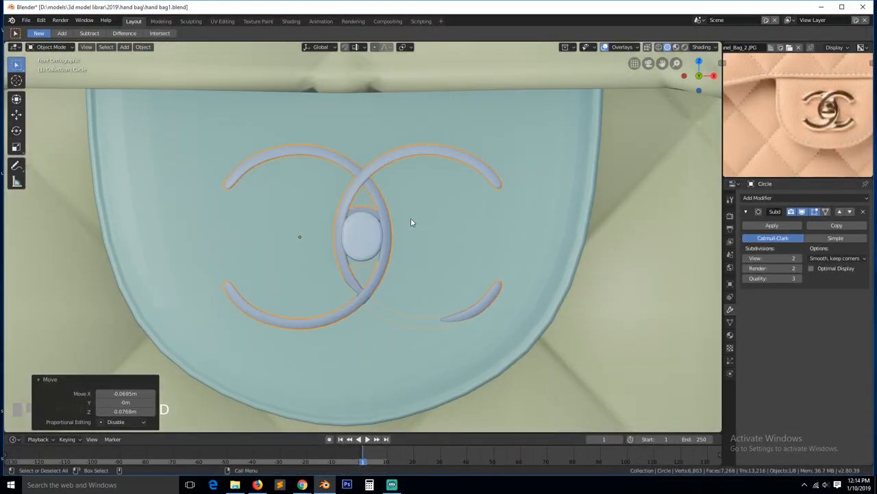
pyautogui.press('g')
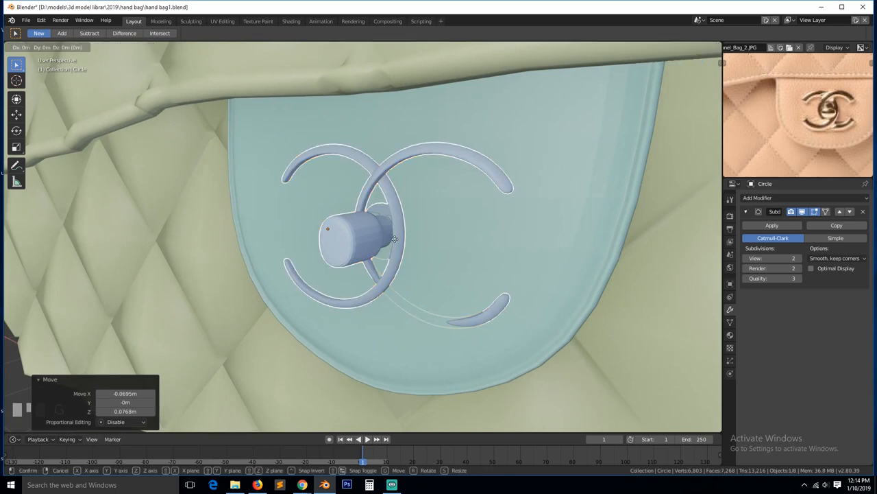
pyautogui.press('Tab')
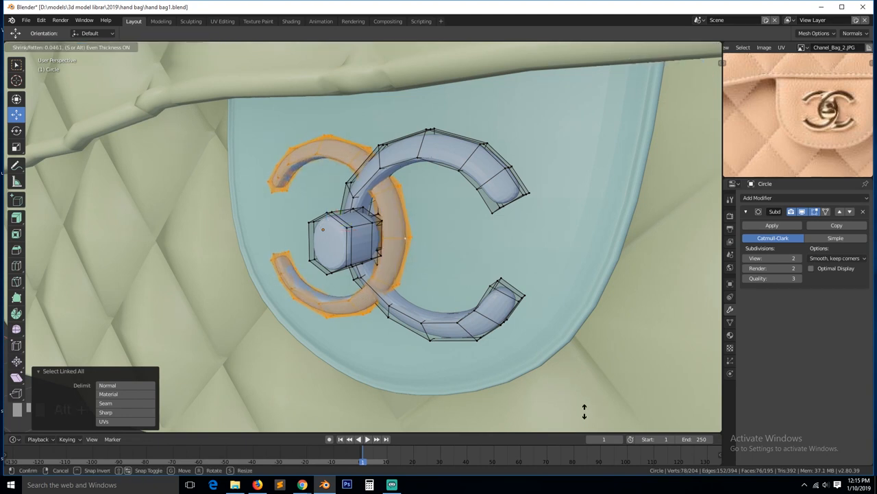
pyautogui.press('Tab')
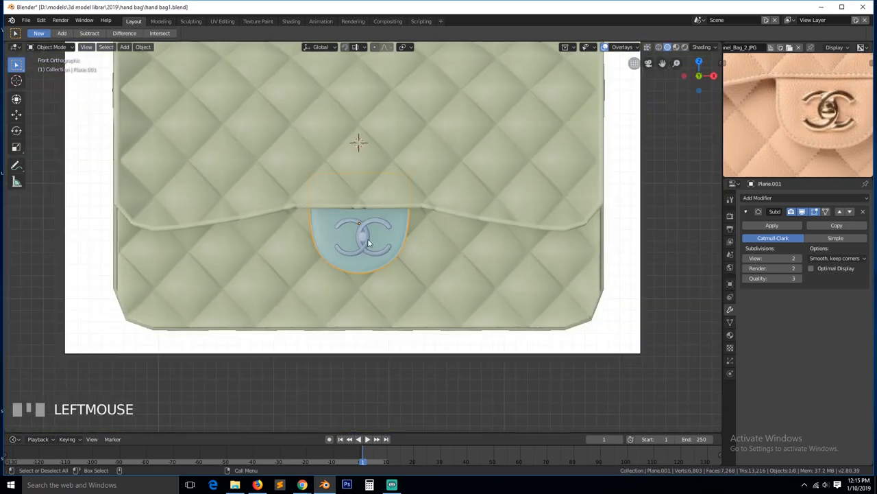
# Step: Parent the logo to the clasp flap and zoom out to review the full bag front
pyautogui.rightClick(367, 242)
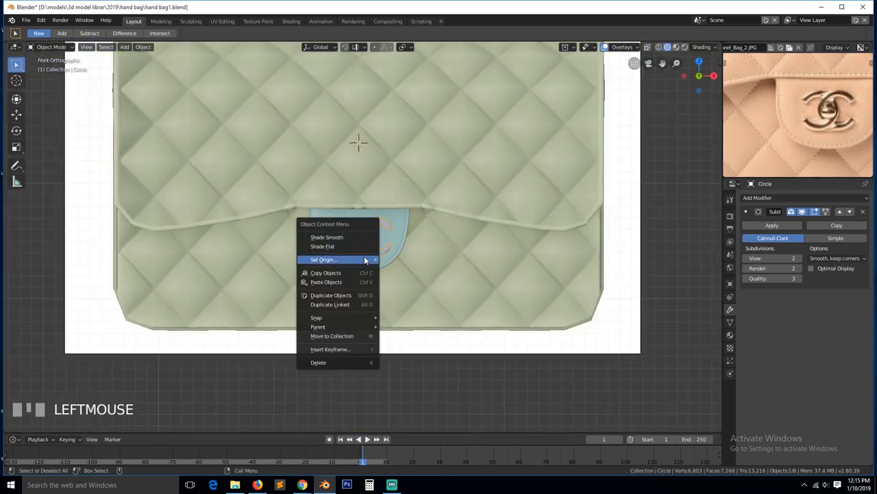
pyautogui.click(324, 259)
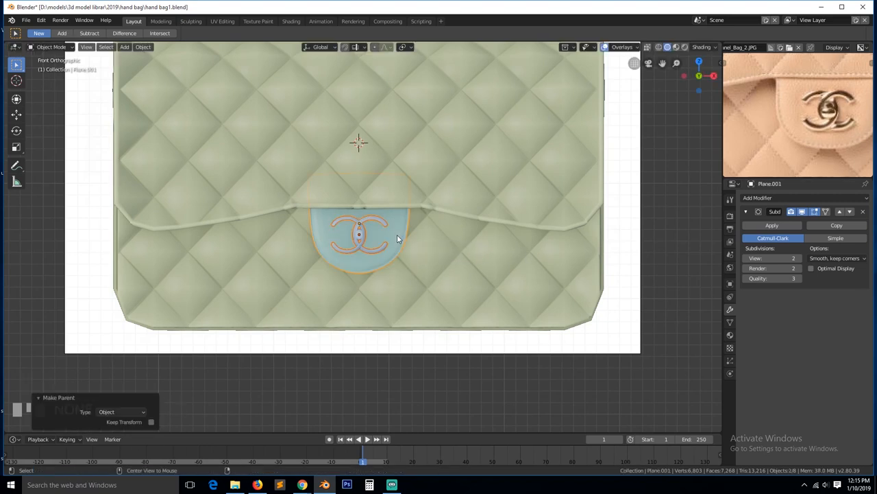
pyautogui.press('alt+a')
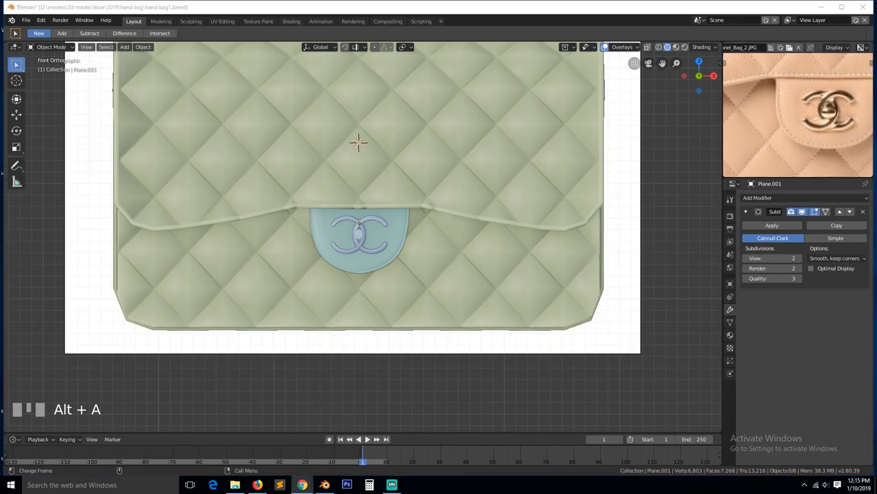
pyautogui.press('alt+a')
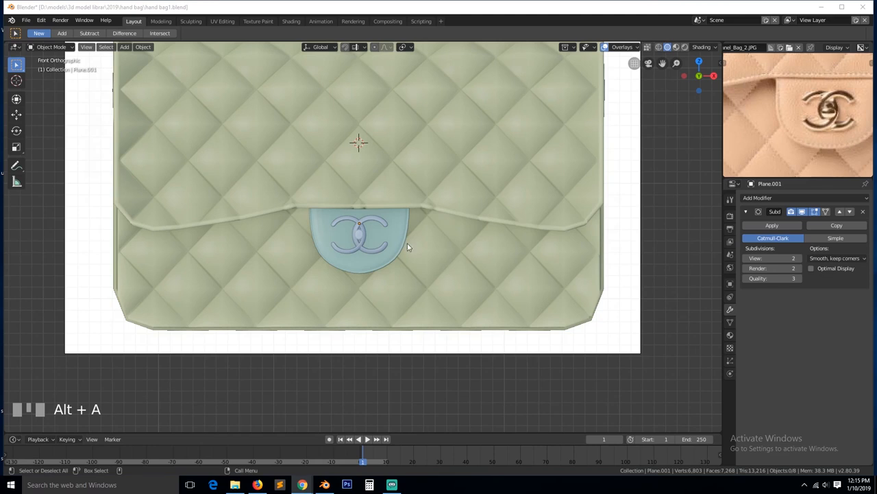
pyautogui.scroll(3)
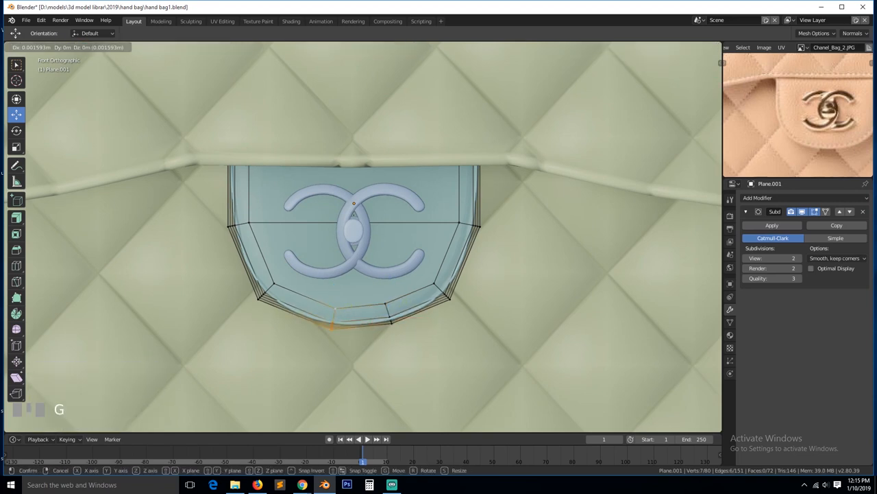
pyautogui.scroll(-3)
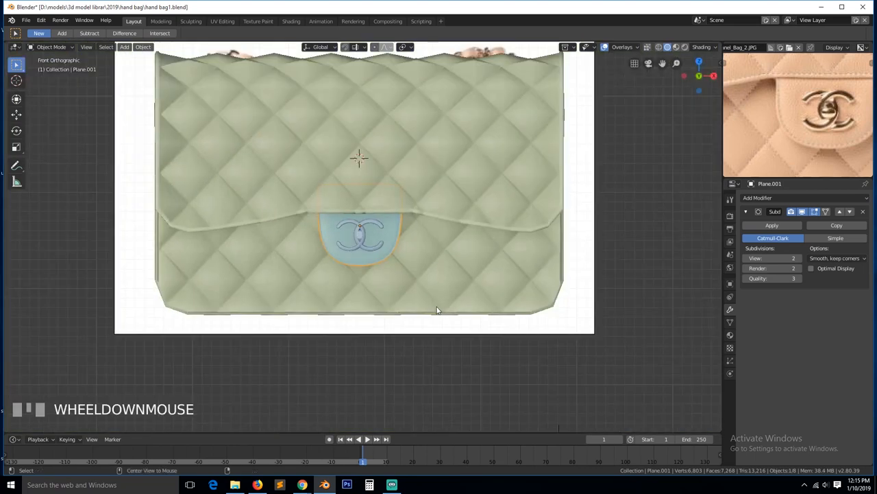
pyautogui.scroll(-3)
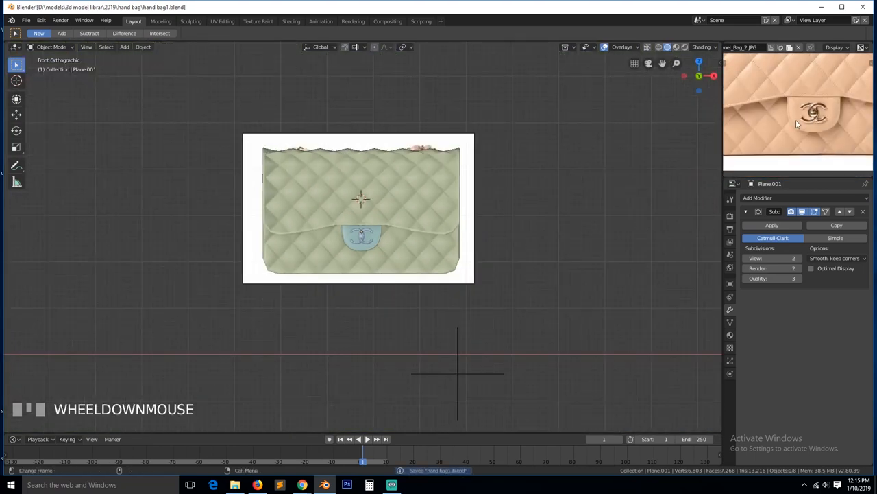
pyautogui.scroll(-3)
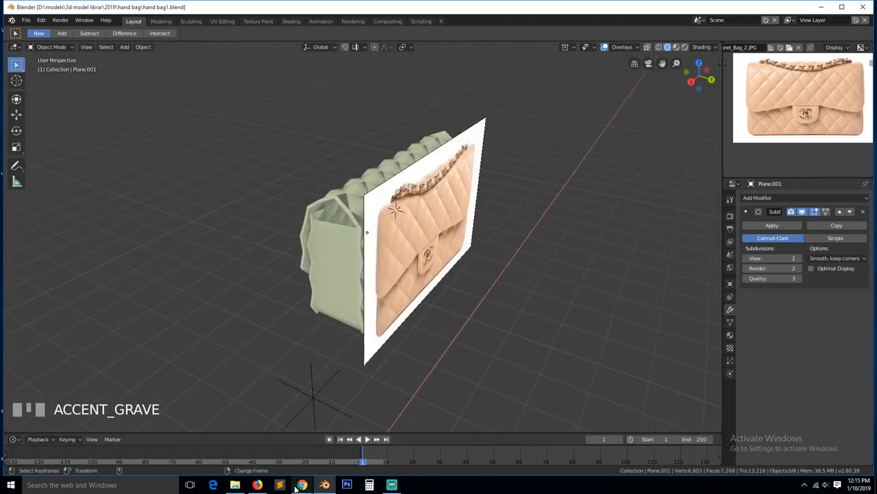
# Step: Box-select the bag's back faces and separate them into a new quilted panel moved off the back
pyautogui.click(301, 485)
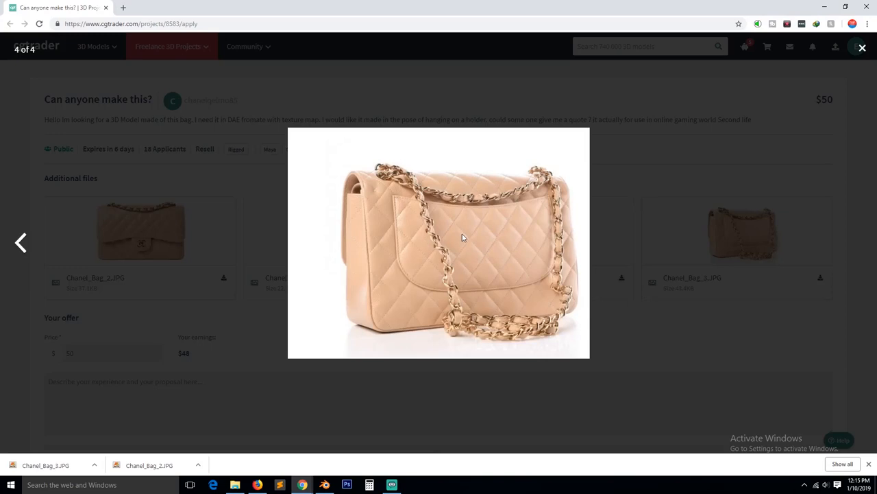
pyautogui.moveTo(493, 266)
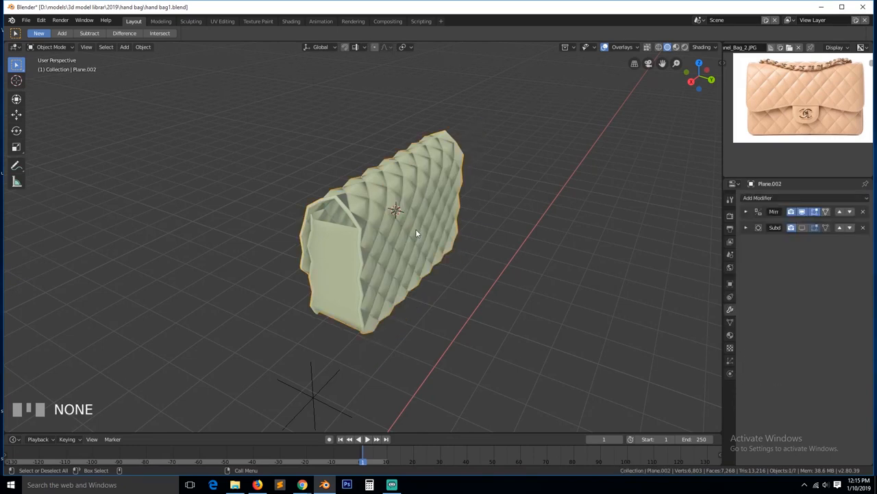
pyautogui.press('Tab')
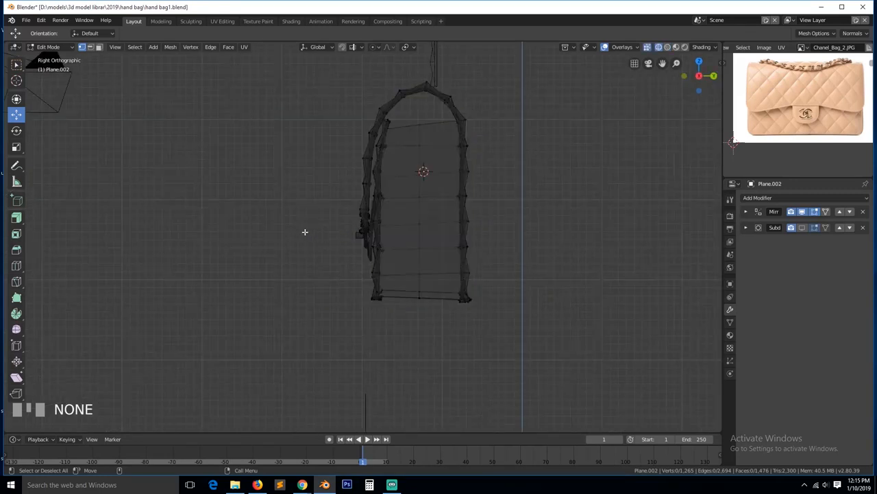
pyautogui.moveTo(449, 108); pyautogui.dragTo(528, 297)
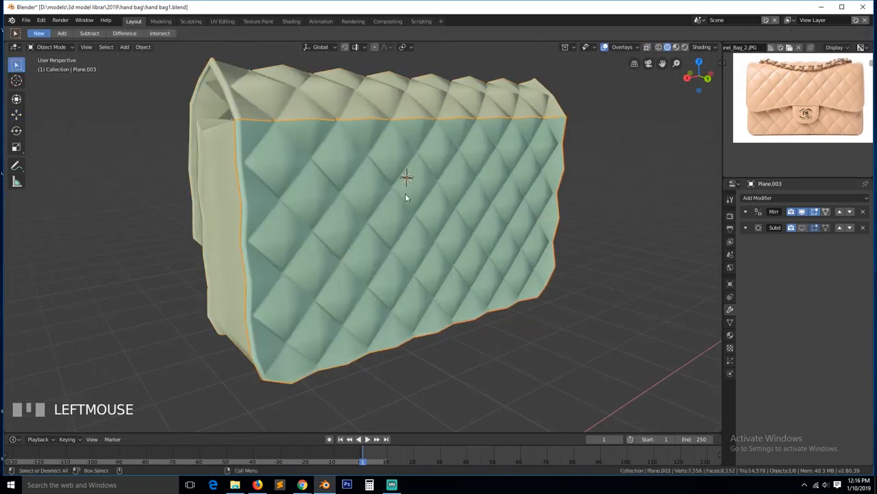
pyautogui.press('g')
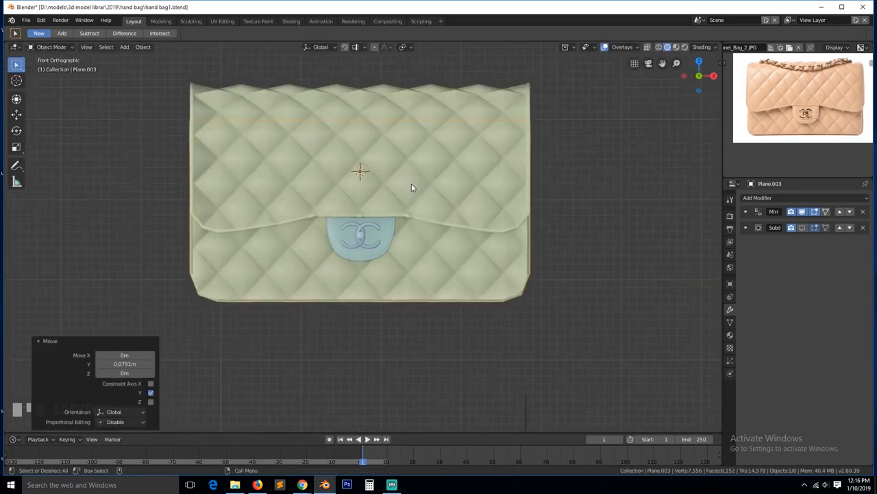
pyautogui.press('Tab')
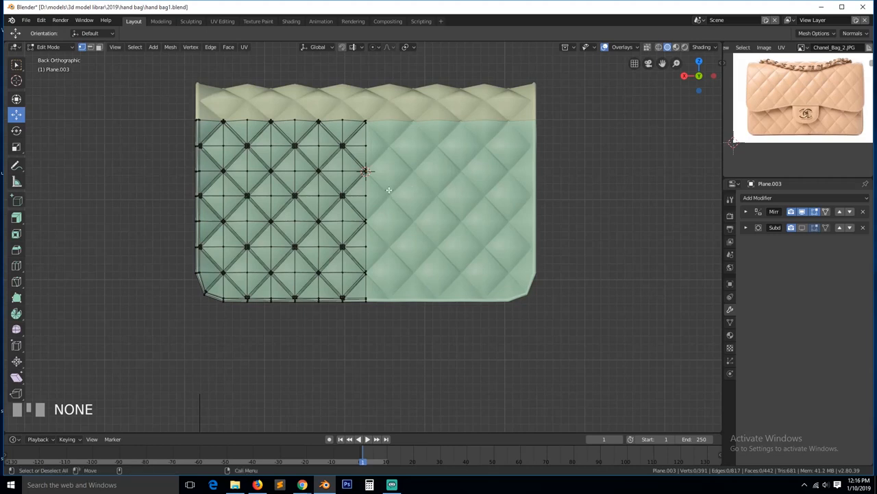
pyautogui.moveTo(255, 223)
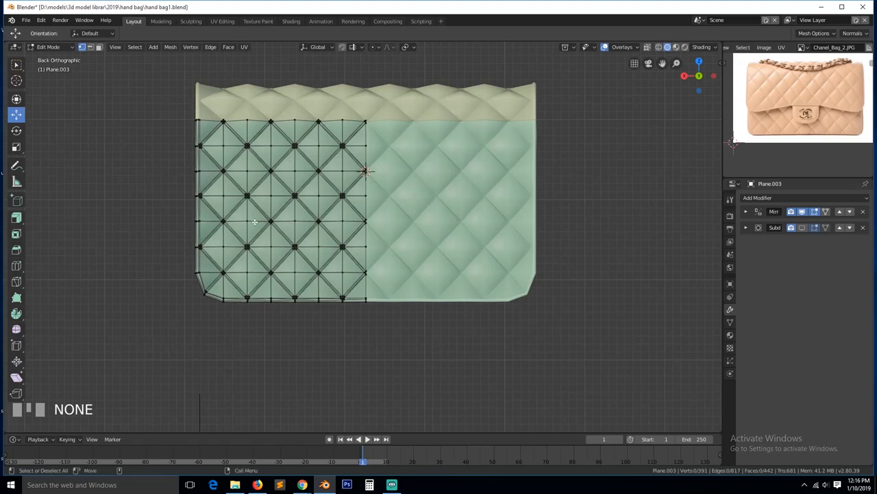
pyautogui.moveTo(230, 238)
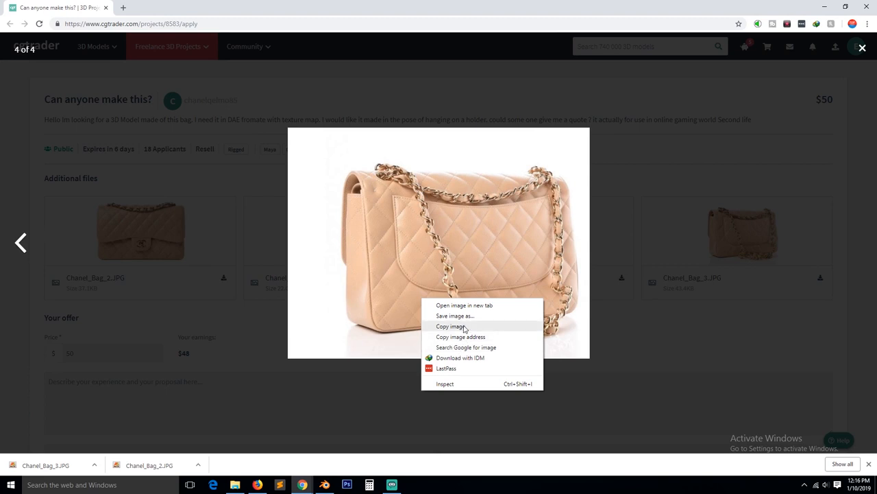
# Step: Save the chain-strap reference photo to the desktop and return to the bag model
pyautogui.click(469, 340)
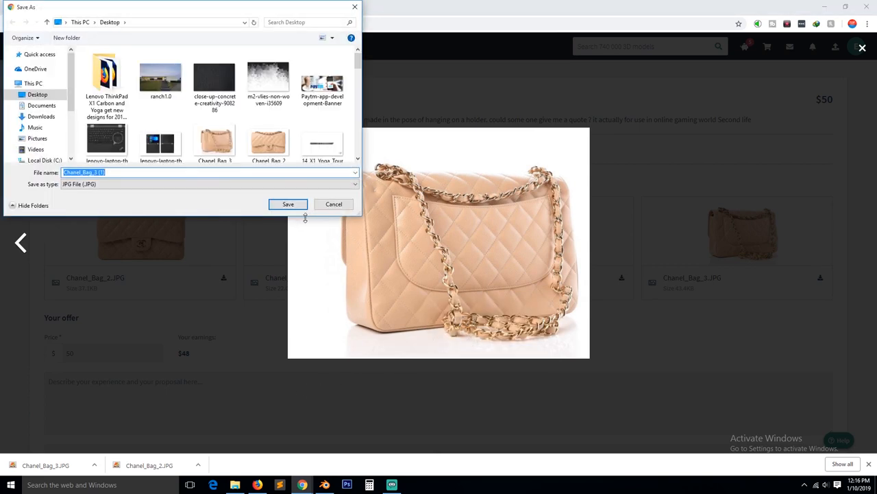
pyautogui.click(288, 203)
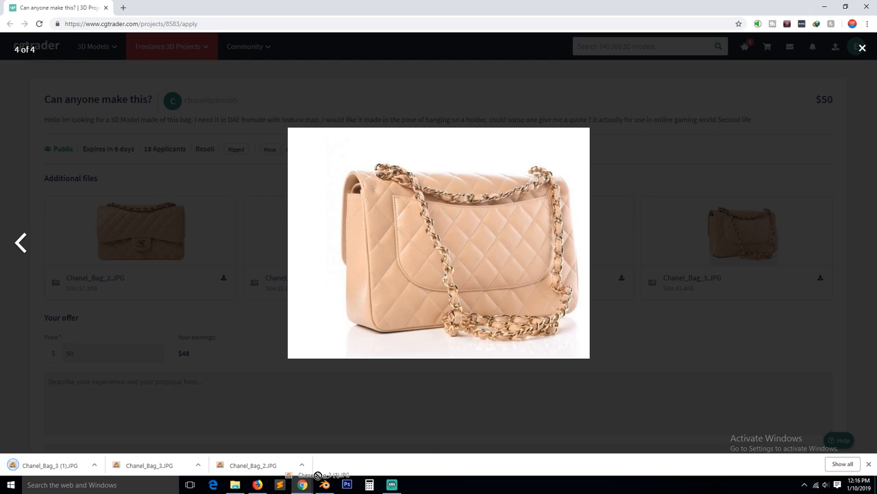
pyautogui.click(323, 485)
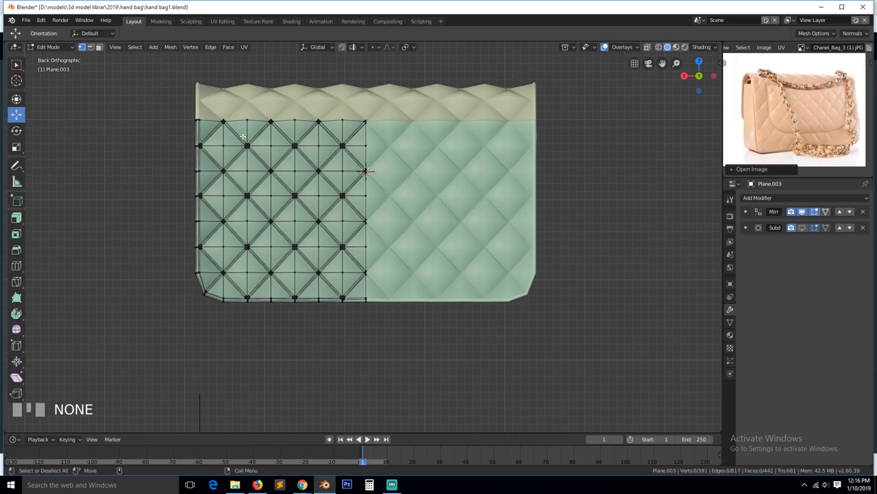
pyautogui.moveTo(228, 228)
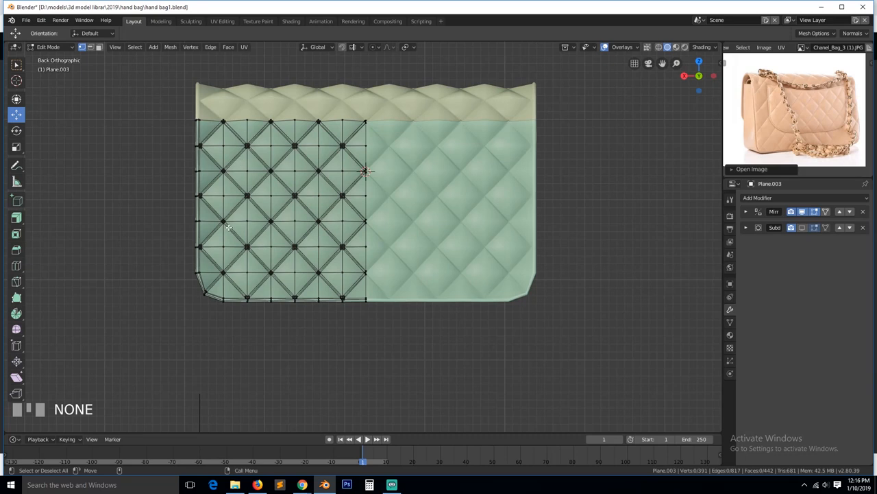
pyautogui.moveTo(253, 224)
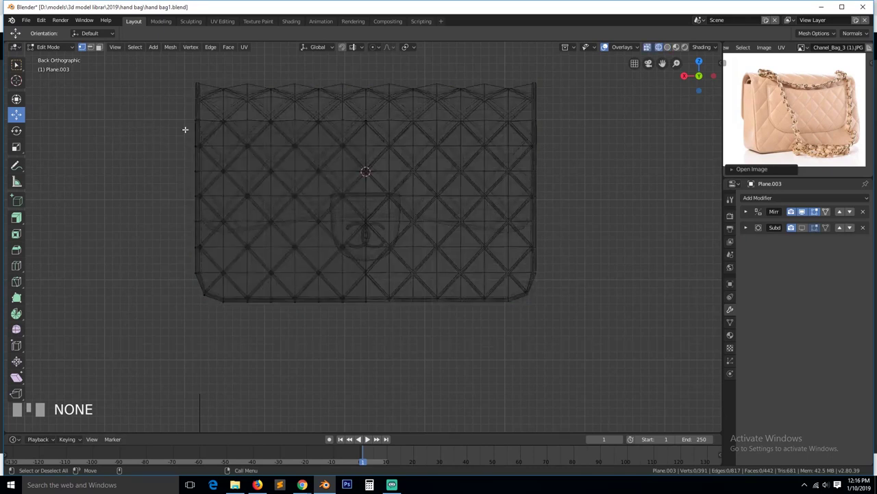
# Step: Box-select and delete the back panel's lower rows to trim it to pocket size
pyautogui.moveTo(154, 260); pyautogui.dragTo(253, 281)
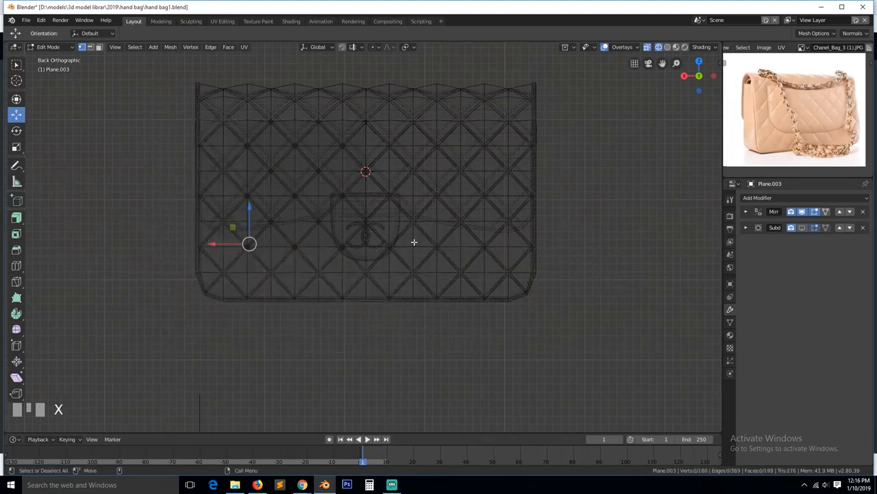
pyautogui.scroll(-3)
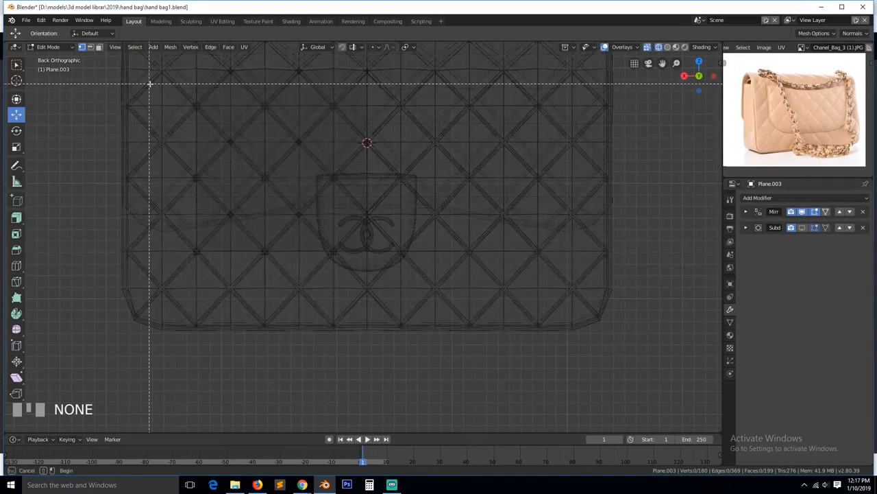
pyautogui.moveTo(164, 89); pyautogui.dragTo(197, 277)
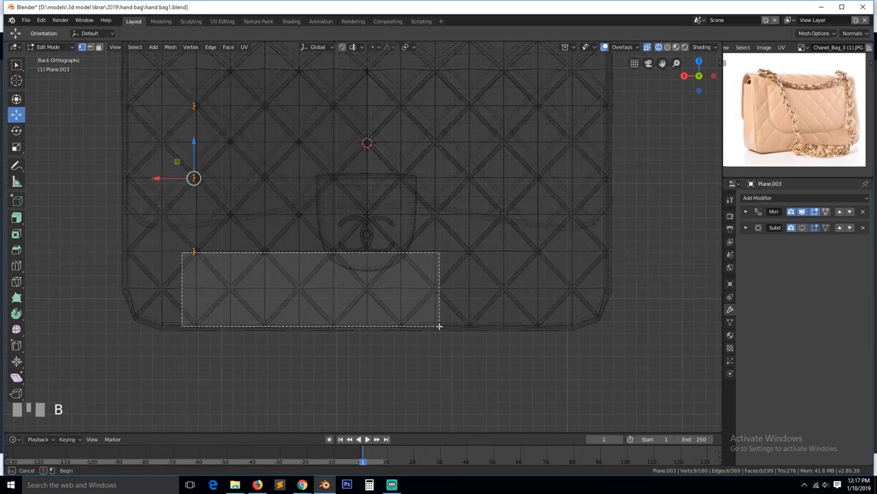
pyautogui.press('Tab')
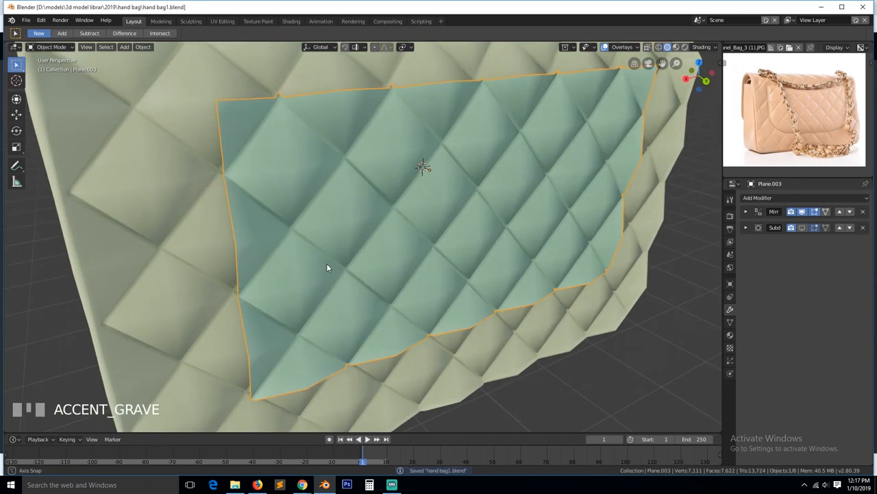
pyautogui.press('Tab')
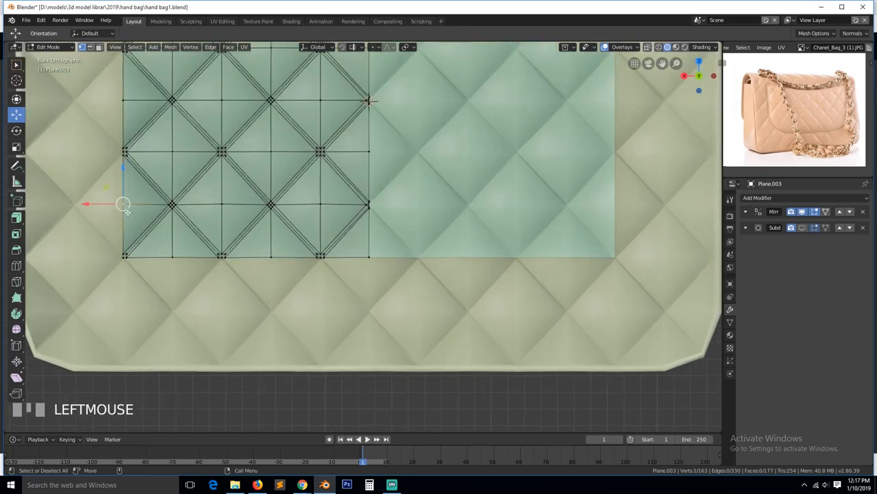
# Step: Merge the panel's bottom-left corner vertices into an angled chamfered corner
pyautogui.click(162, 217)
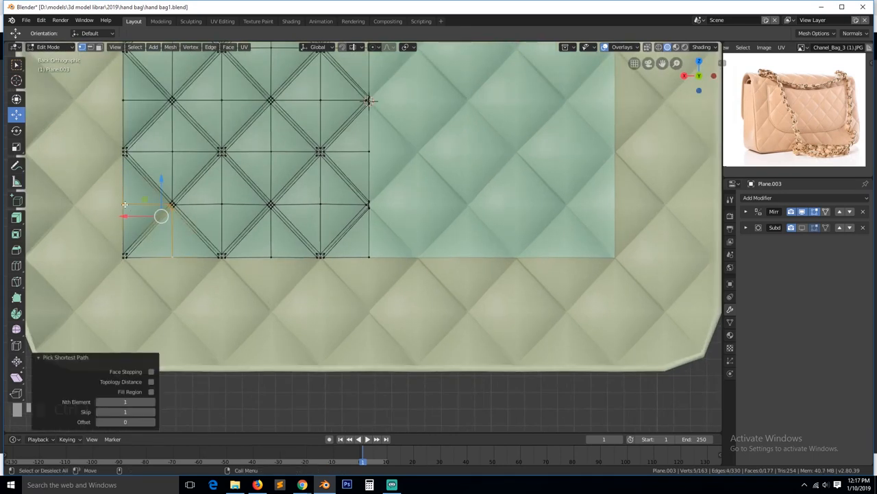
pyautogui.click(203, 255)
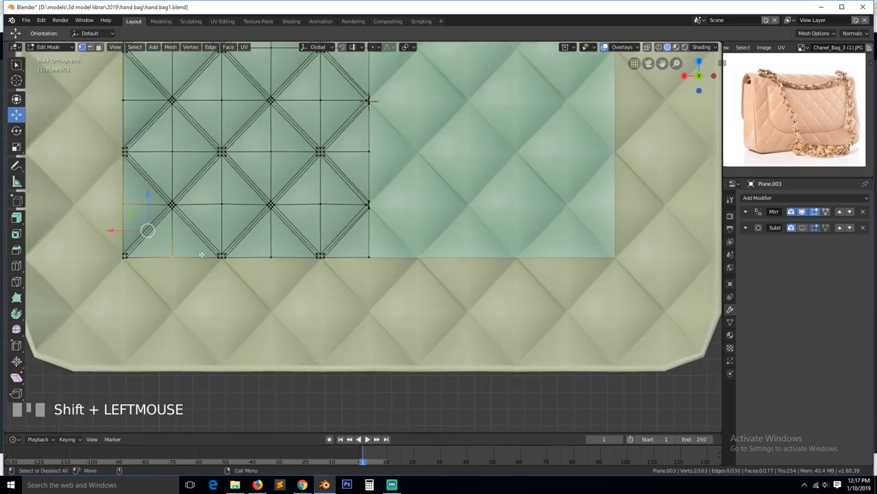
pyautogui.press('c')
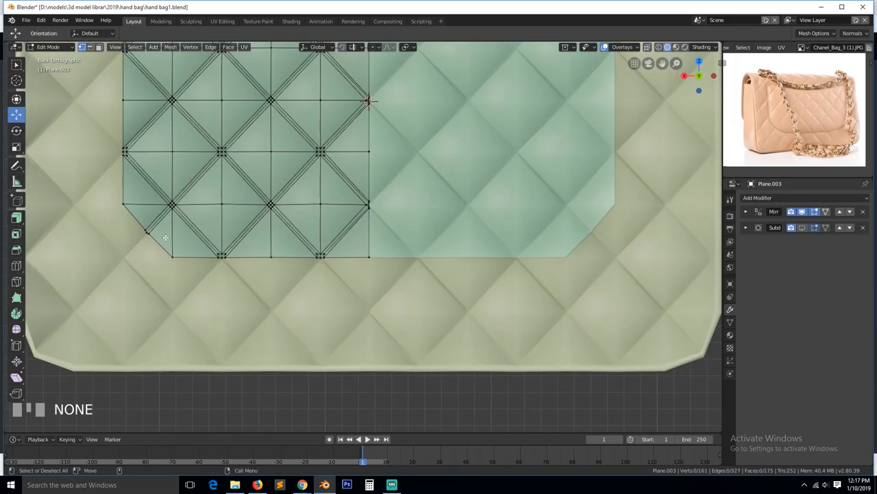
pyautogui.click(146, 230)
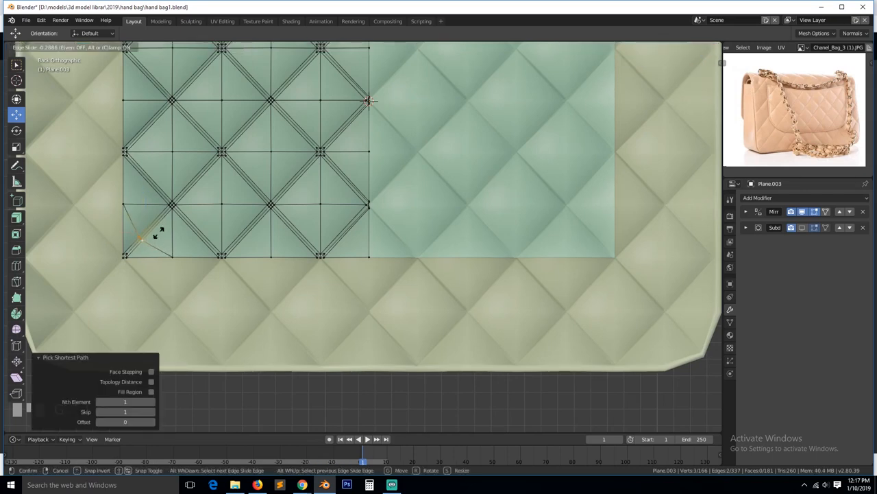
pyautogui.press('alt+a')
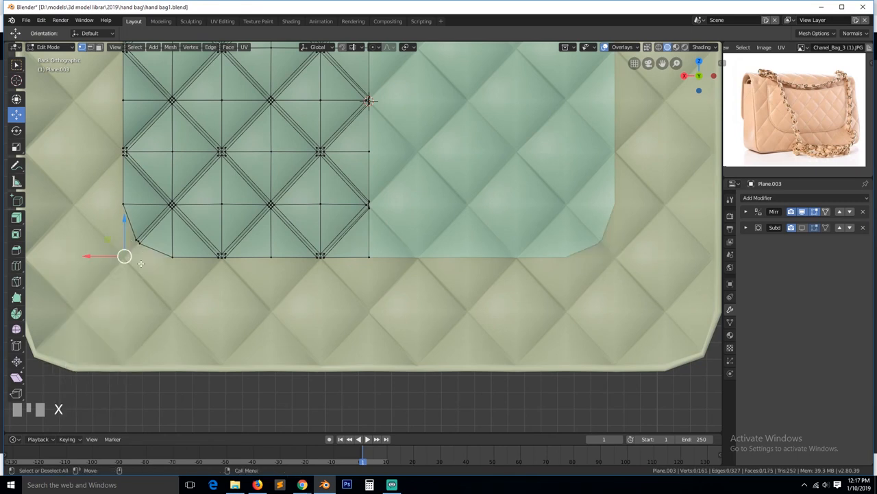
pyautogui.press('grave')
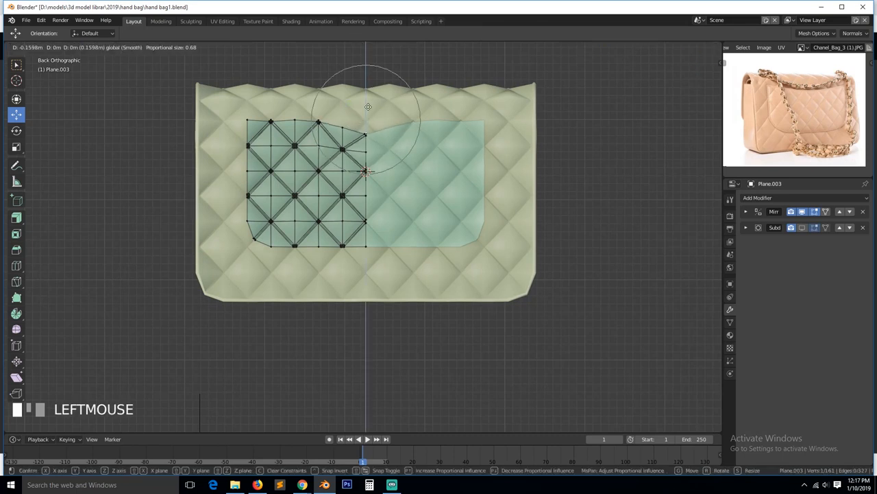
# Step: Pull the pocket panel's top vertices with proportional falloff so they follow the bag's curved back
pyautogui.press('ctrl+z')
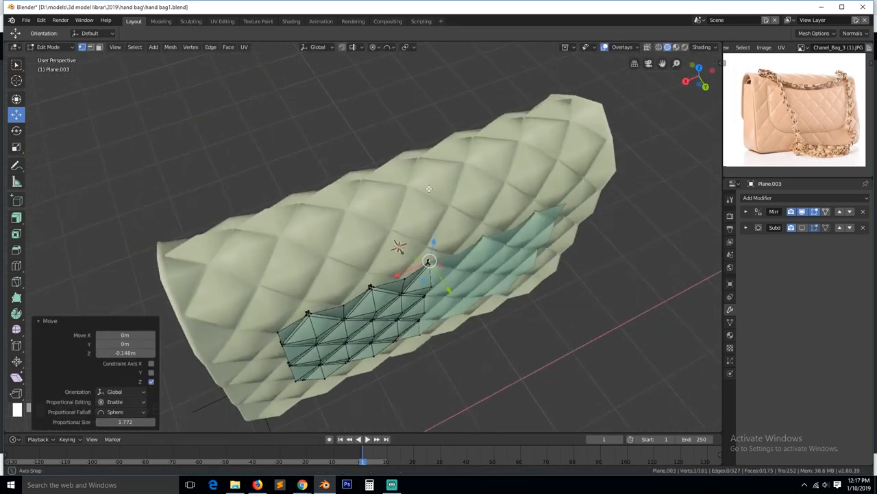
pyautogui.press('g')
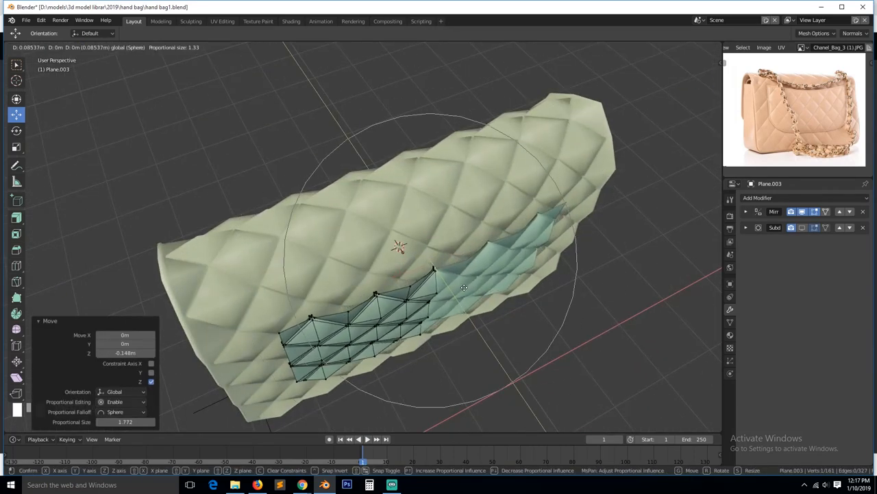
pyautogui.moveTo(466, 291)
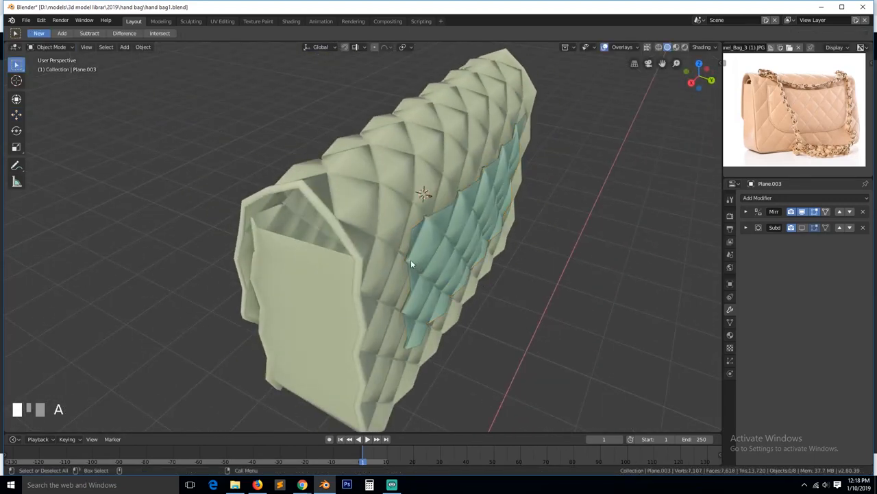
# Step: Enter Edit Mode on the pocket panel and pick the stray vertices at a top-edge quilt peak
pyautogui.click(422, 274)
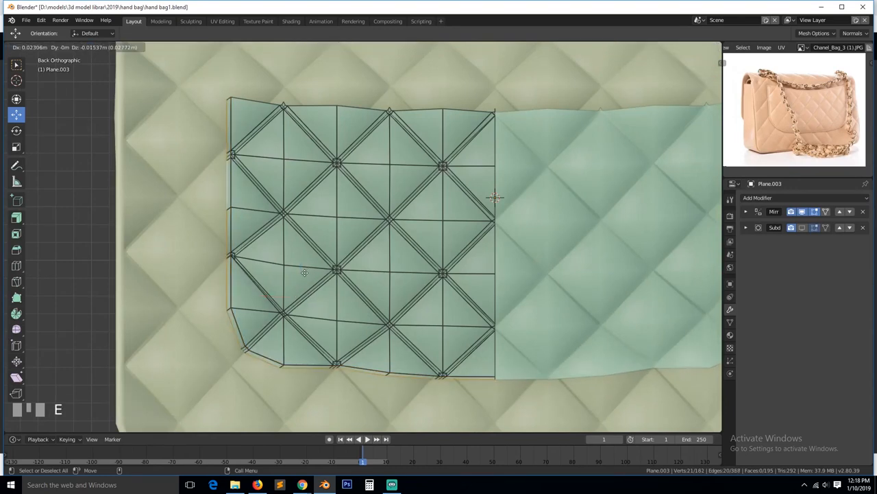
pyautogui.press('Tab')
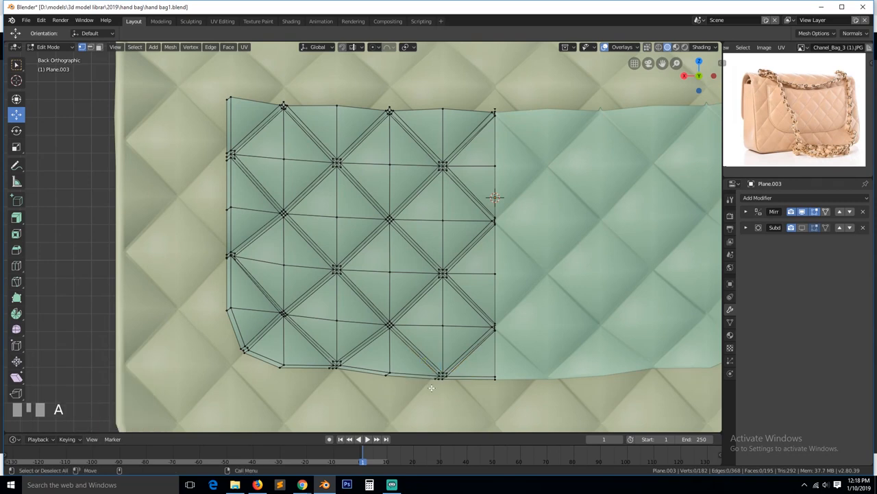
pyautogui.click(439, 378)
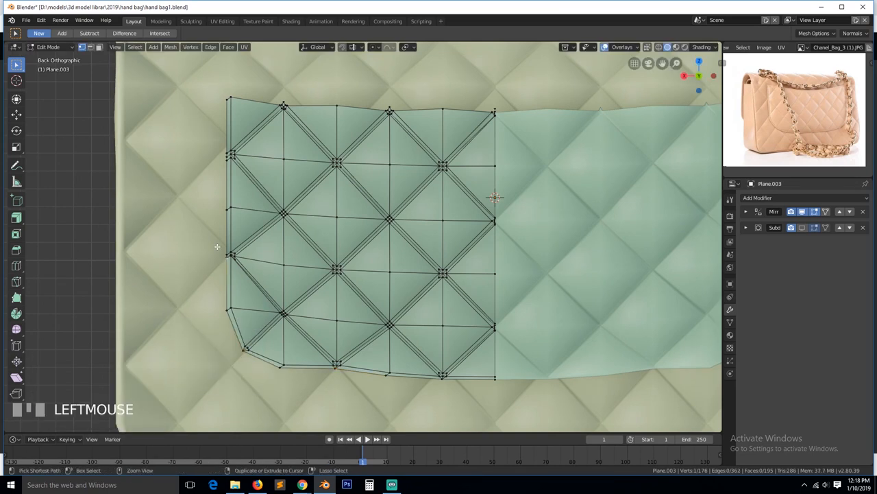
pyautogui.click(222, 145)
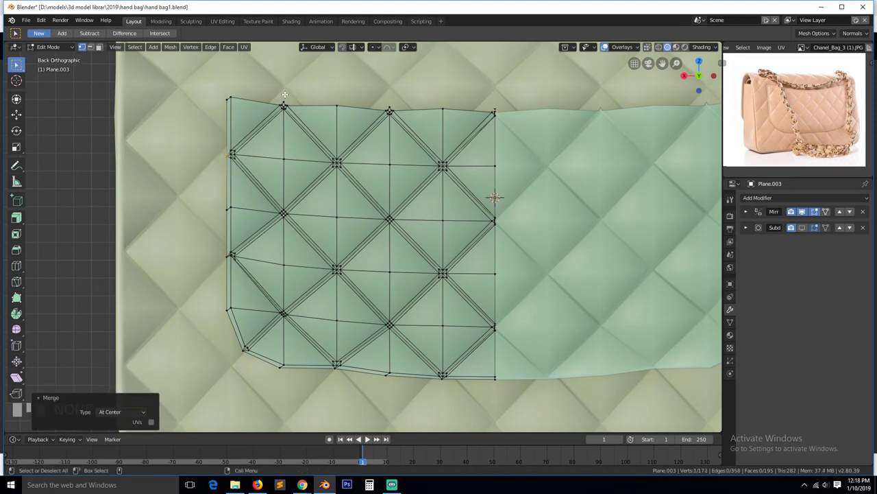
pyautogui.press('NUMPAD_PERIOD')
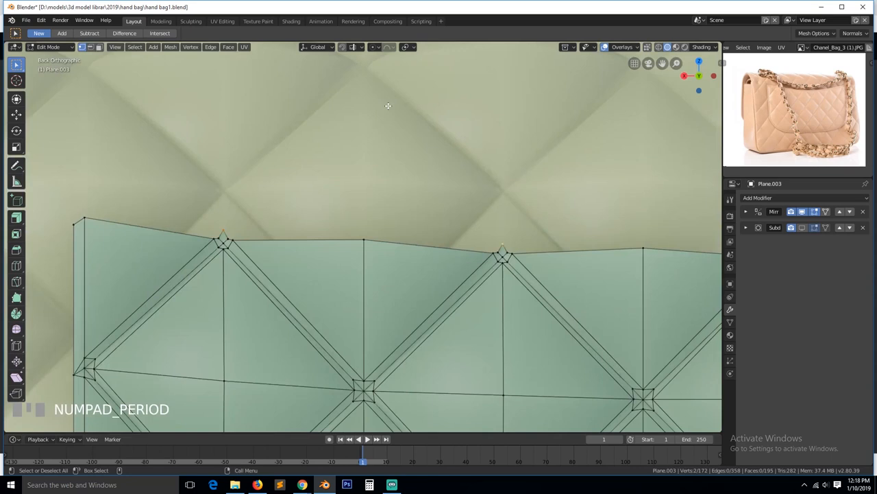
pyautogui.click(222, 239)
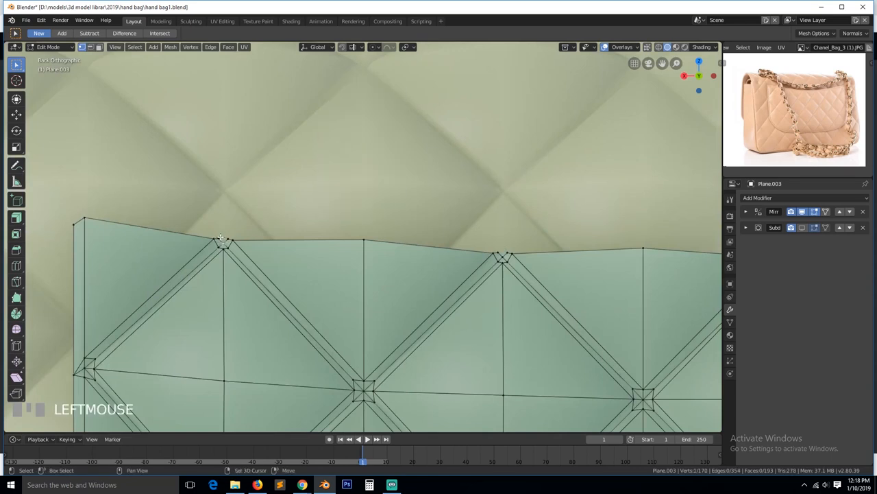
pyautogui.click(225, 247)
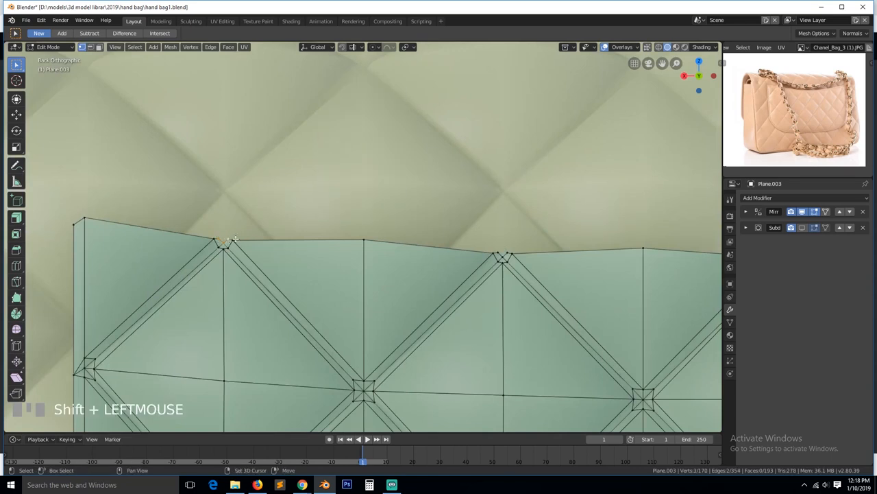
pyautogui.press('alt+a')
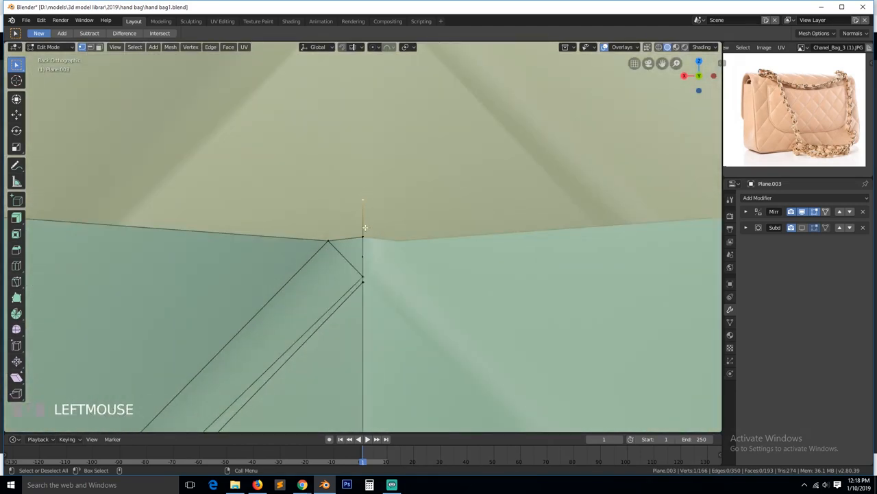
# Step: Delete the stray peak vertex and move the notch vertex up to straighten the top edge
pyautogui.press('x')
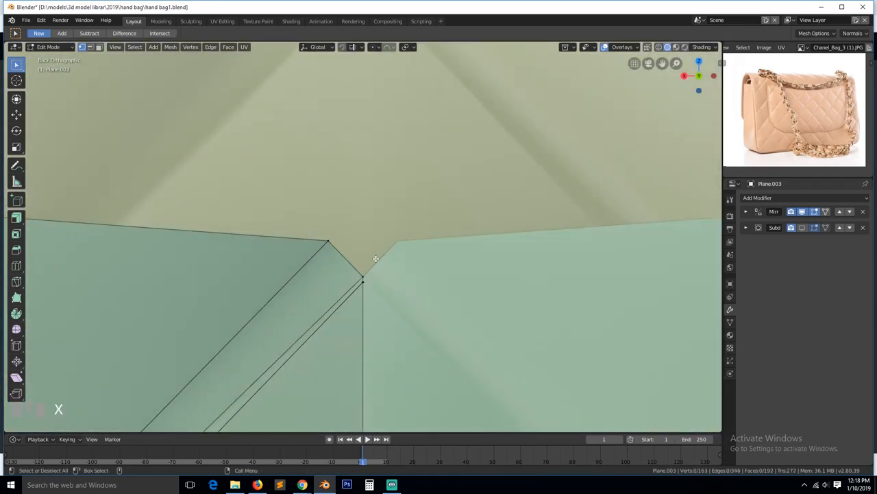
pyautogui.click(216, 218)
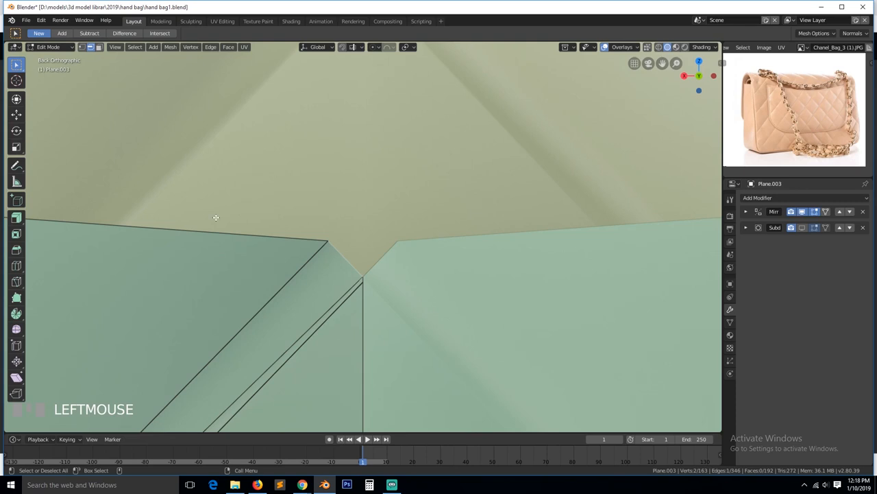
pyautogui.click(362, 279)
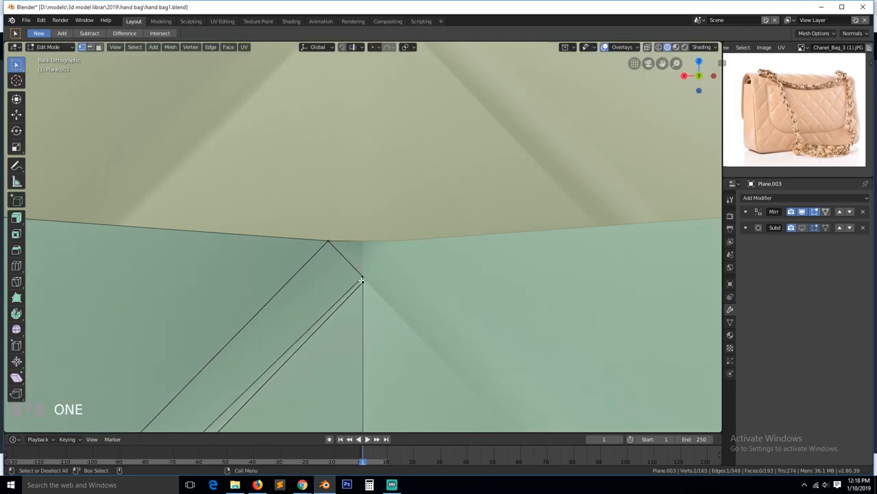
pyautogui.press('g')
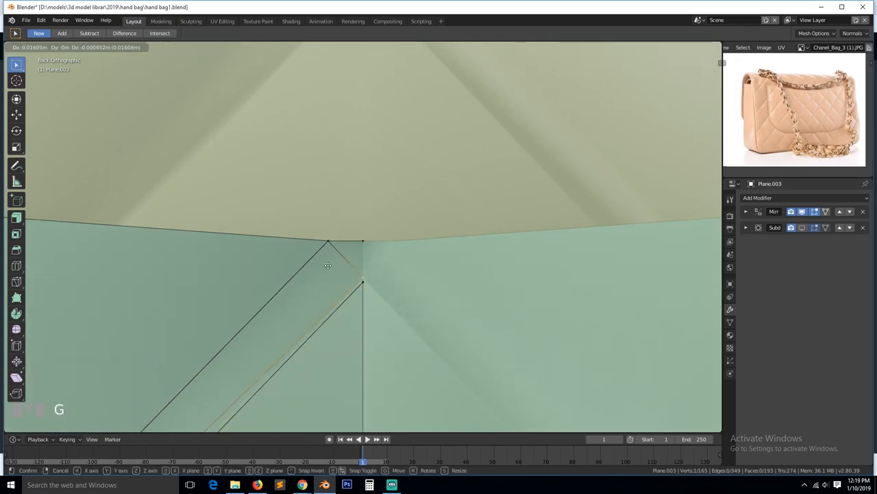
pyautogui.scroll(-3)
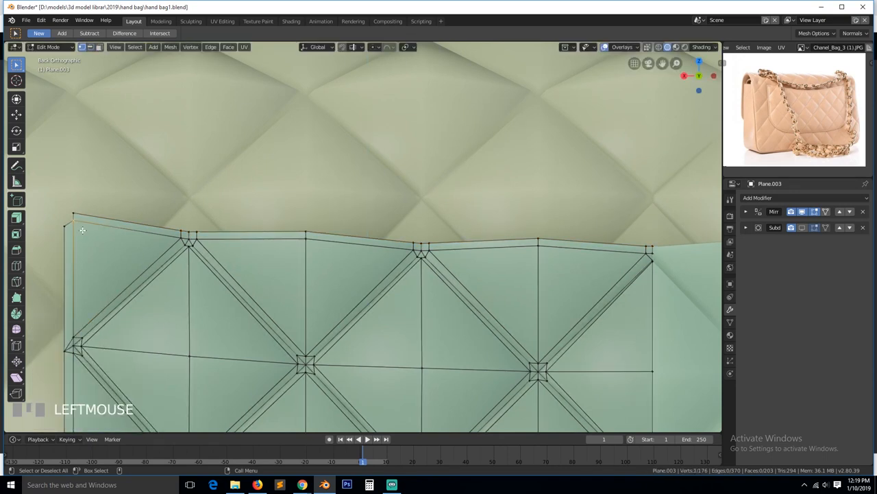
# Step: Bevel the panel's top-left corner vertex, merge its vertices at center and add a loop cut across the corner
pyautogui.press('ctrl+b')
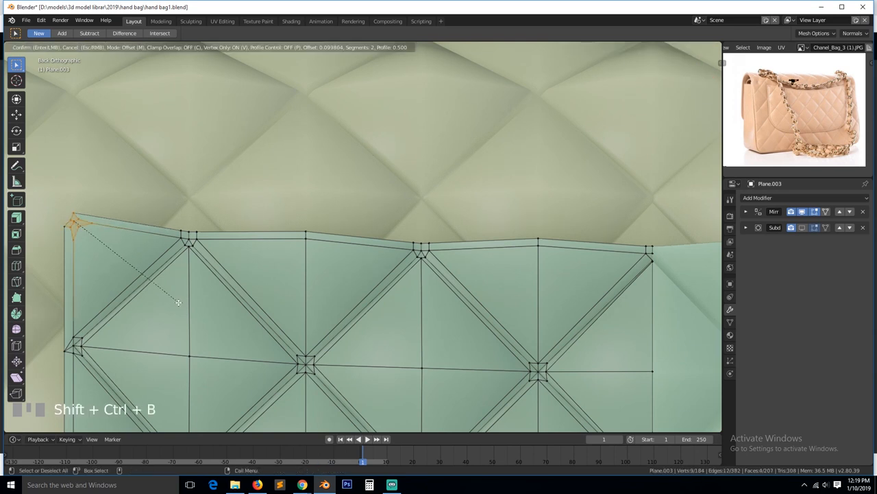
pyautogui.moveTo(169, 294)
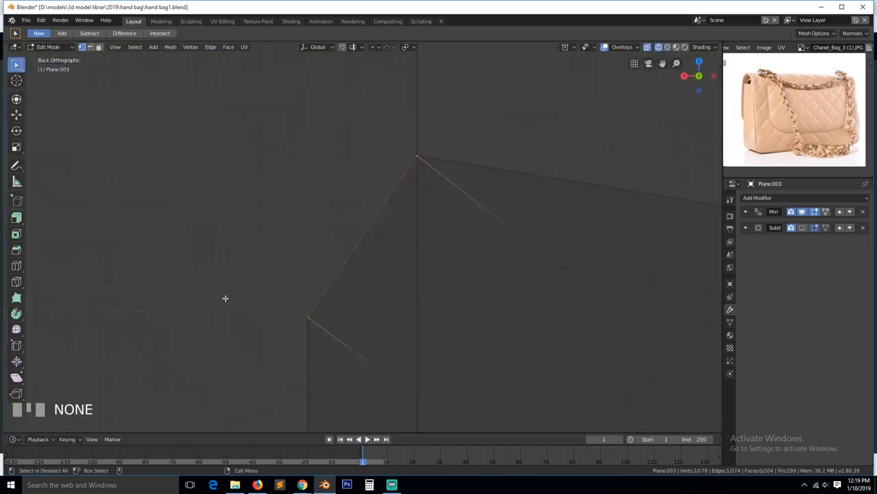
pyautogui.press('m')
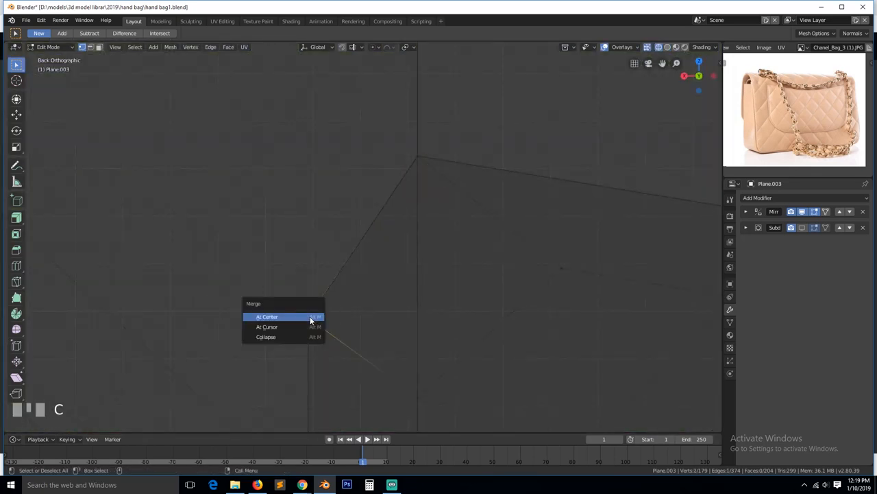
pyautogui.click(266, 315)
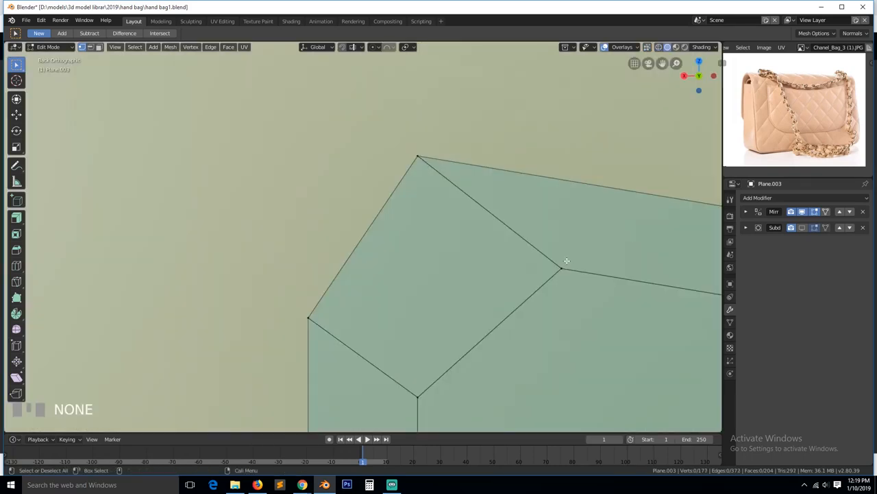
pyautogui.press('ctrl+r')
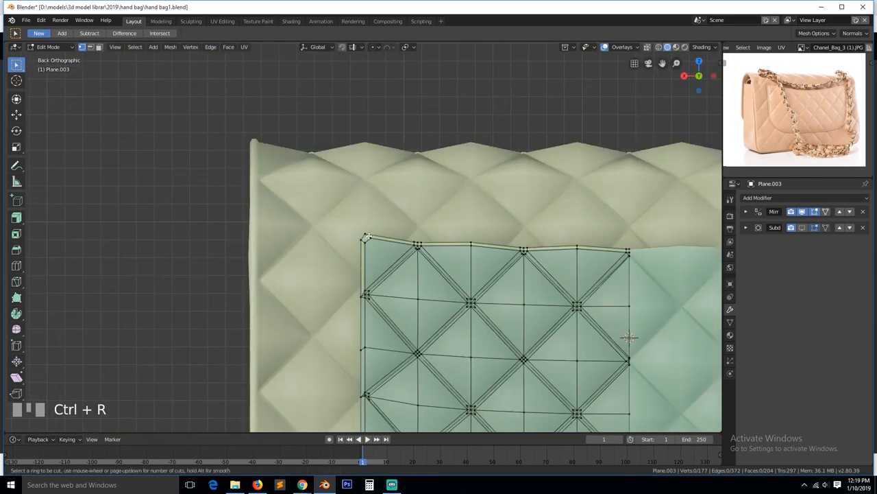
pyautogui.scroll(-3)
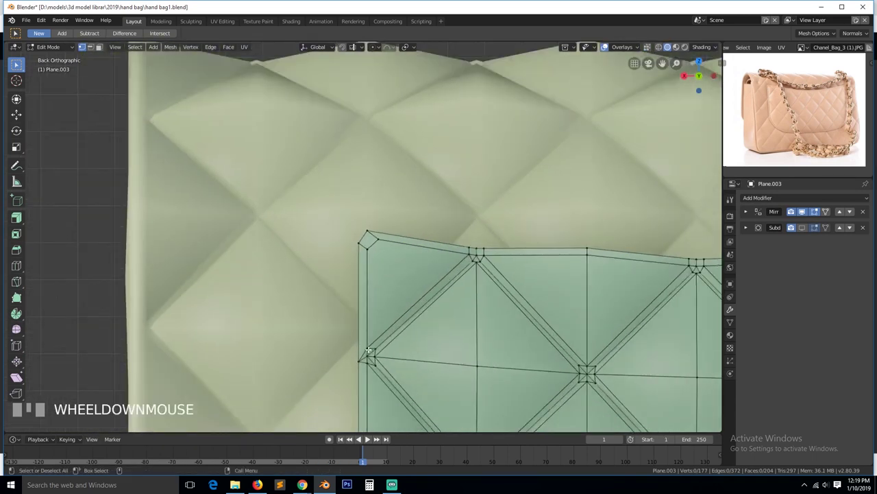
pyautogui.scroll(3)
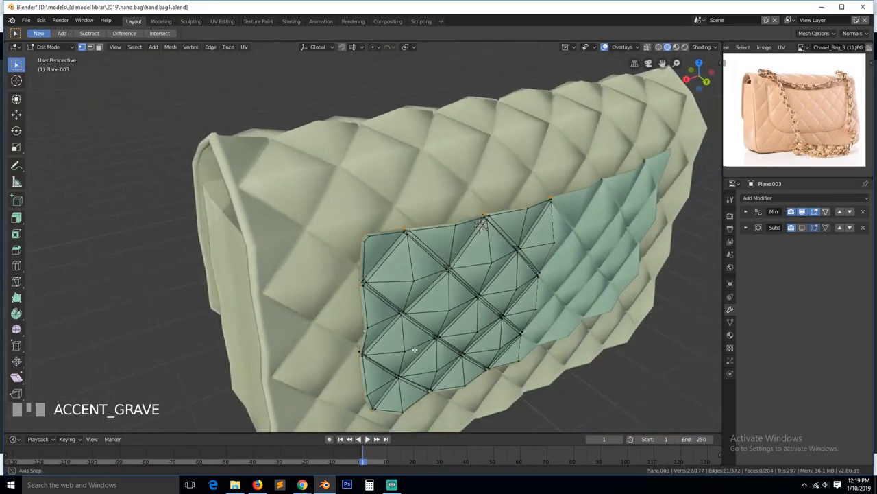
# Step: Scale the panel rim slightly larger and tidy the remaining top-edge peak vertices
pyautogui.scroll(3)
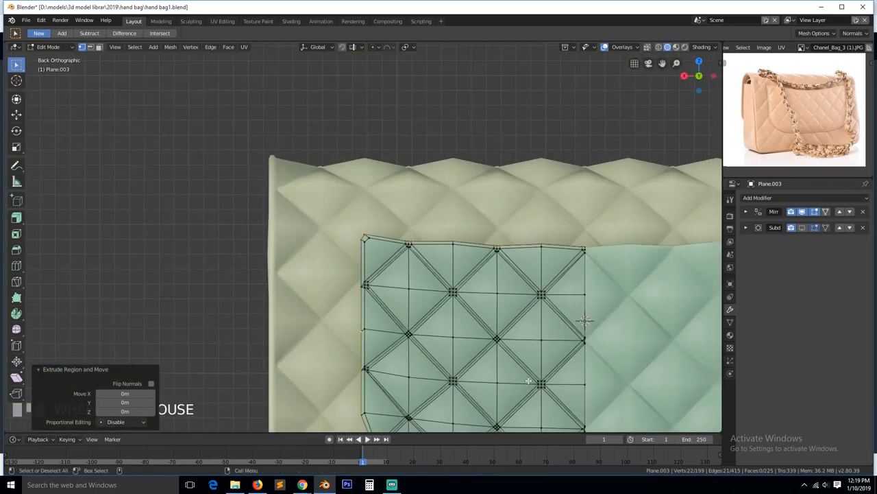
pyautogui.press('s')
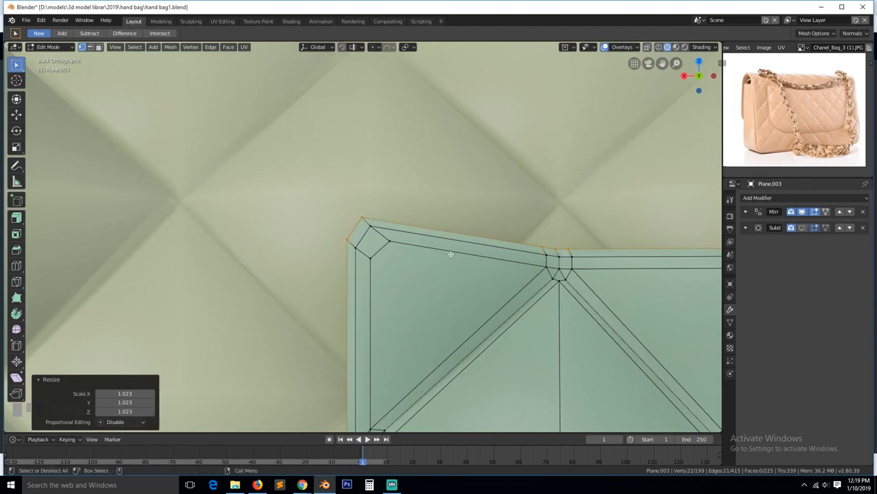
pyautogui.scroll(3)
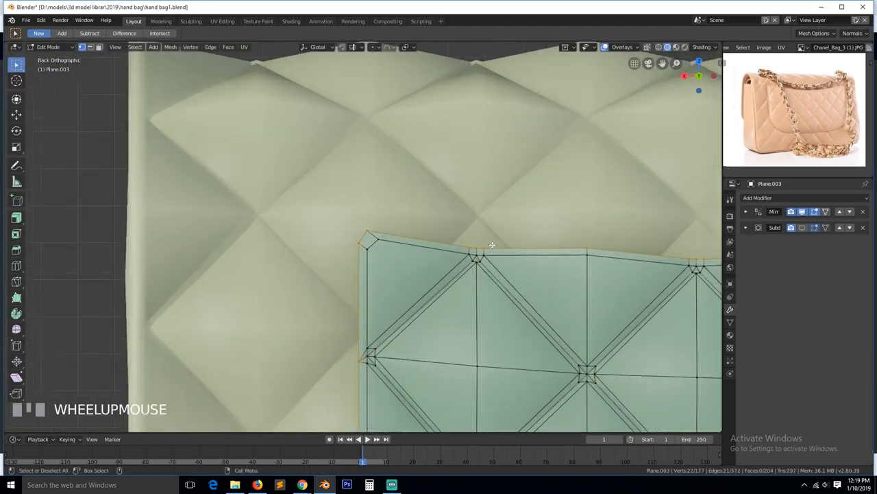
pyautogui.scroll(3)
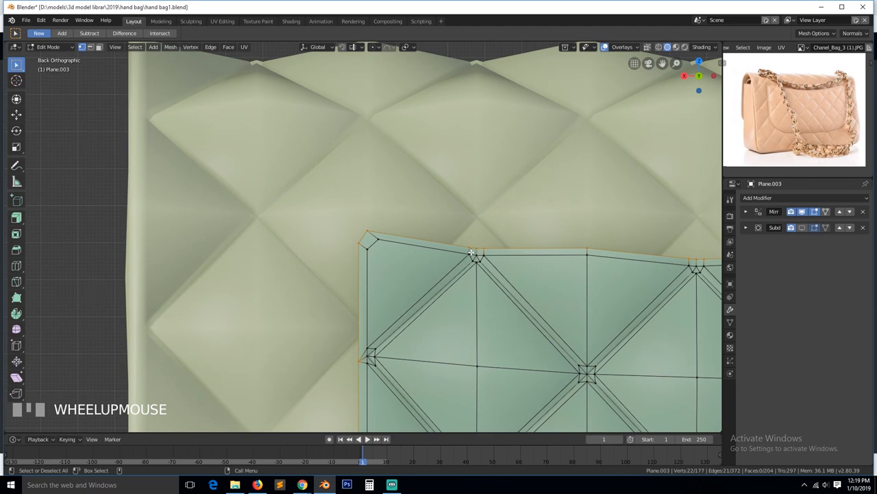
pyautogui.click(478, 255)
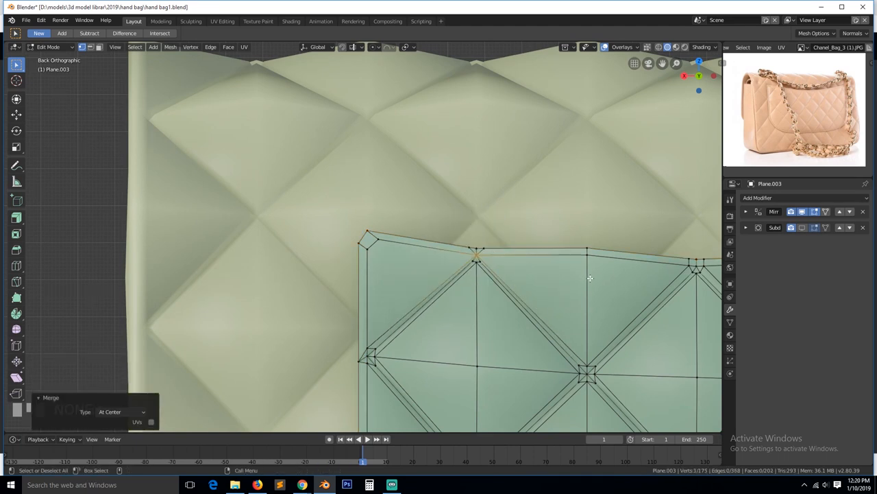
pyautogui.press('alt+a')
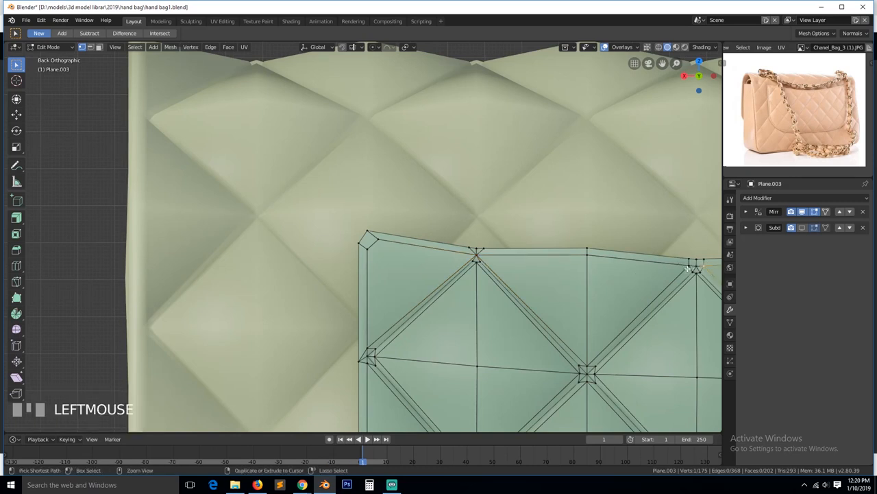
pyautogui.press('alt+a')
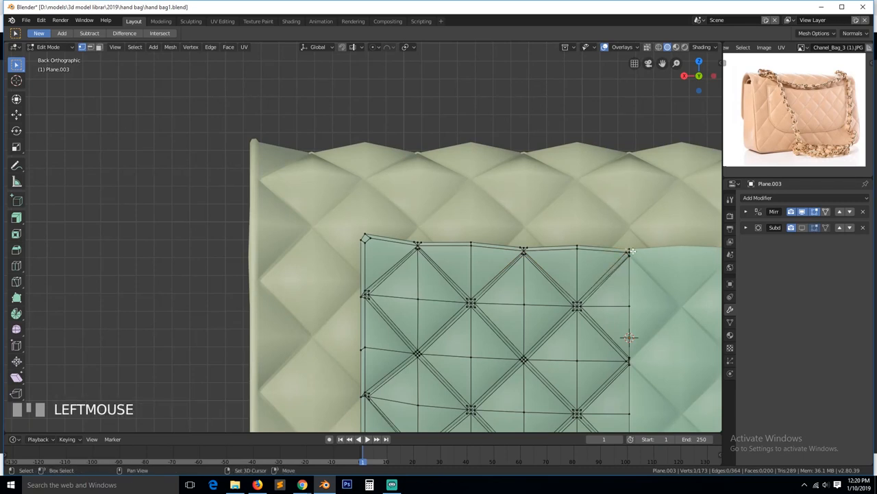
pyautogui.click(631, 251)
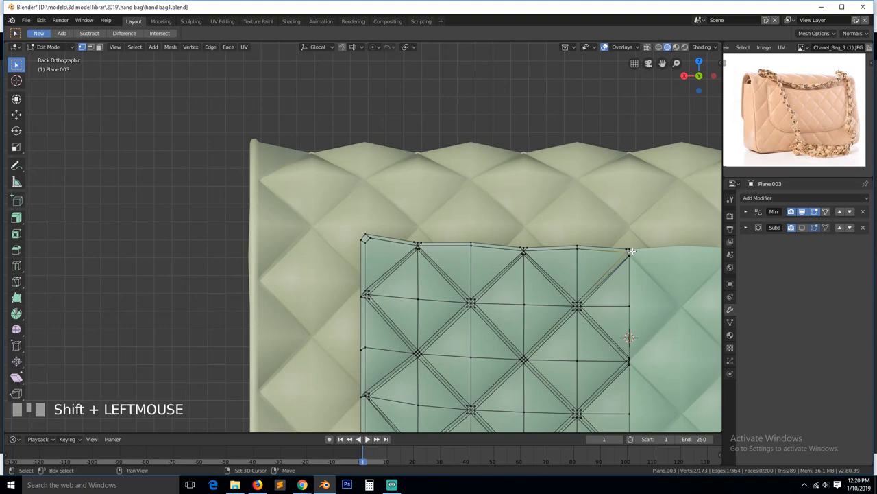
pyautogui.press('alt+a')
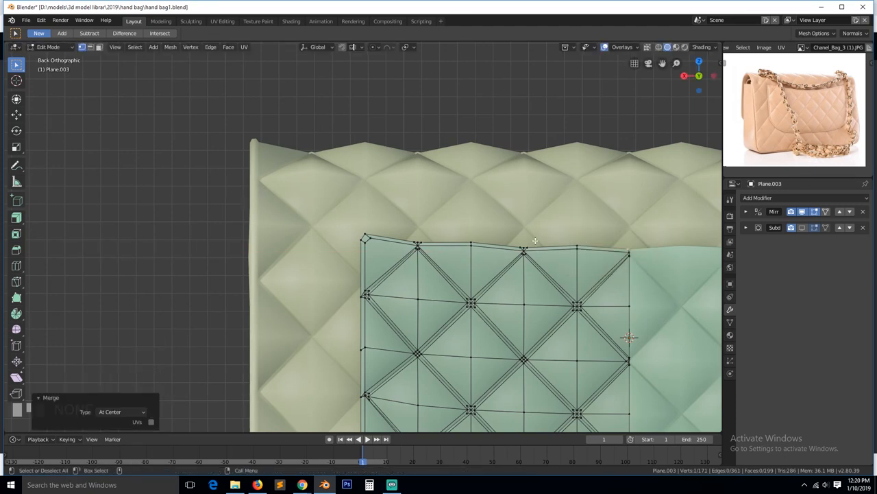
# Step: Add tight supporting loop cuts beside the diagonal quilt seams so the diamonds keep their crease
pyautogui.scroll(3)
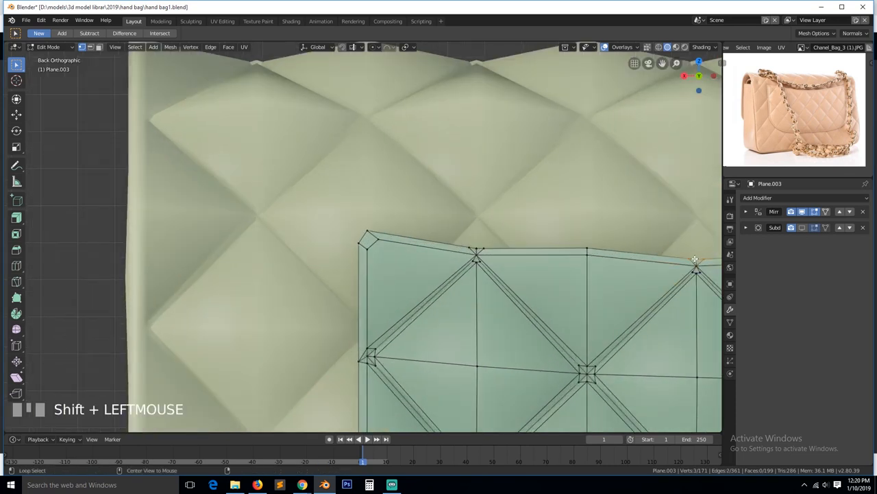
pyautogui.press('alt+a')
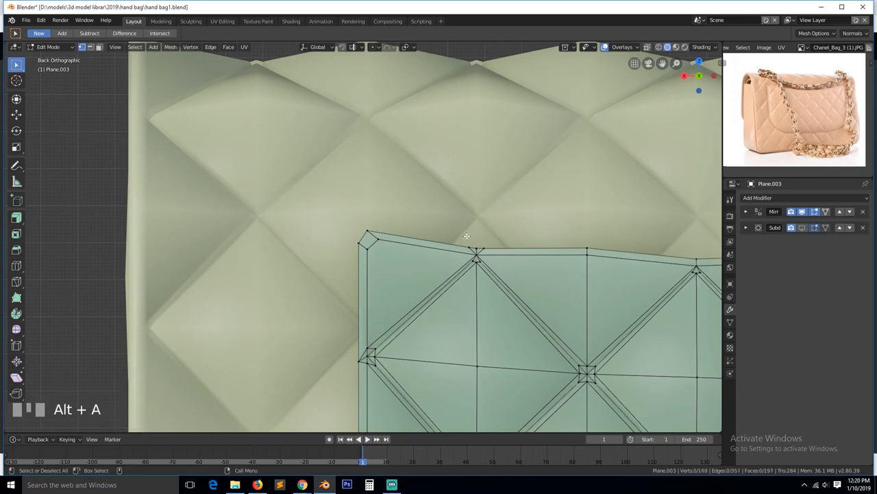
pyautogui.click(474, 258)
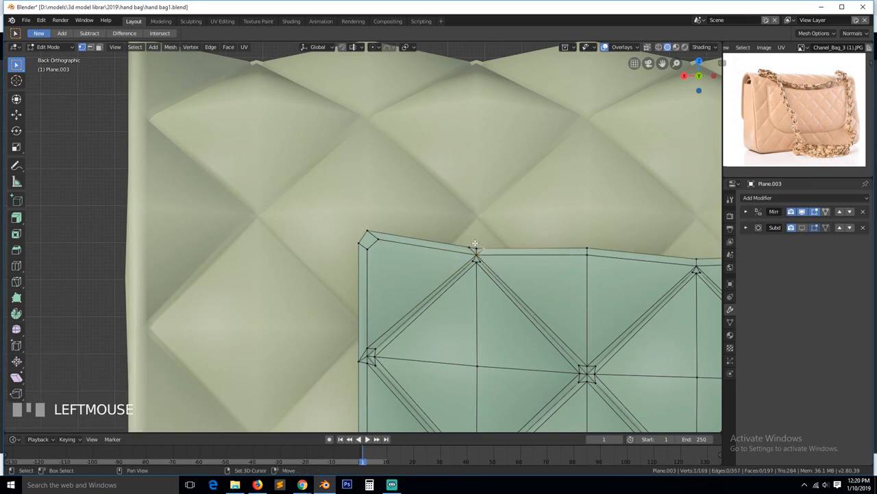
pyautogui.press('alt+a')
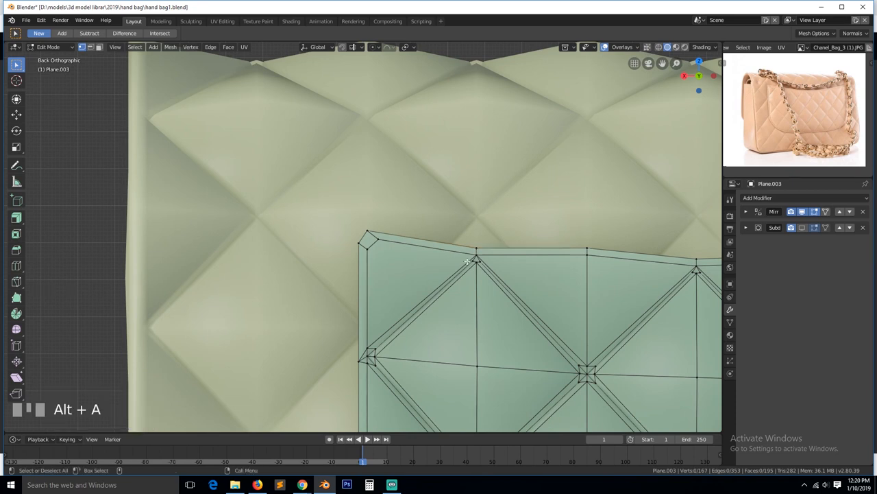
pyautogui.press('ctrl+r')
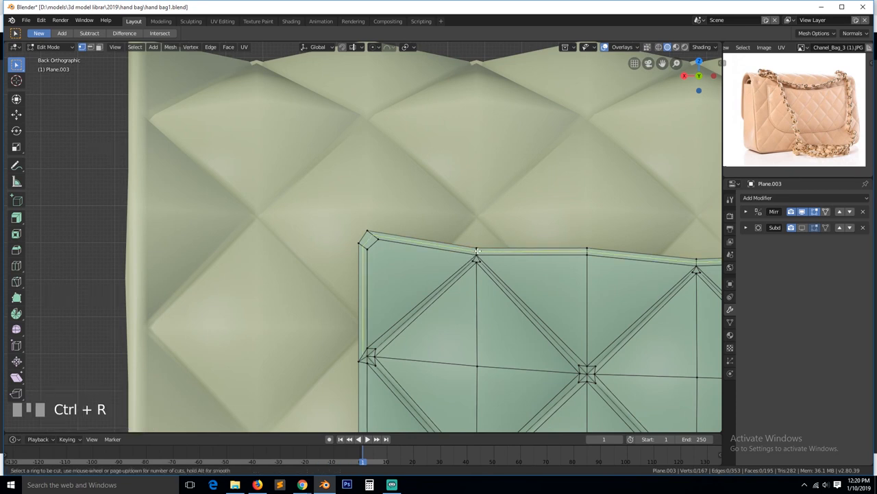
pyautogui.click(370, 357)
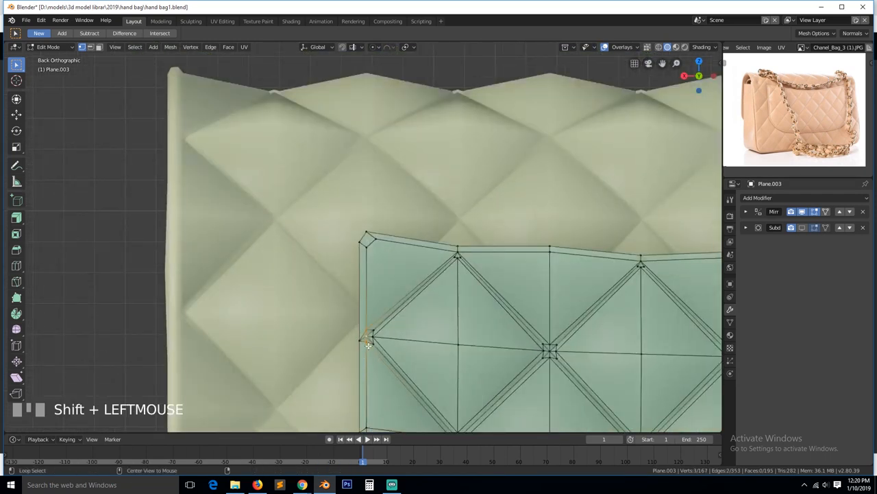
pyautogui.scroll(-3)
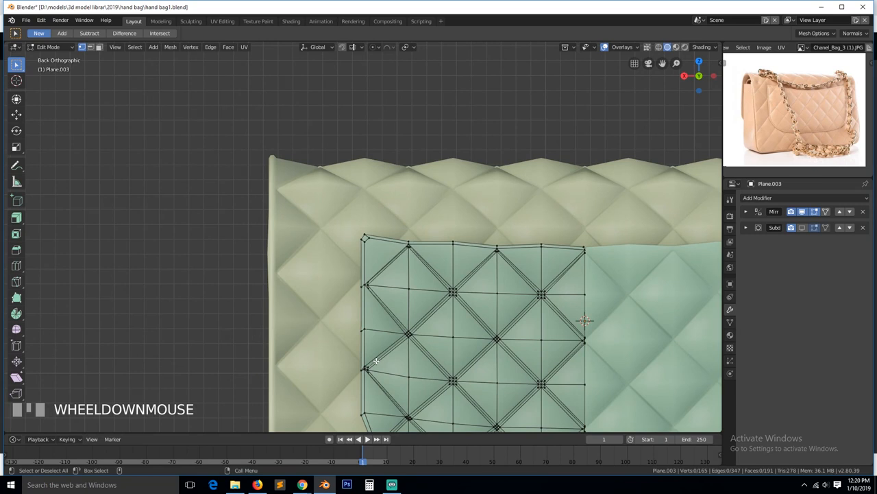
pyautogui.scroll(3)
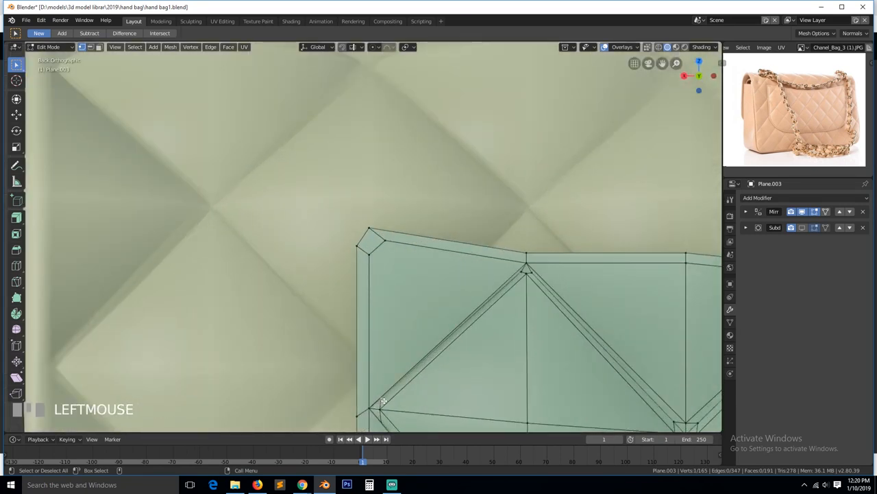
pyautogui.moveTo(384, 400); pyautogui.dragTo(384, 407)
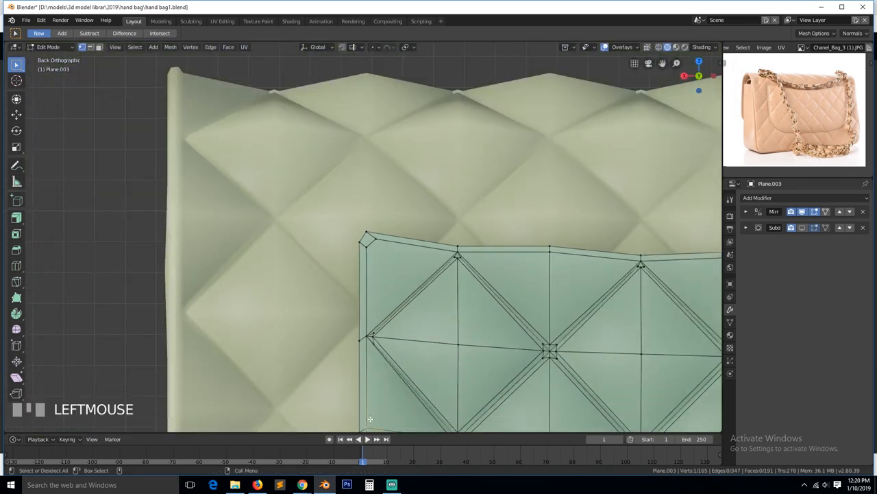
pyautogui.scroll(-3)
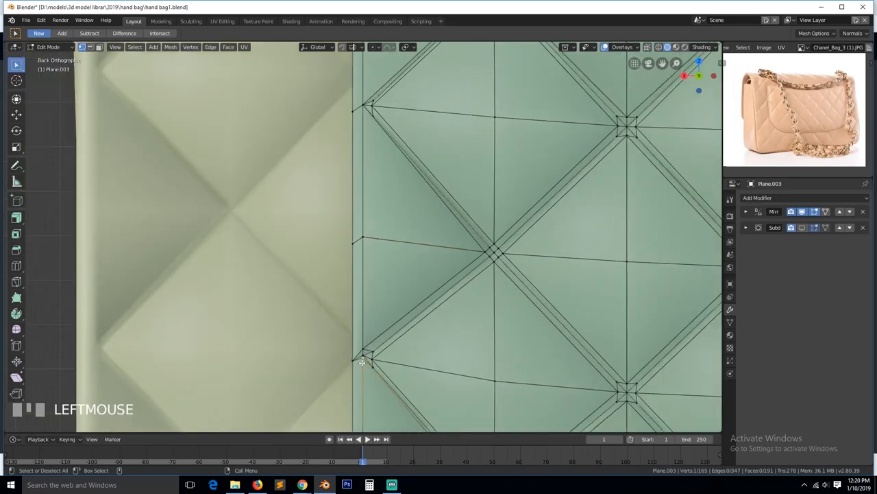
pyautogui.press('alt+a')
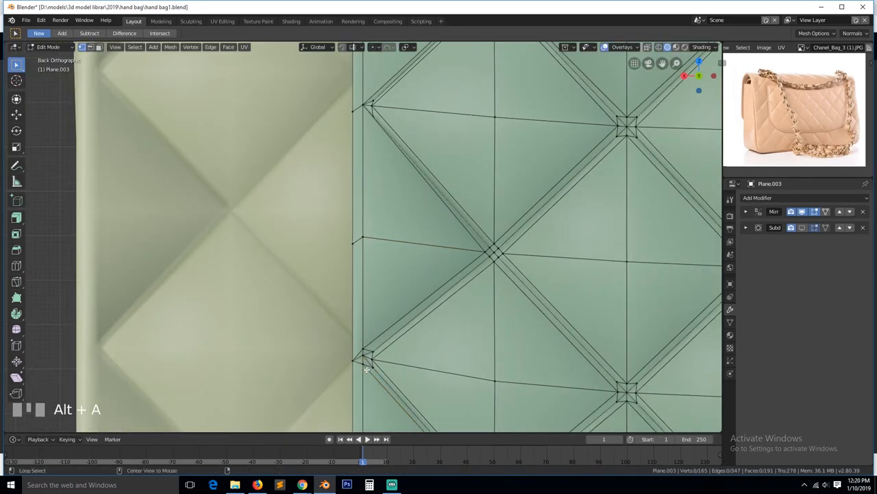
pyautogui.scroll(3)
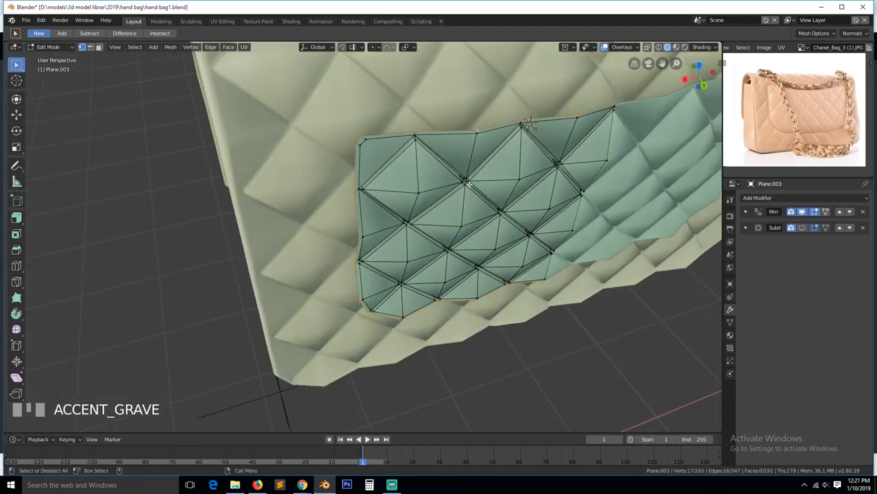
# Step: Extrude the panel's boundary loop and thicken it with Offset Even into a raised rim
pyautogui.press('e')
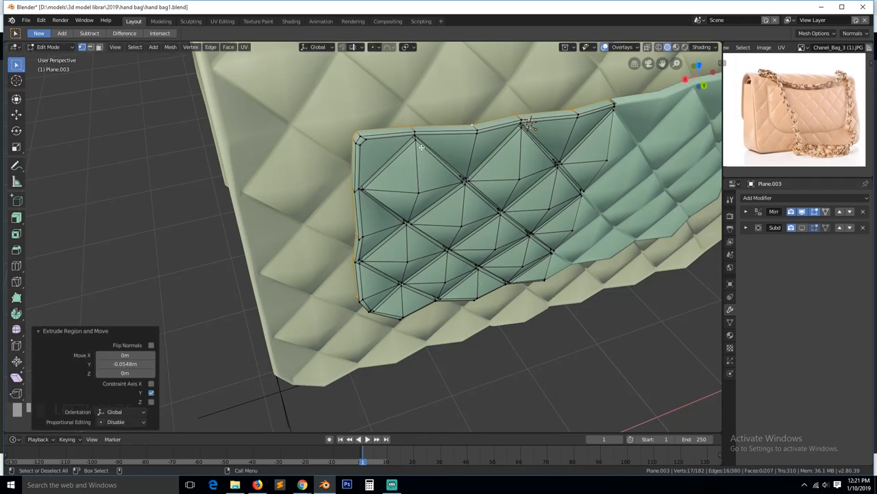
pyautogui.press('ctrl+r')
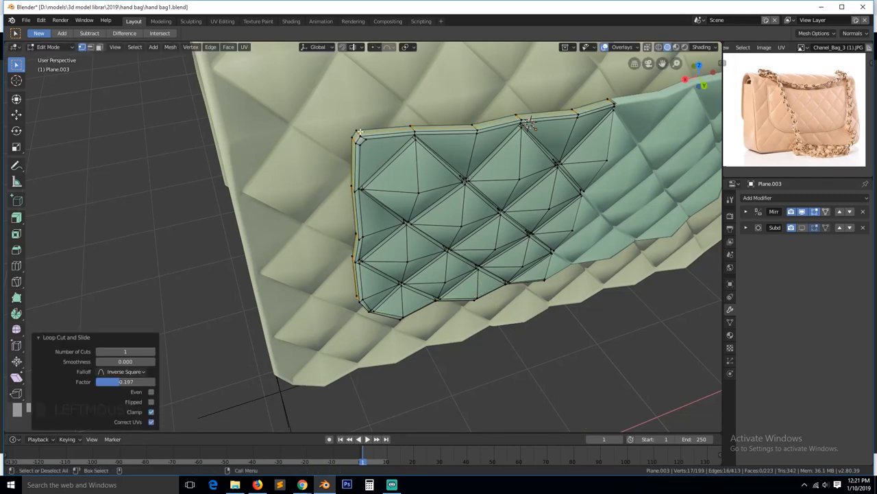
pyautogui.click(527, 127)
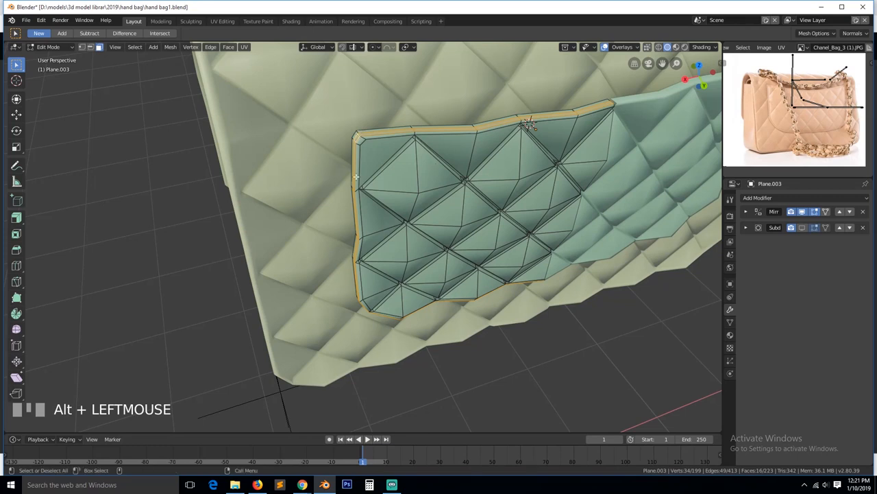
pyautogui.scroll(3)
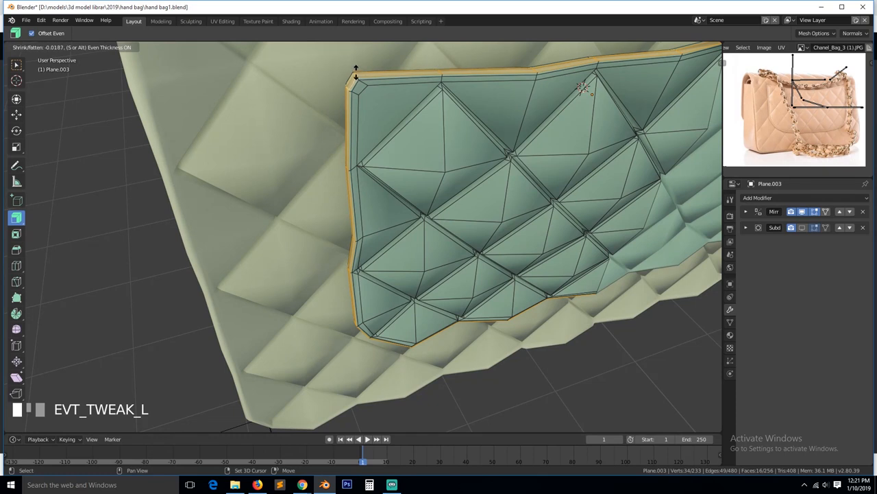
pyautogui.press('Tab')
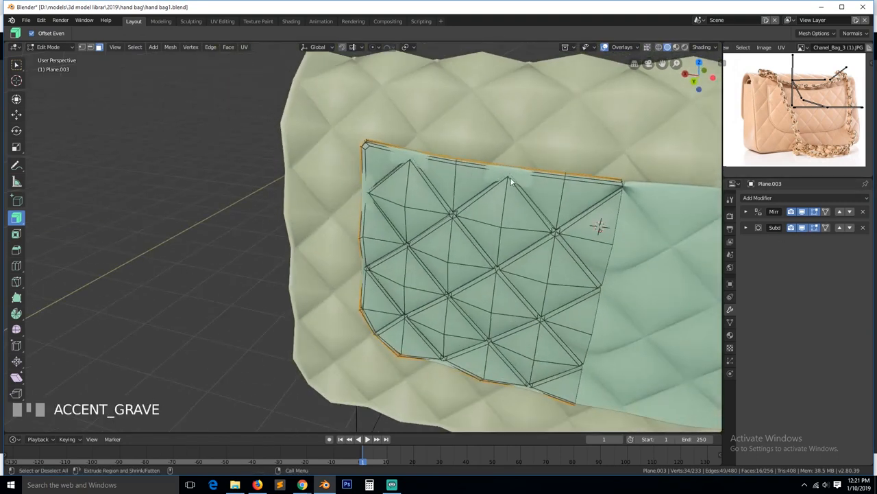
# Step: Check the rim's thickness from the side of the bag and add a loop cut near the border
pyautogui.press('Tab')
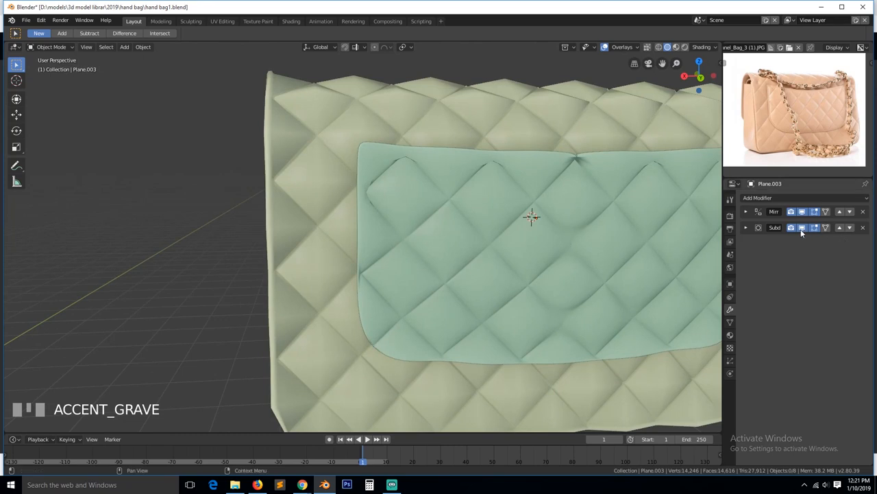
pyautogui.press('Tab')
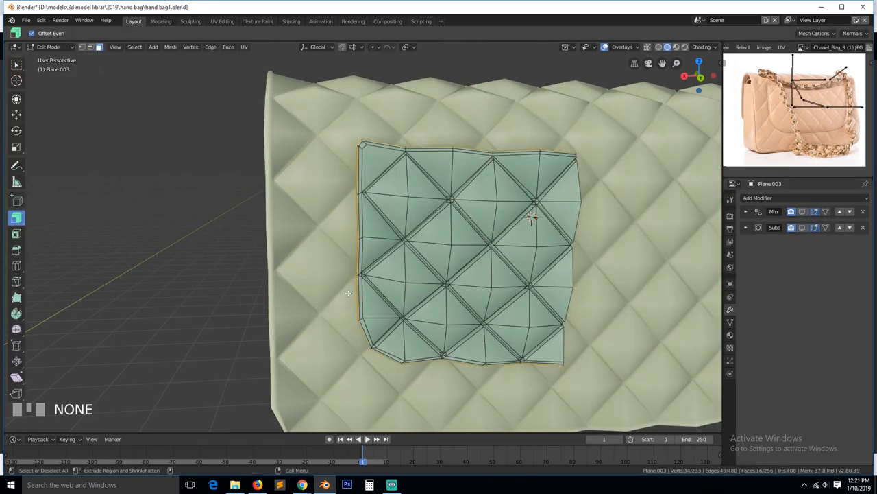
pyautogui.press('grave')
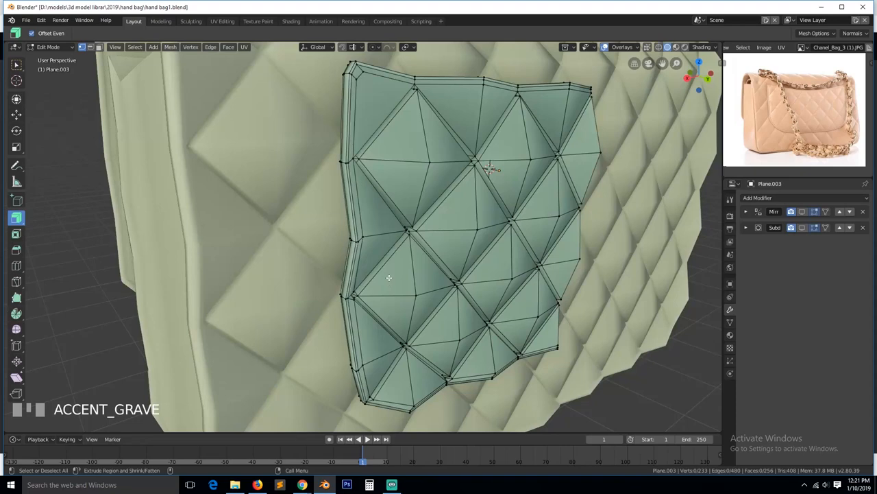
pyautogui.scroll(3)
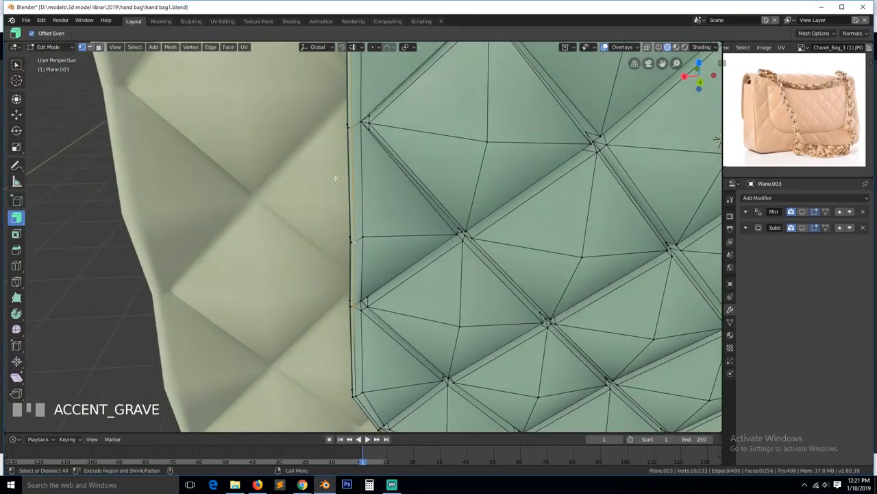
pyautogui.press('ctrl+r')
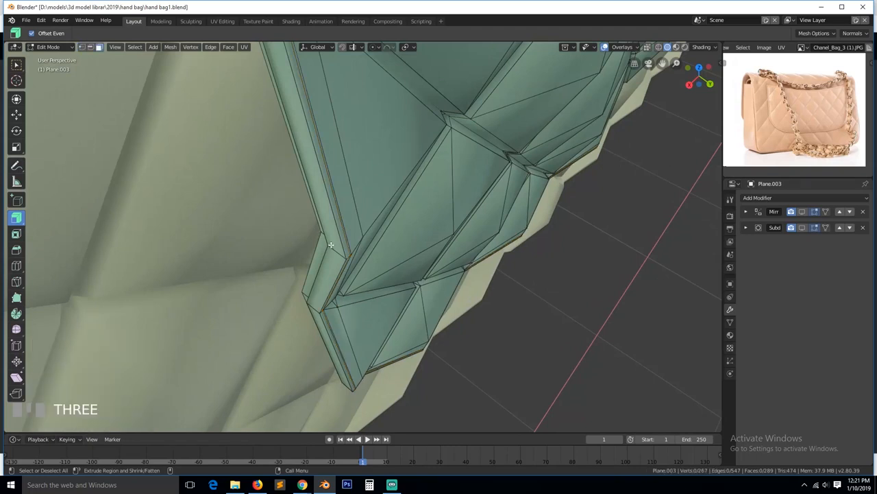
pyautogui.click(345, 255)
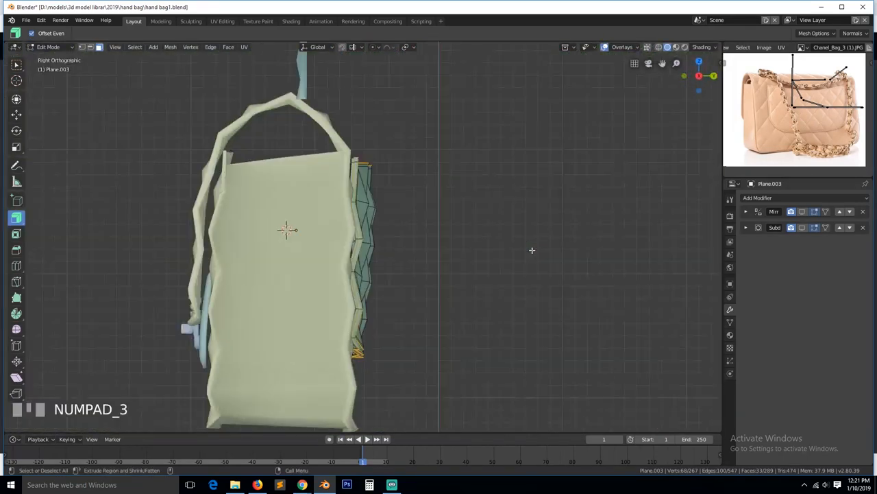
# Step: View the bag square-on from the back in wireframe and box-select the pocket's top-right corner vertices
pyautogui.press('alt+a')
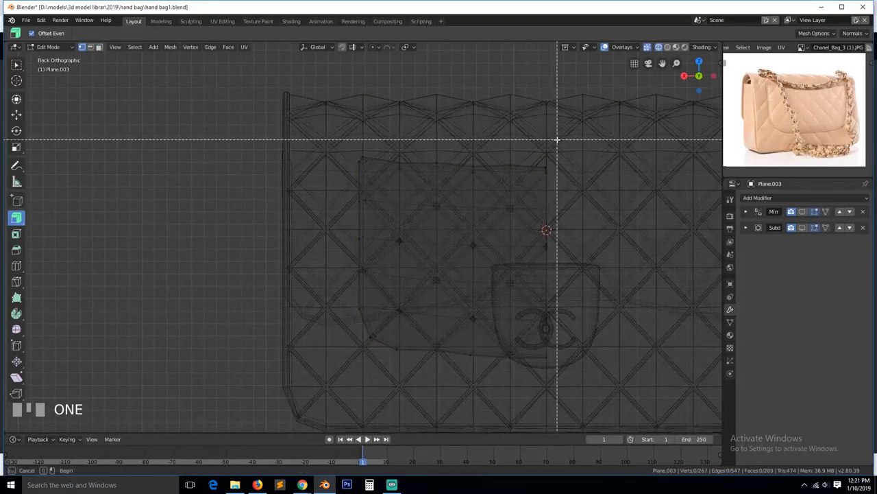
pyautogui.moveTo(556, 140); pyautogui.dragTo(573, 189)
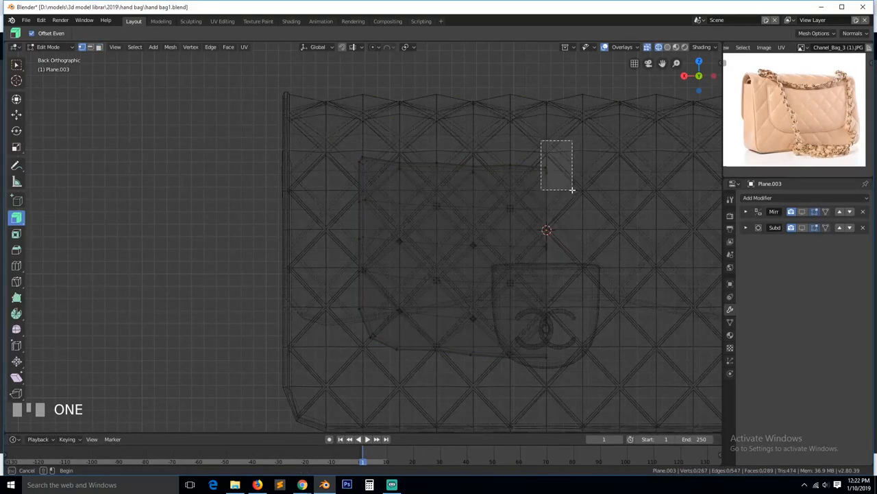